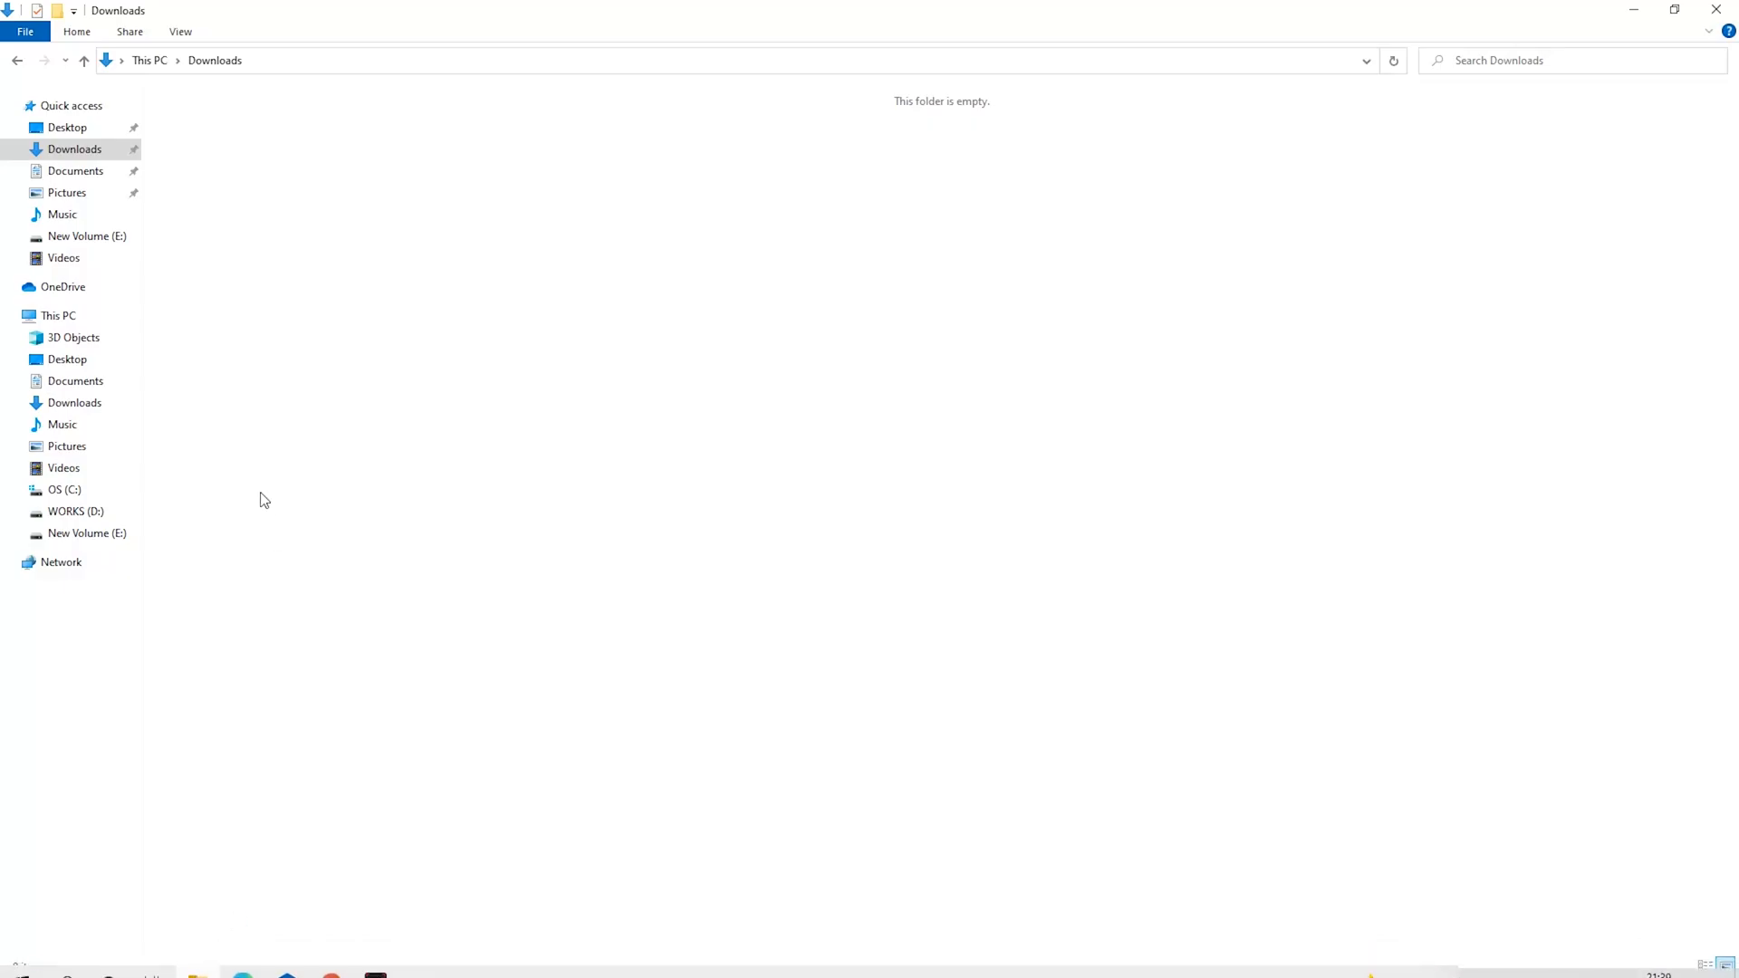
# Create a new folder in the empty Downloads folder and search Start for Windows Security
pyautogui.rightClick(264, 500)
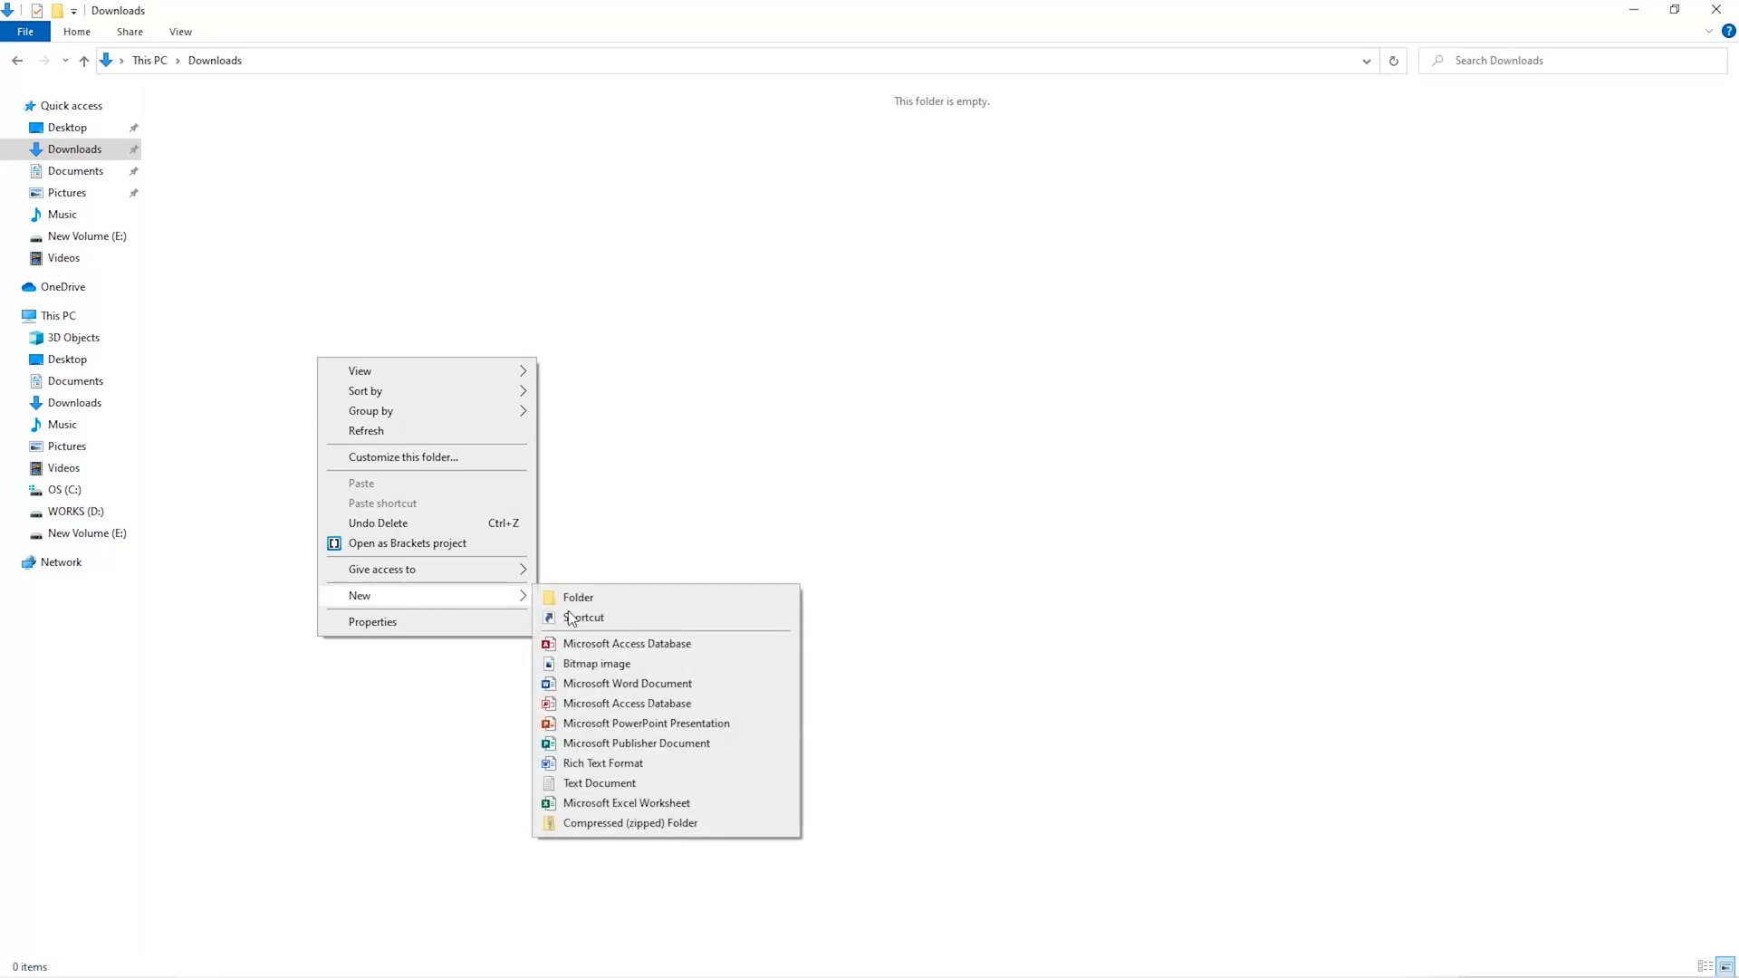
pyautogui.click(578, 596)
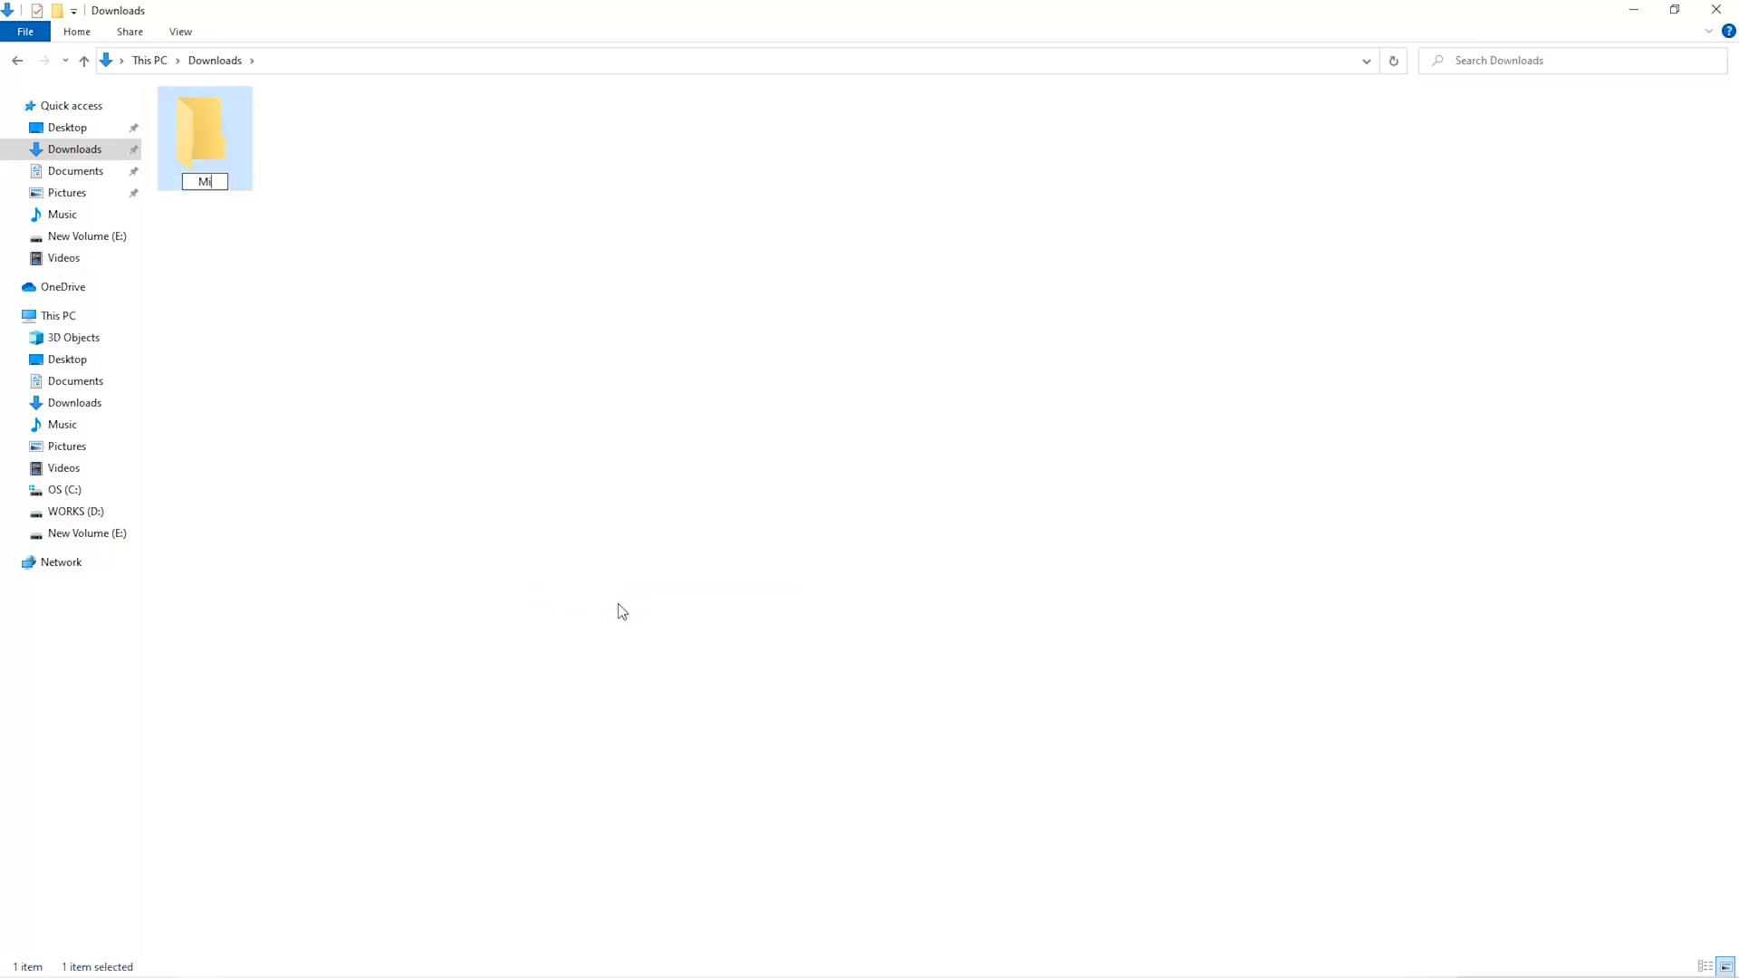
pyautogui.write('sec')
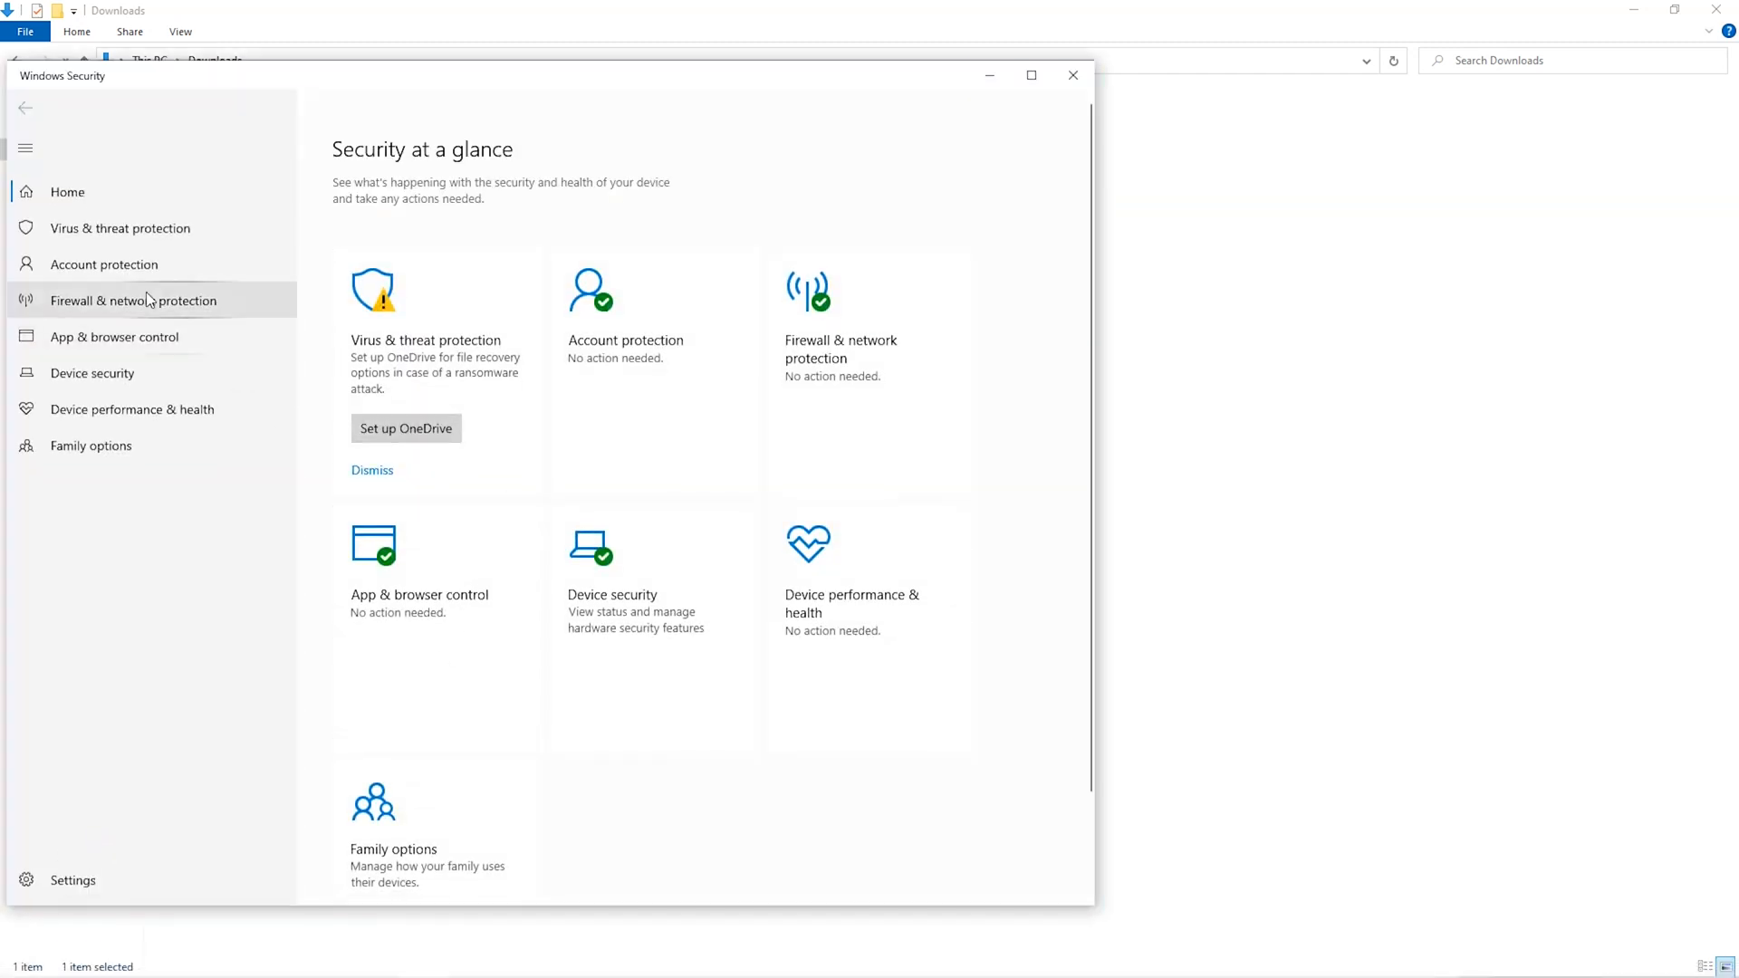
# Reach the Defender Exclusions list via Virus & threat protection settings
pyautogui.click(119, 228)
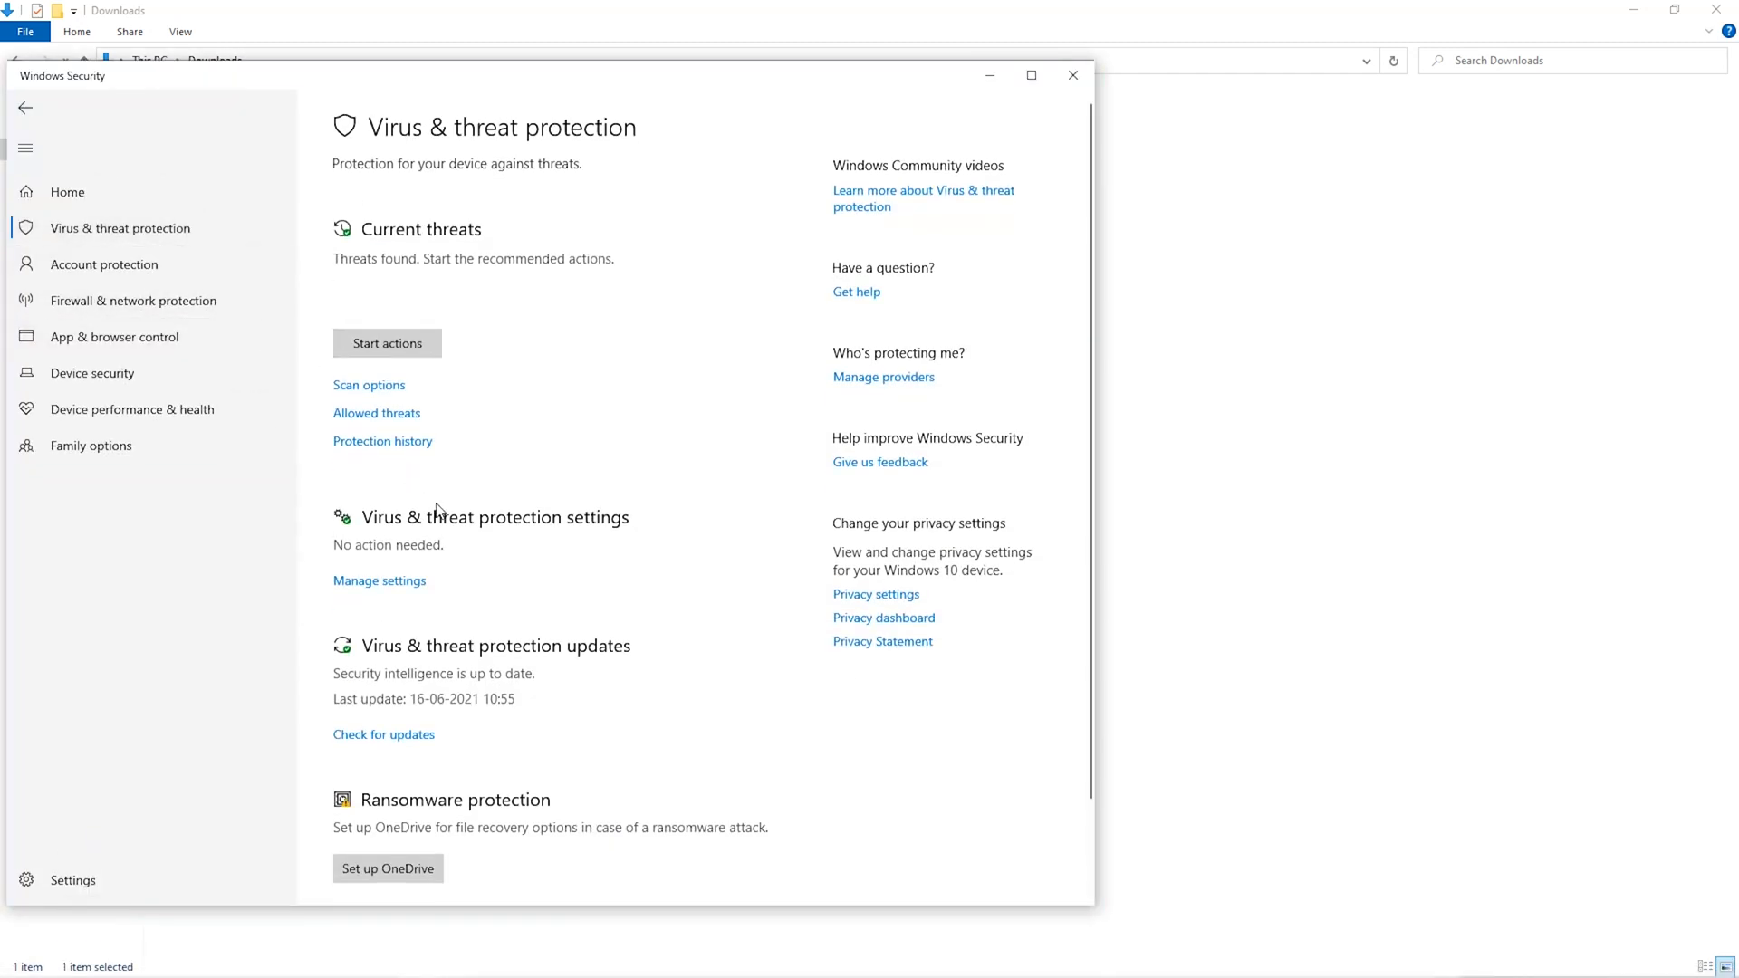
pyautogui.scroll(-3)
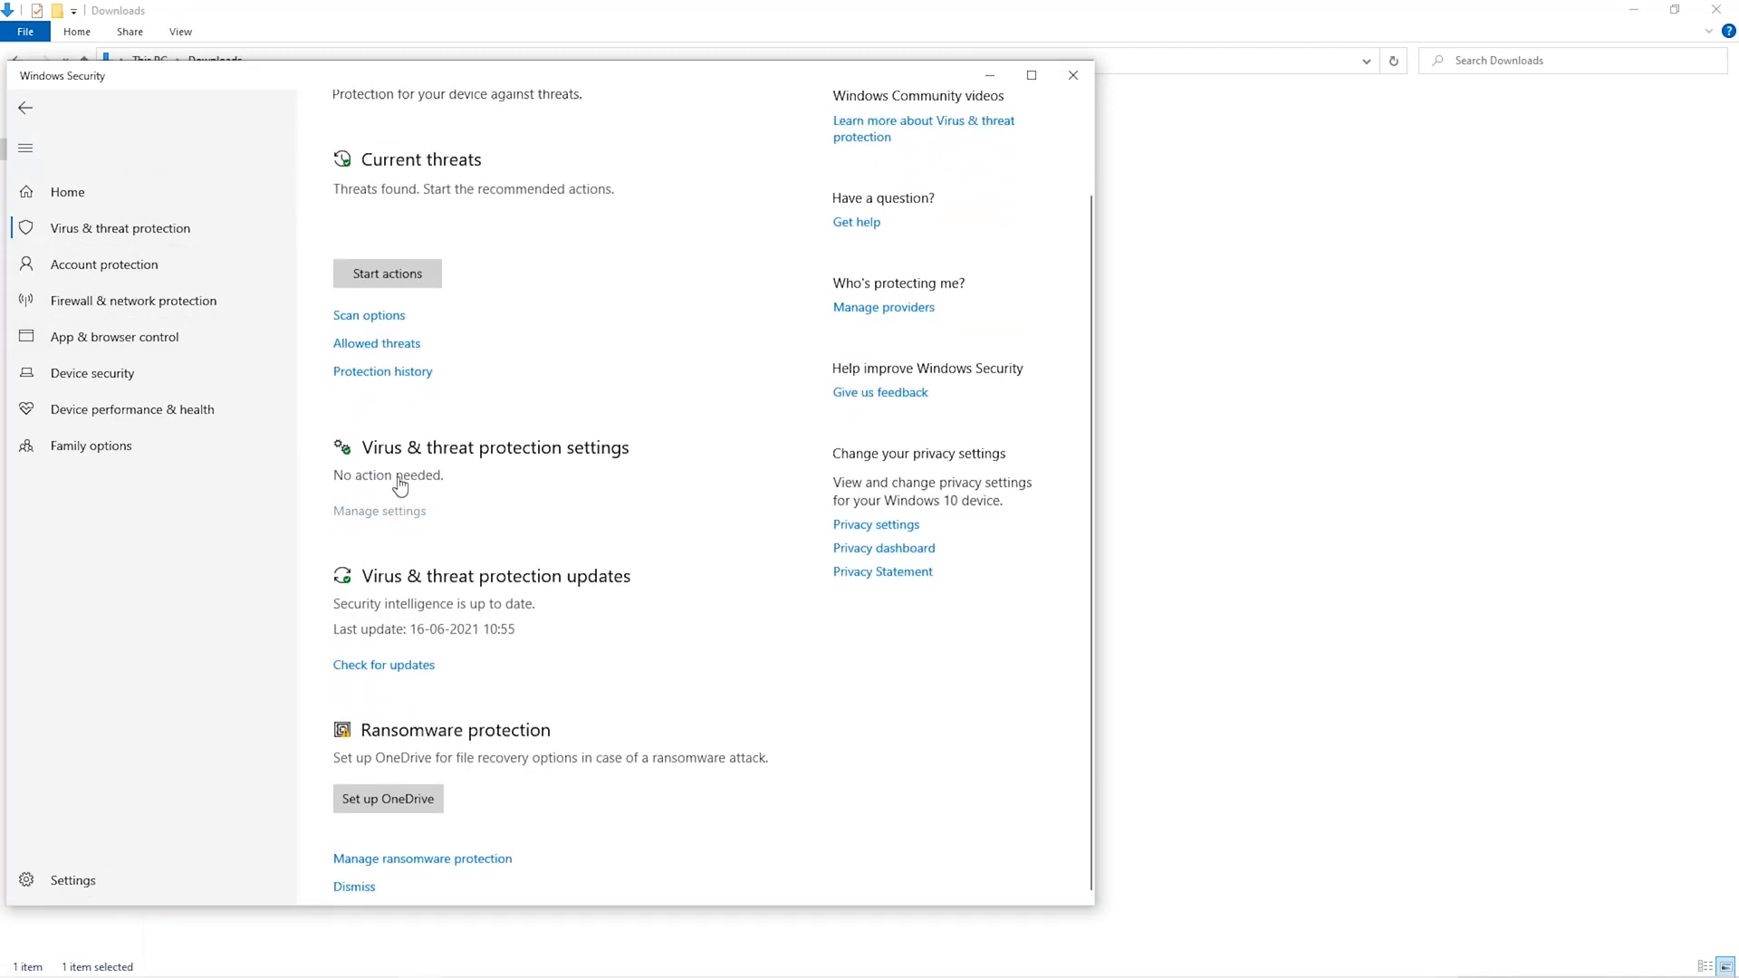
pyautogui.scroll(-3)
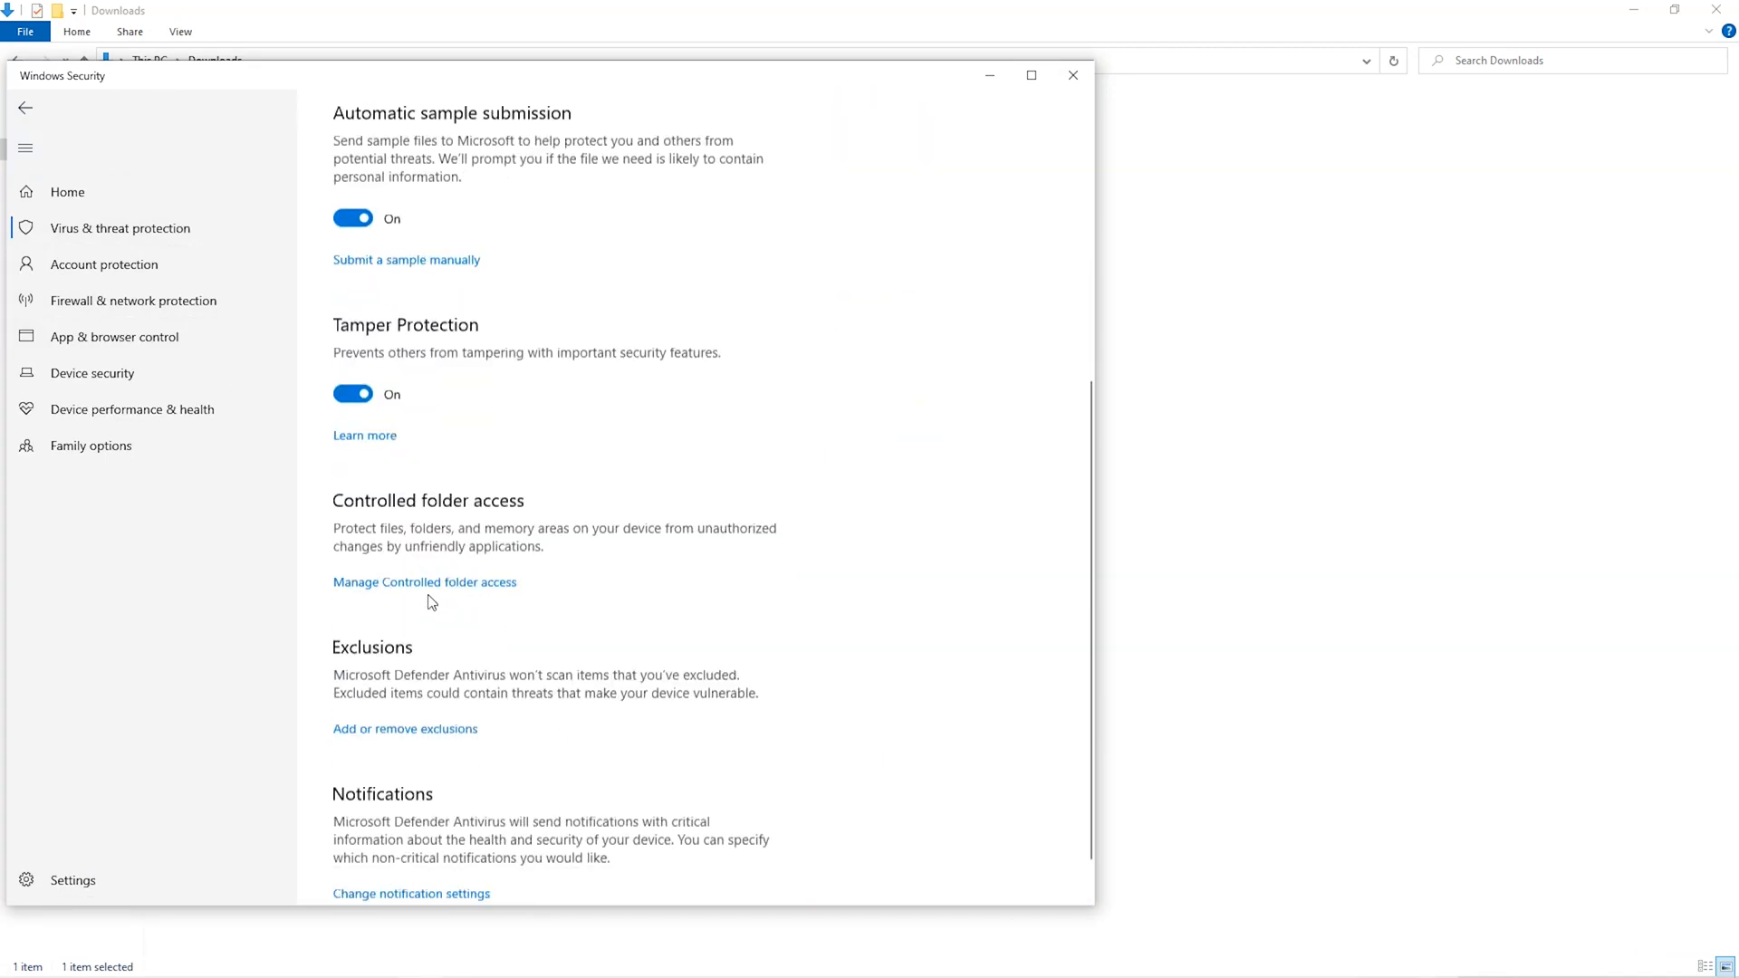
pyautogui.scroll(-3)
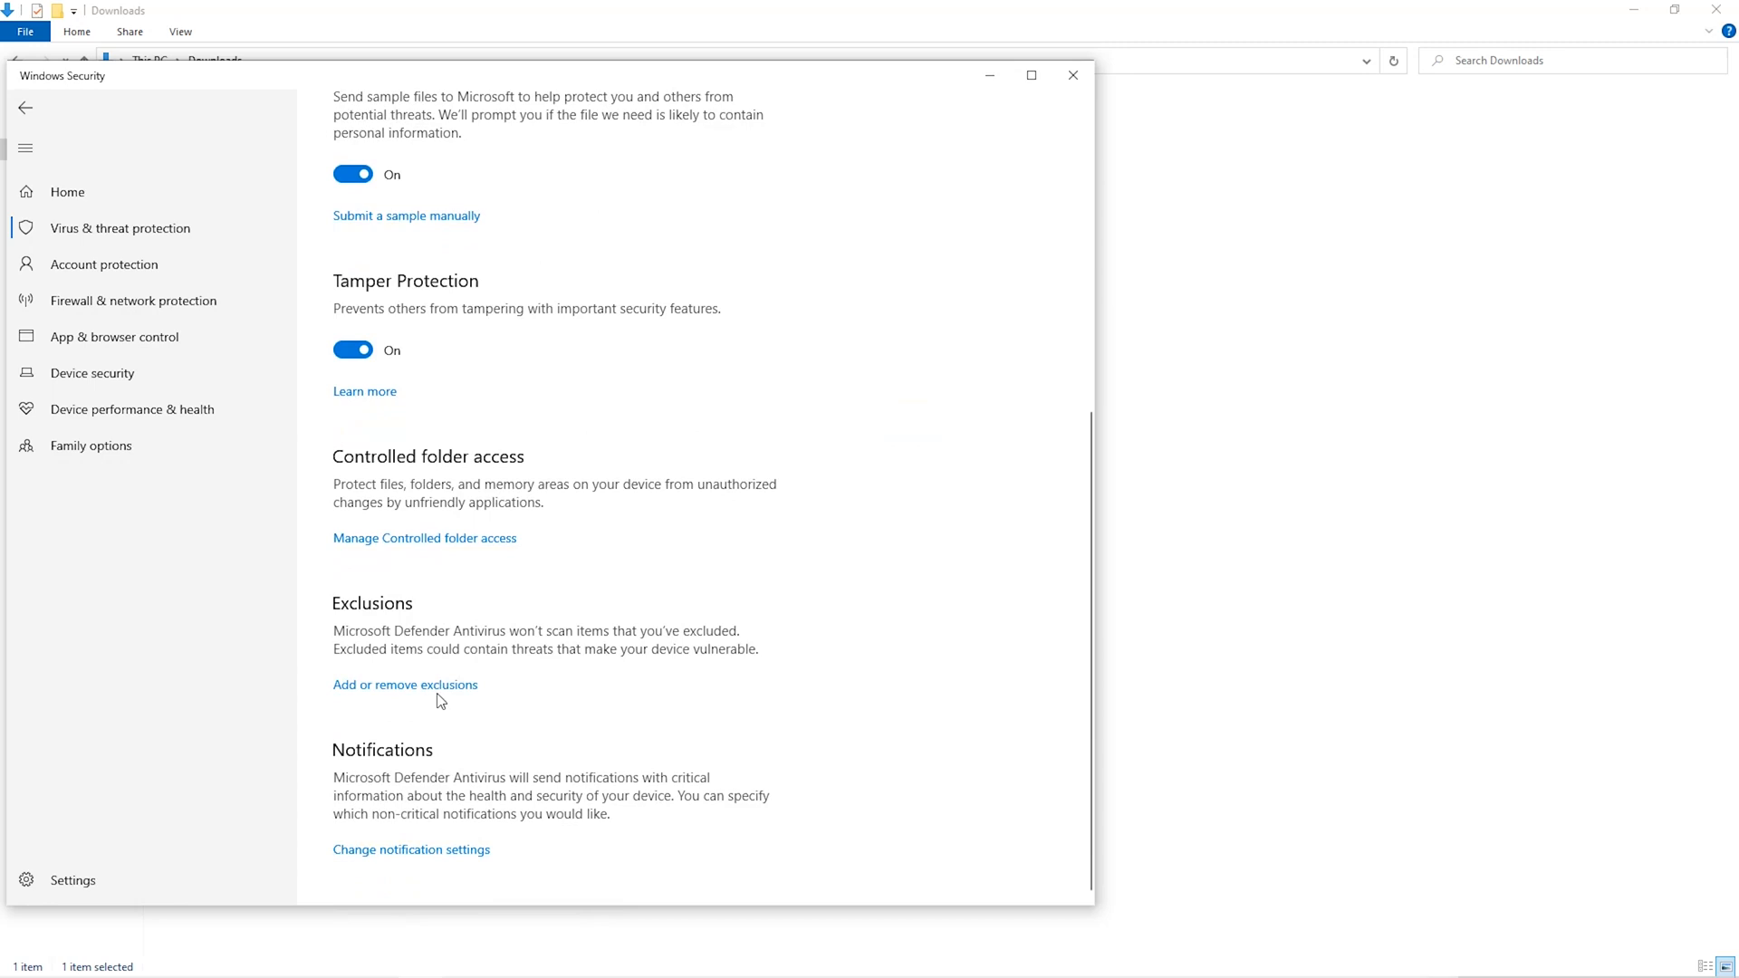
pyautogui.click(404, 684)
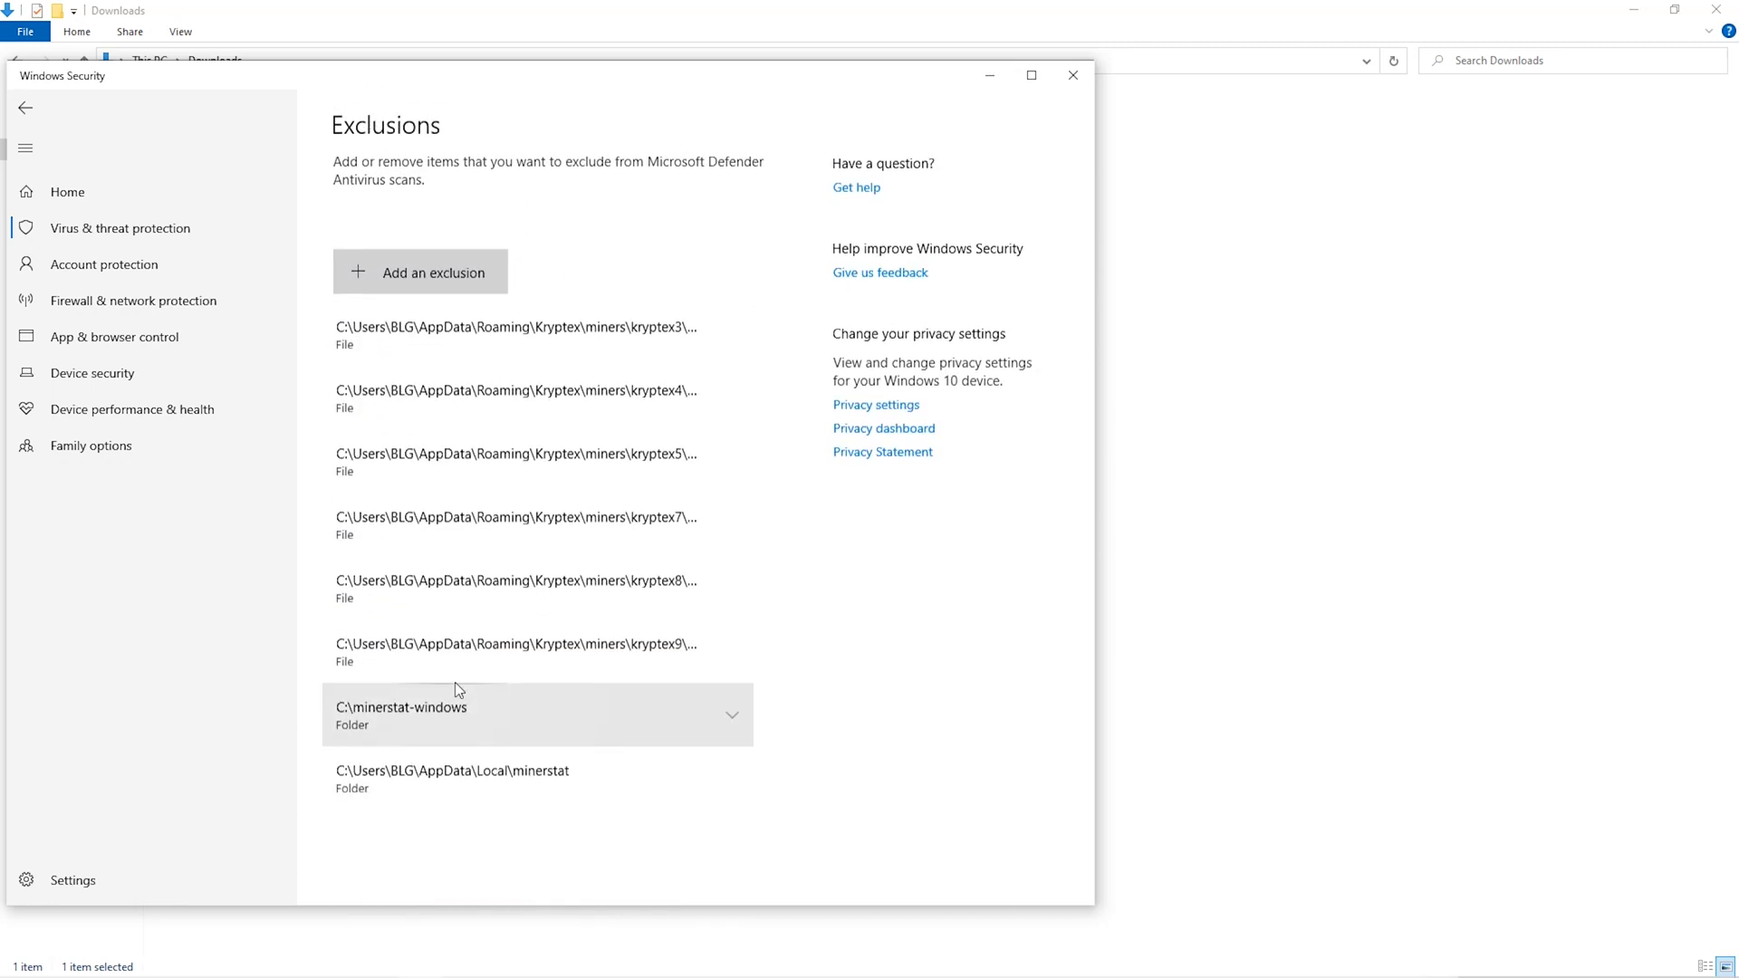
pyautogui.click(433, 273)
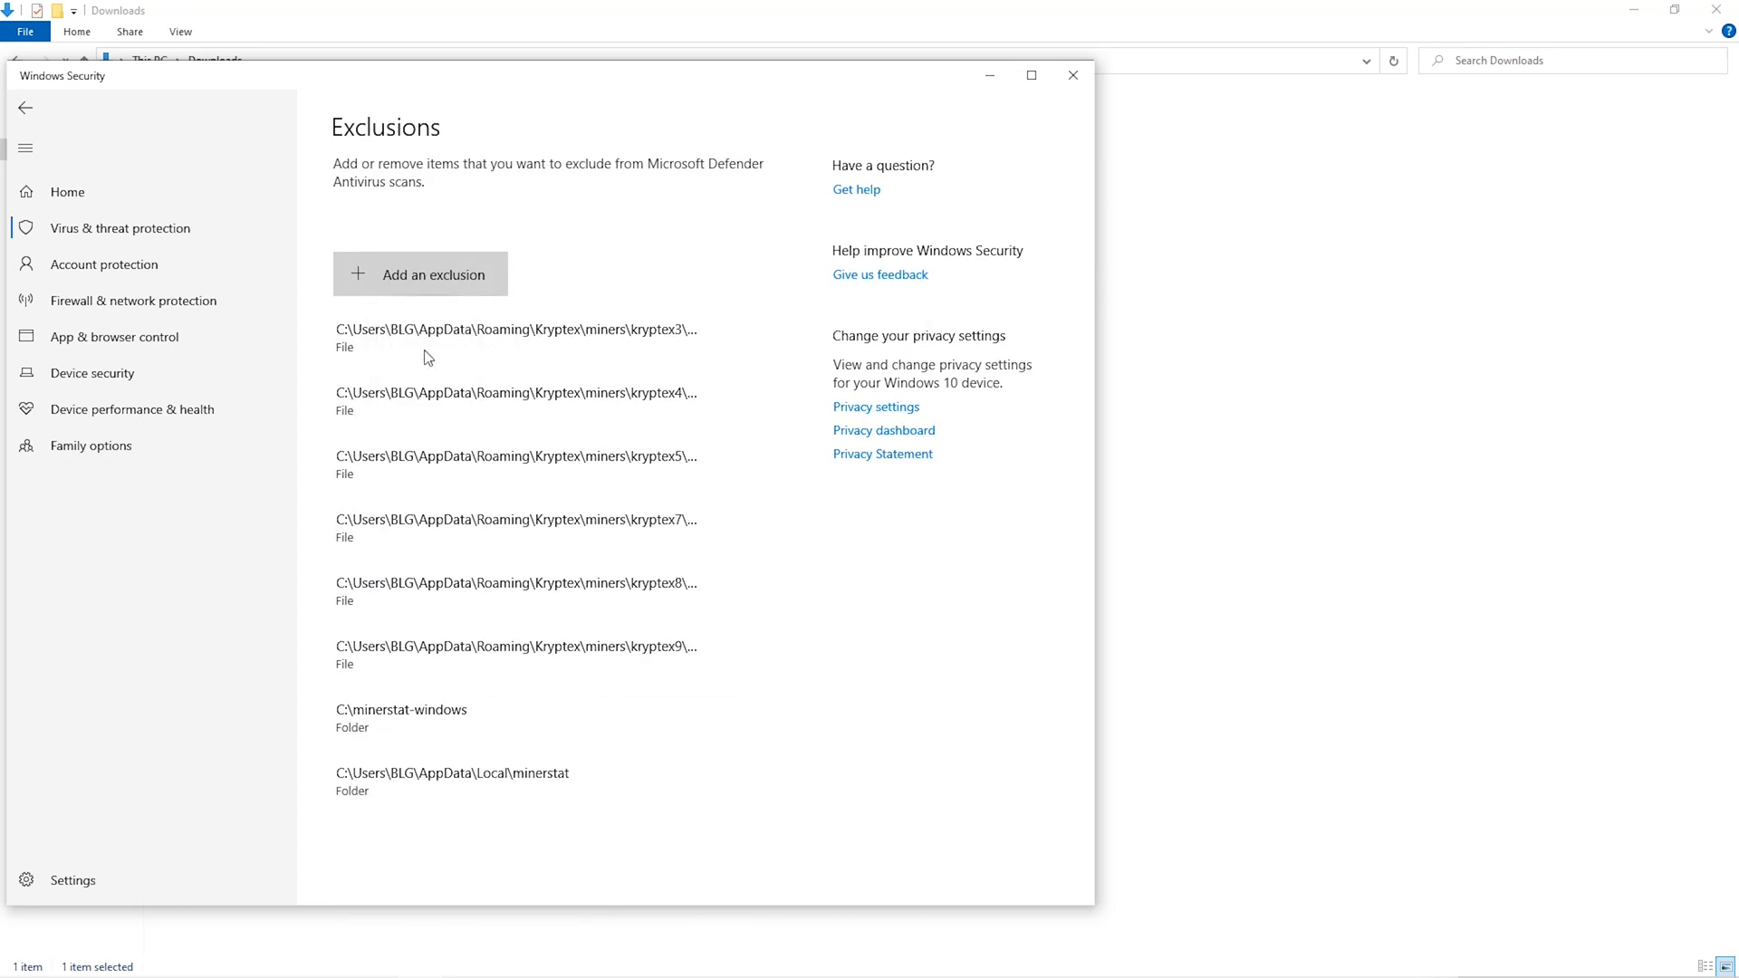
# Add the Miner folder in Downloads as a Defender folder exclusion
pyautogui.click(418, 274)
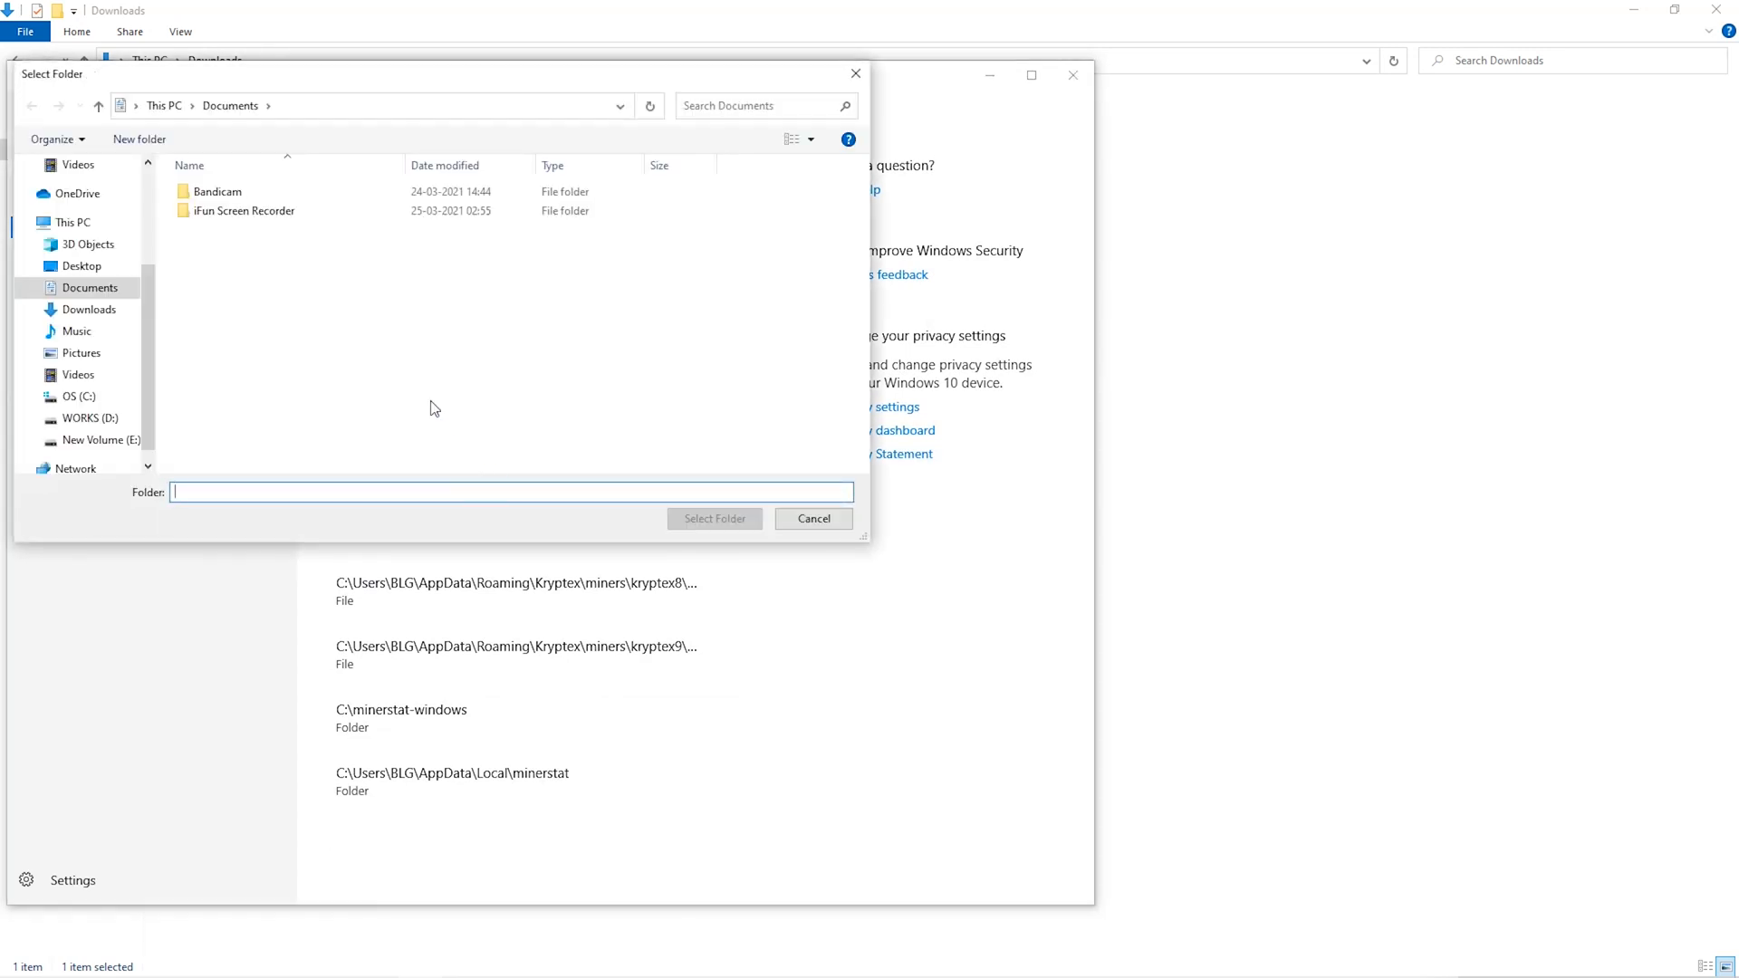
pyautogui.click(89, 310)
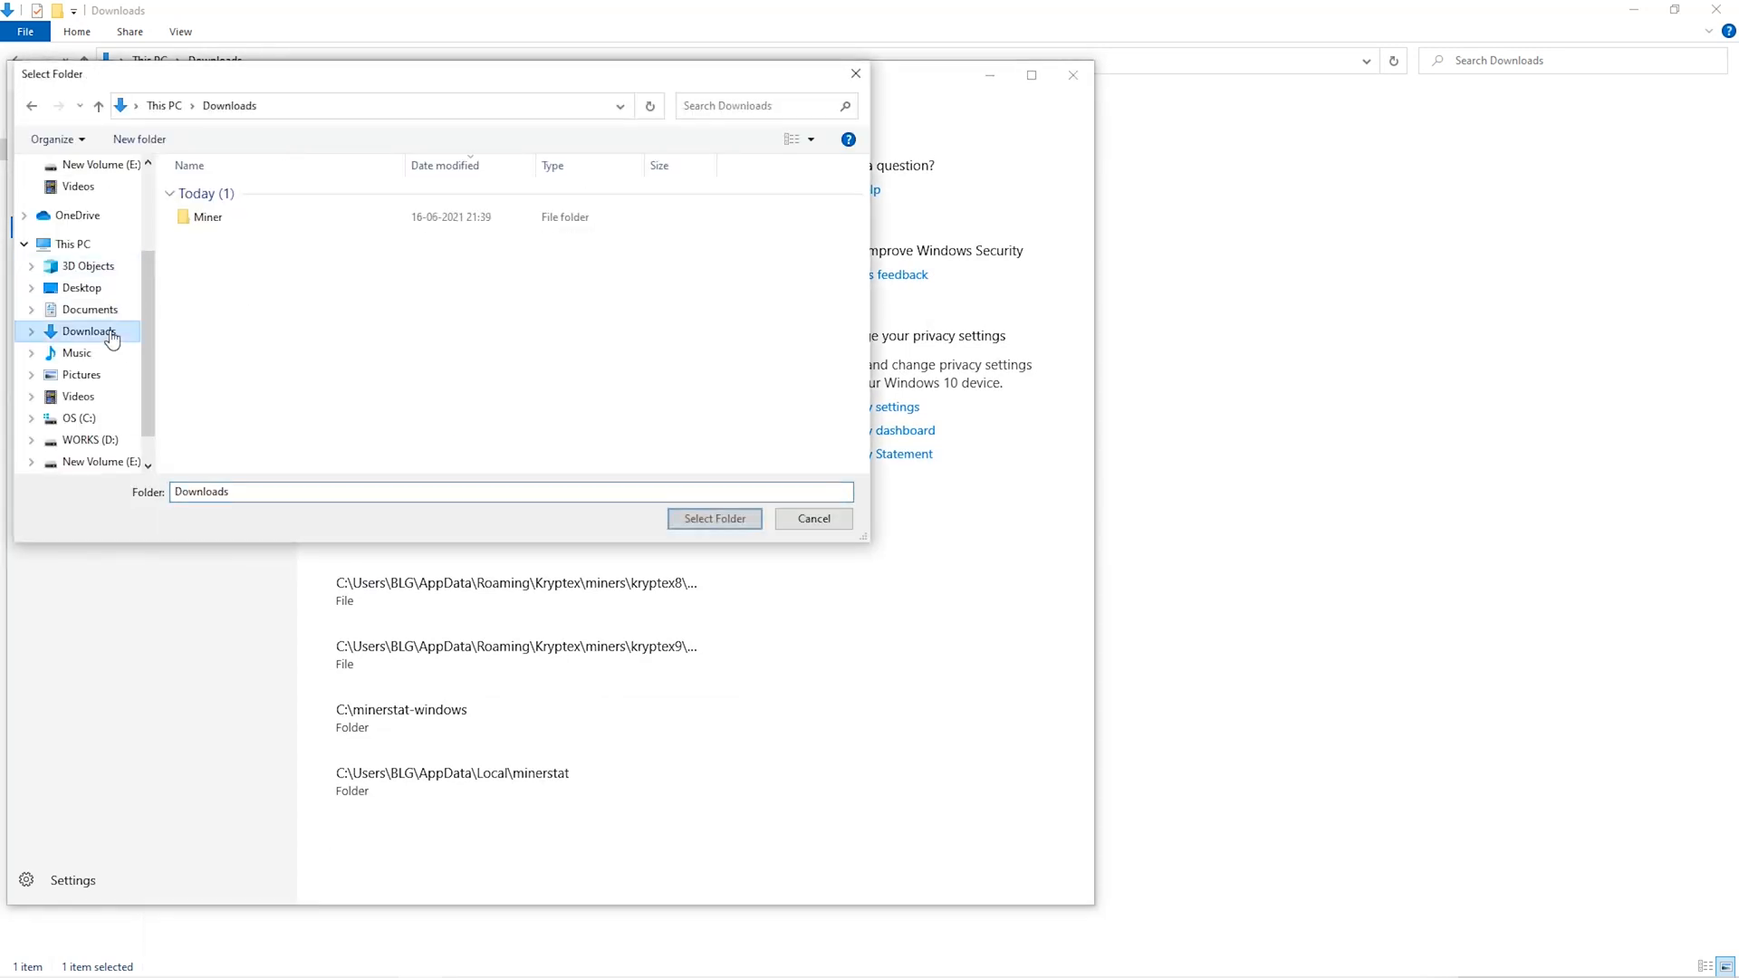
pyautogui.click(206, 216)
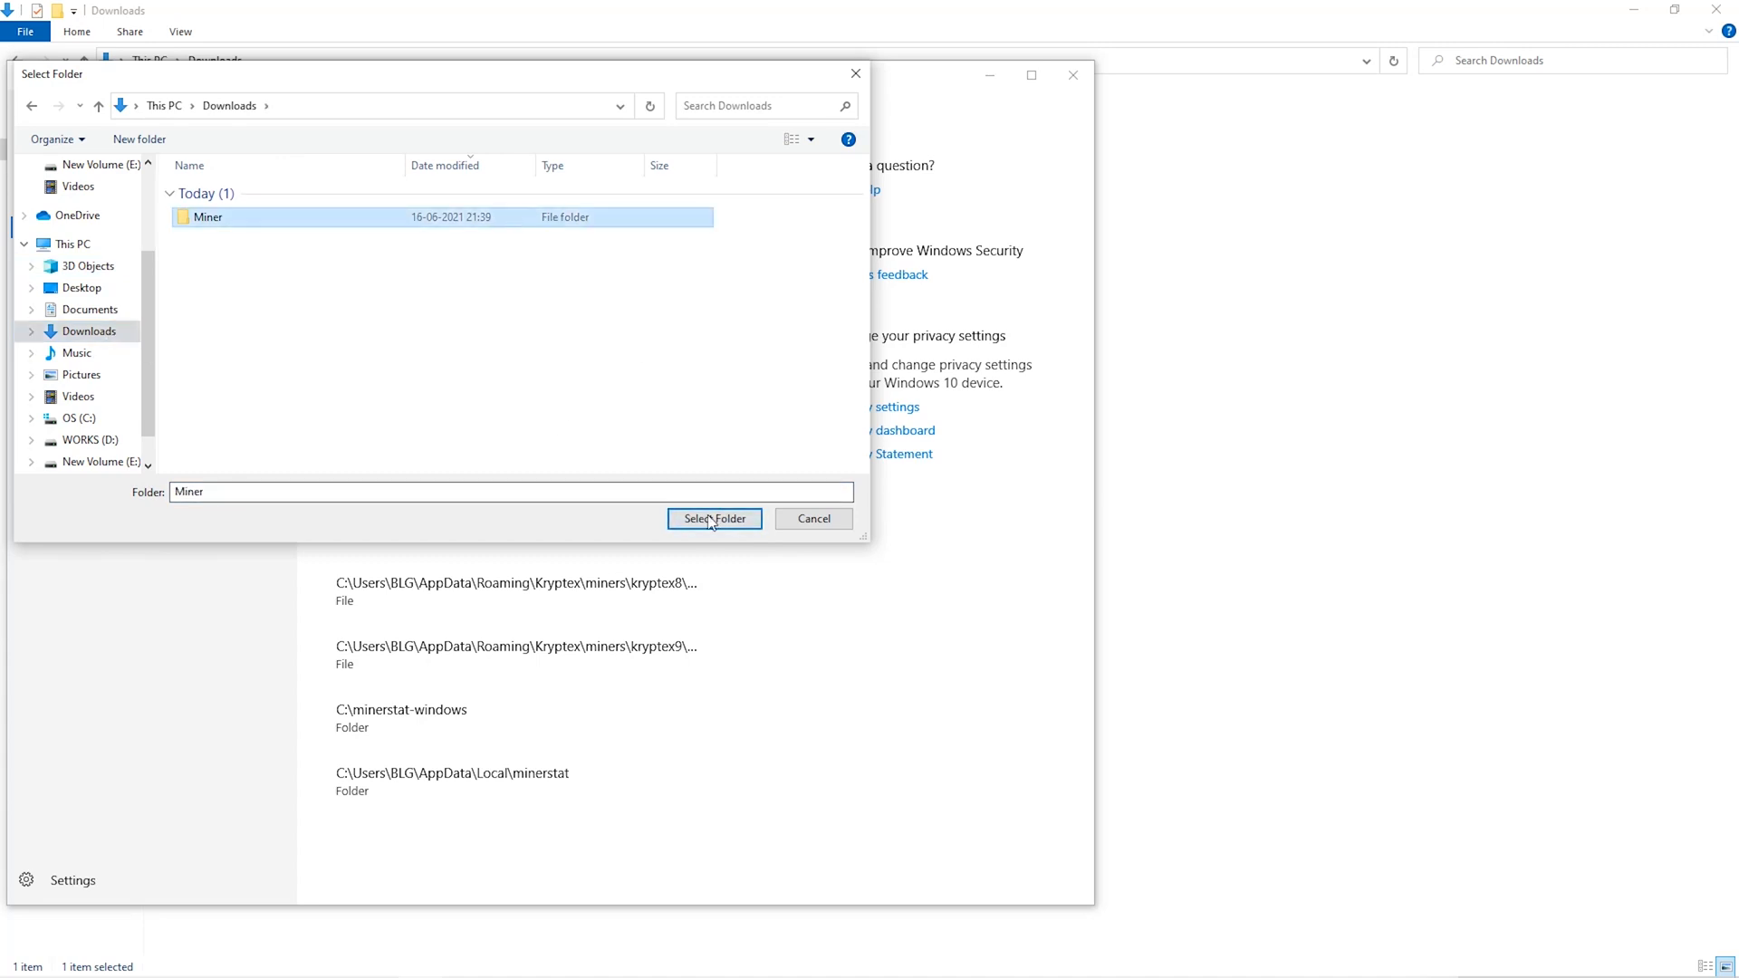
pyautogui.click(713, 520)
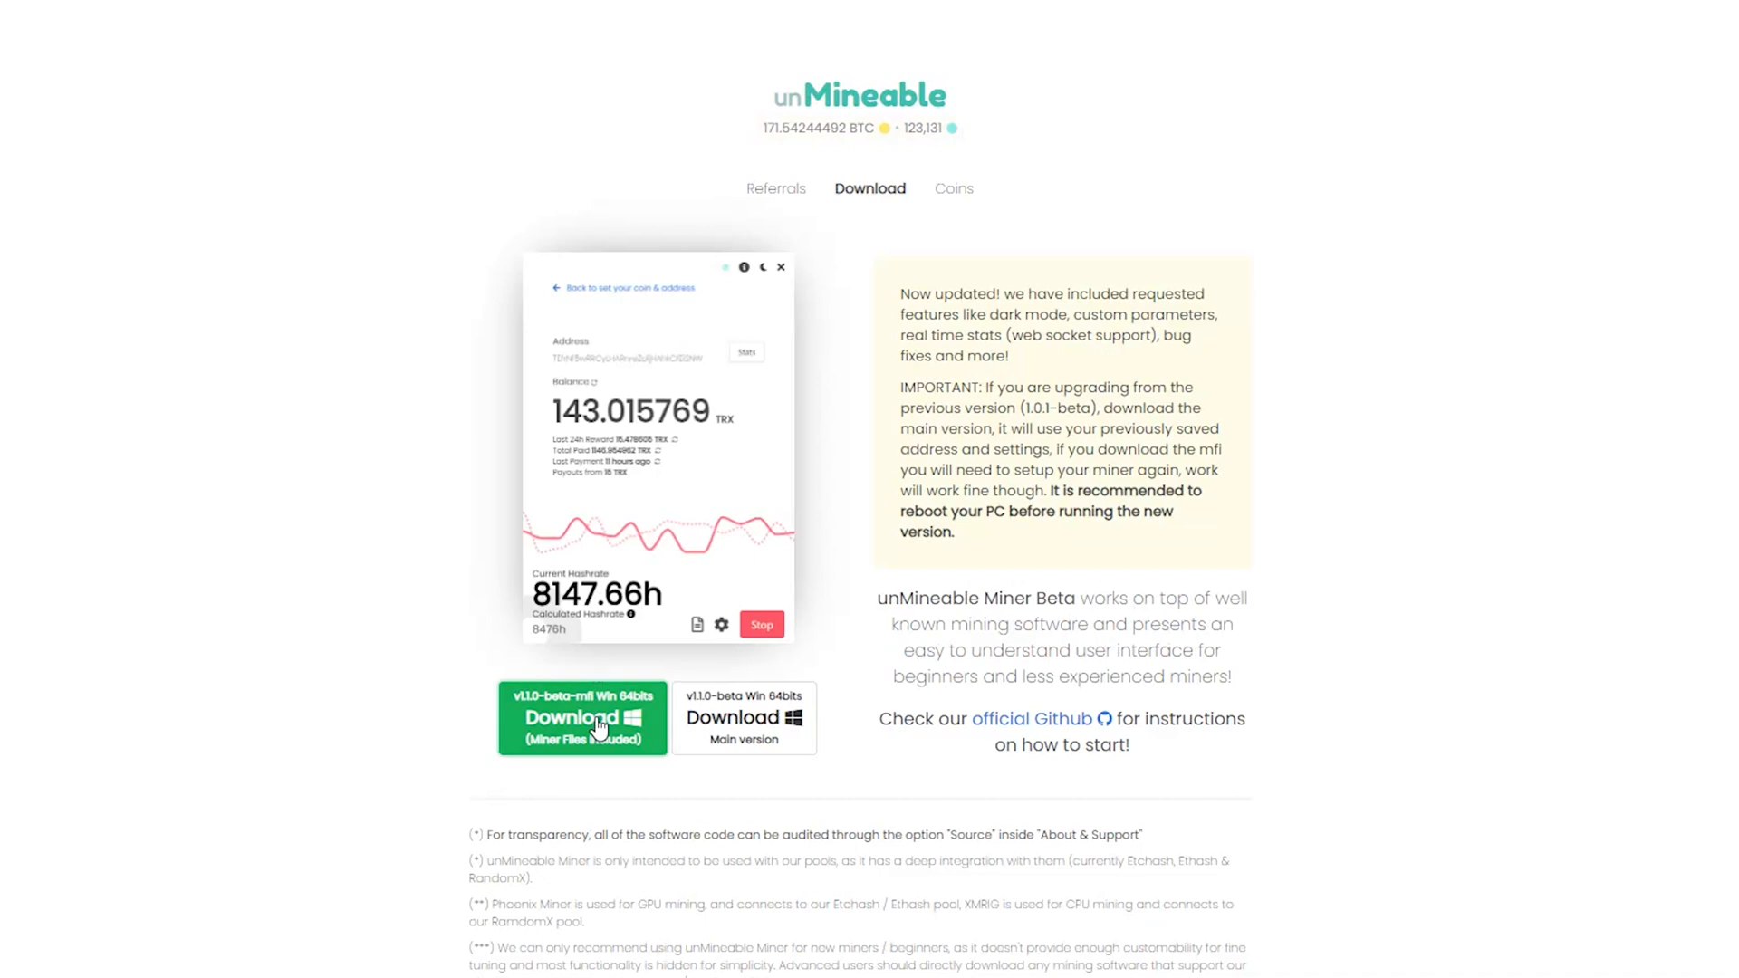
# Download the v1.1.0-beta-mfi miner build and save it into the Miner folder
pyautogui.click(582, 719)
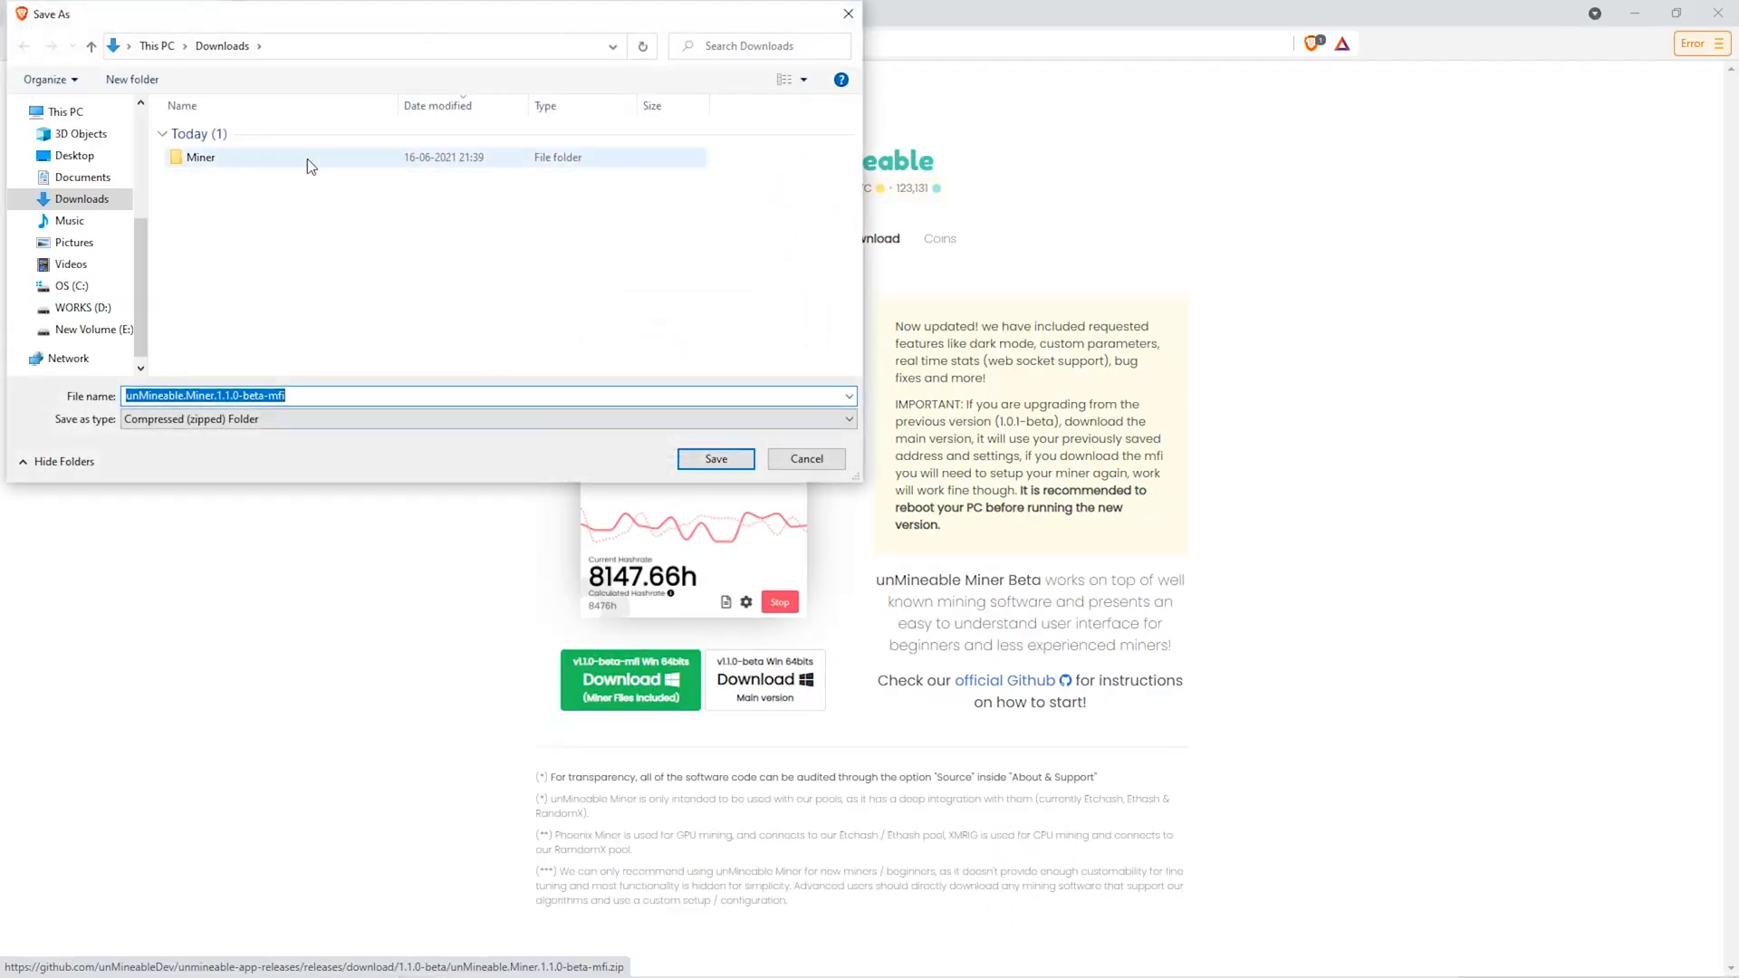
pyautogui.doubleClick(201, 156)
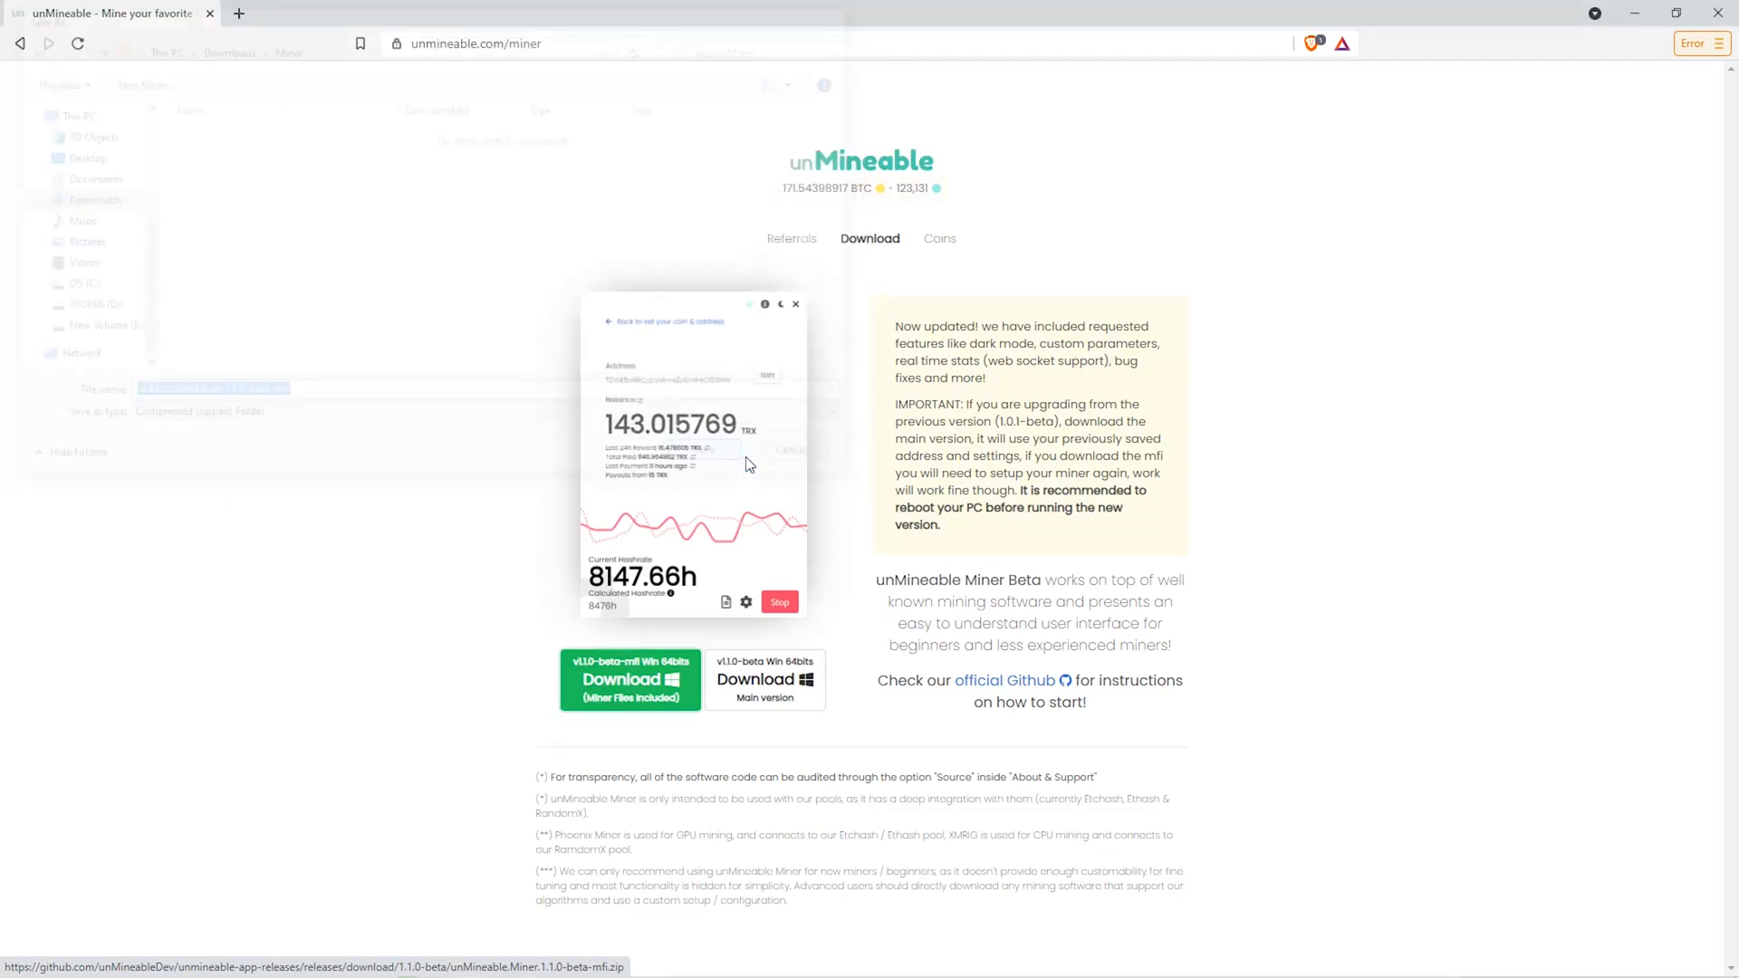
pyautogui.click(629, 679)
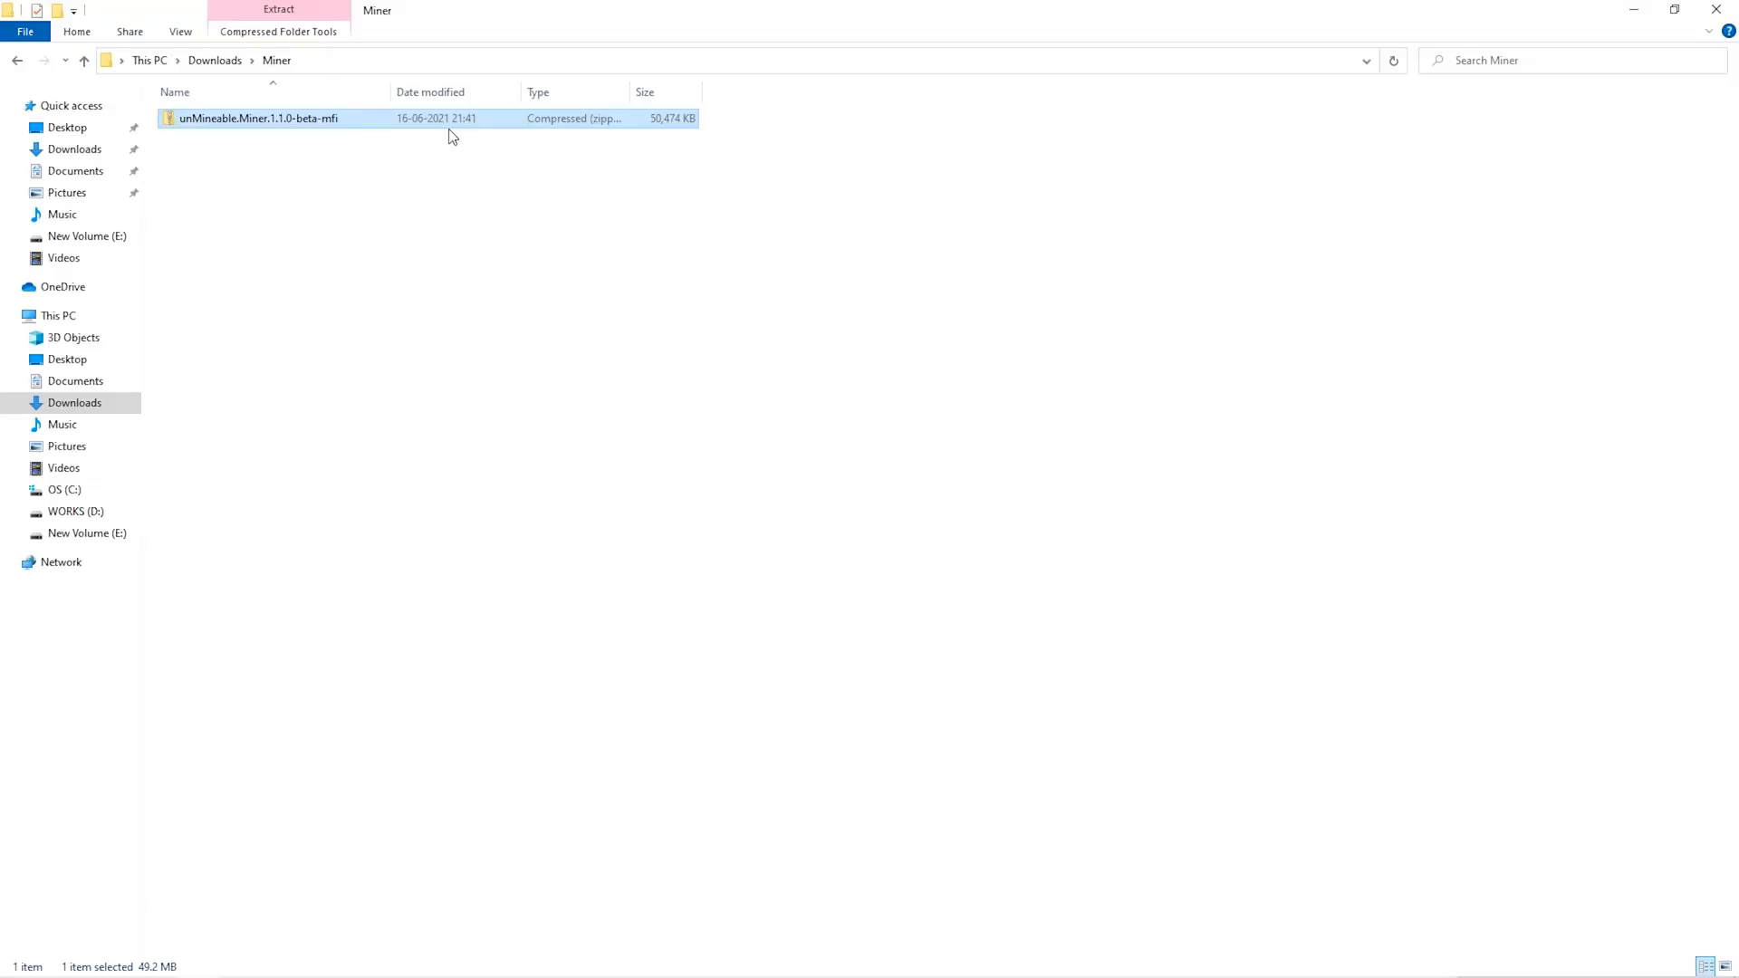
# Extract the miner zip with 7-Zip Extract Here and launch the unMineable Miner application
pyautogui.rightClick(259, 118)
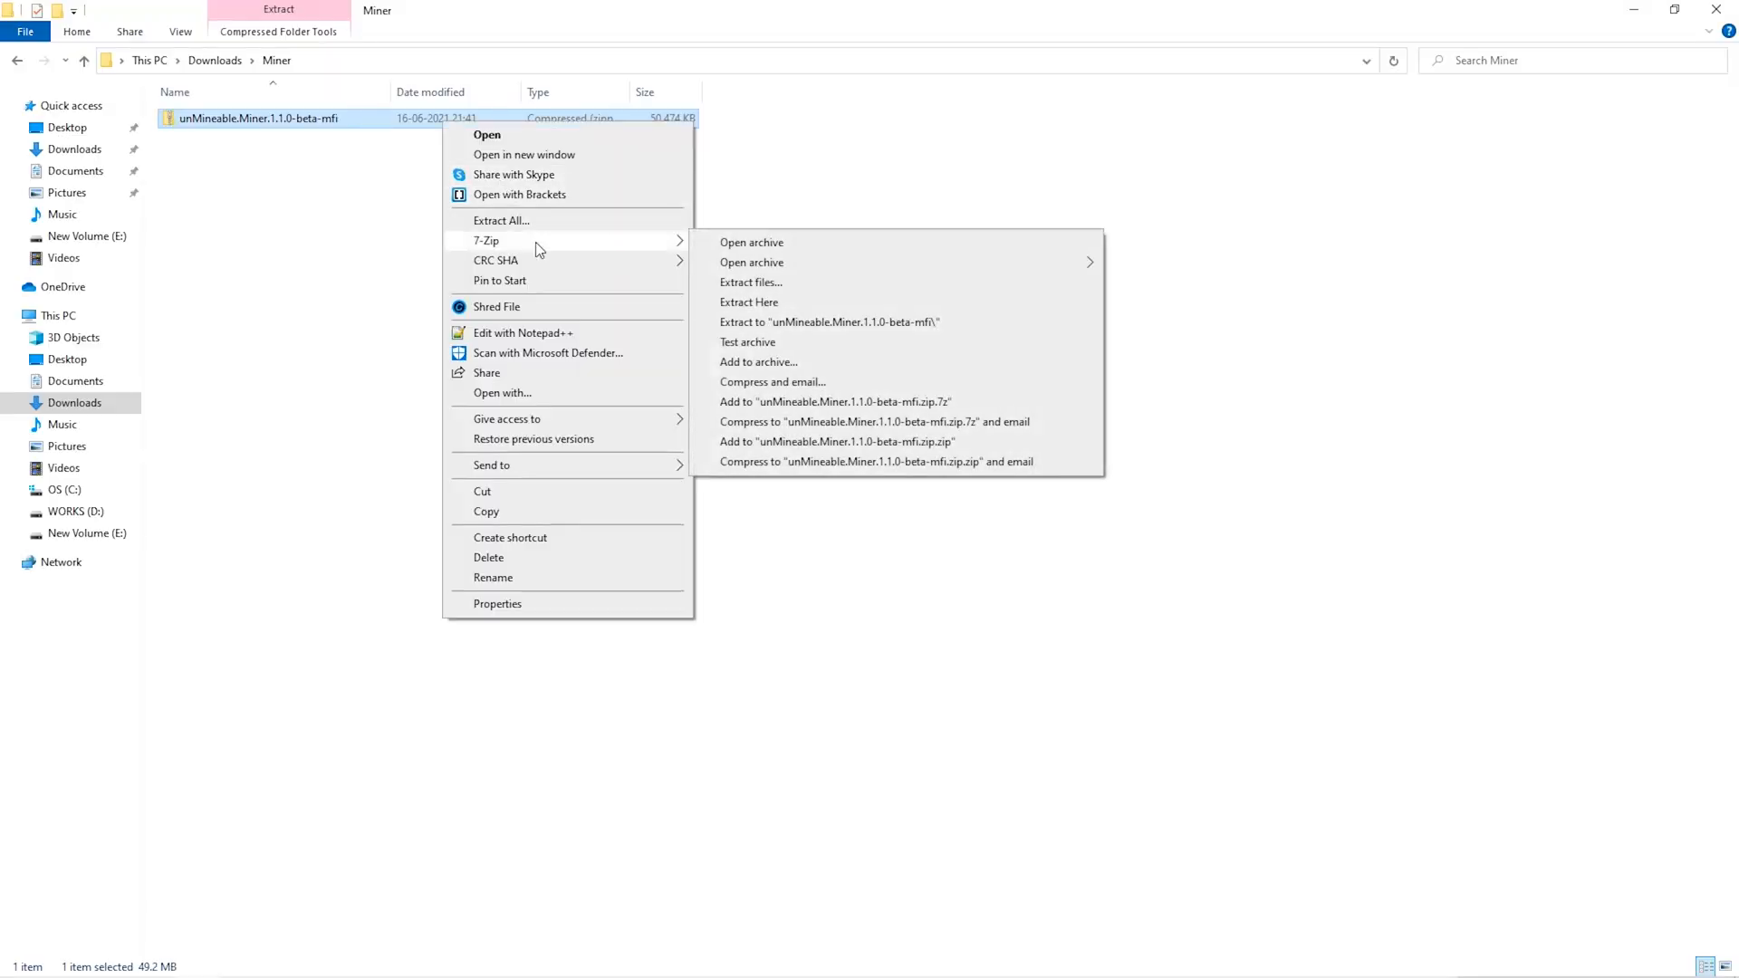
pyautogui.click(748, 317)
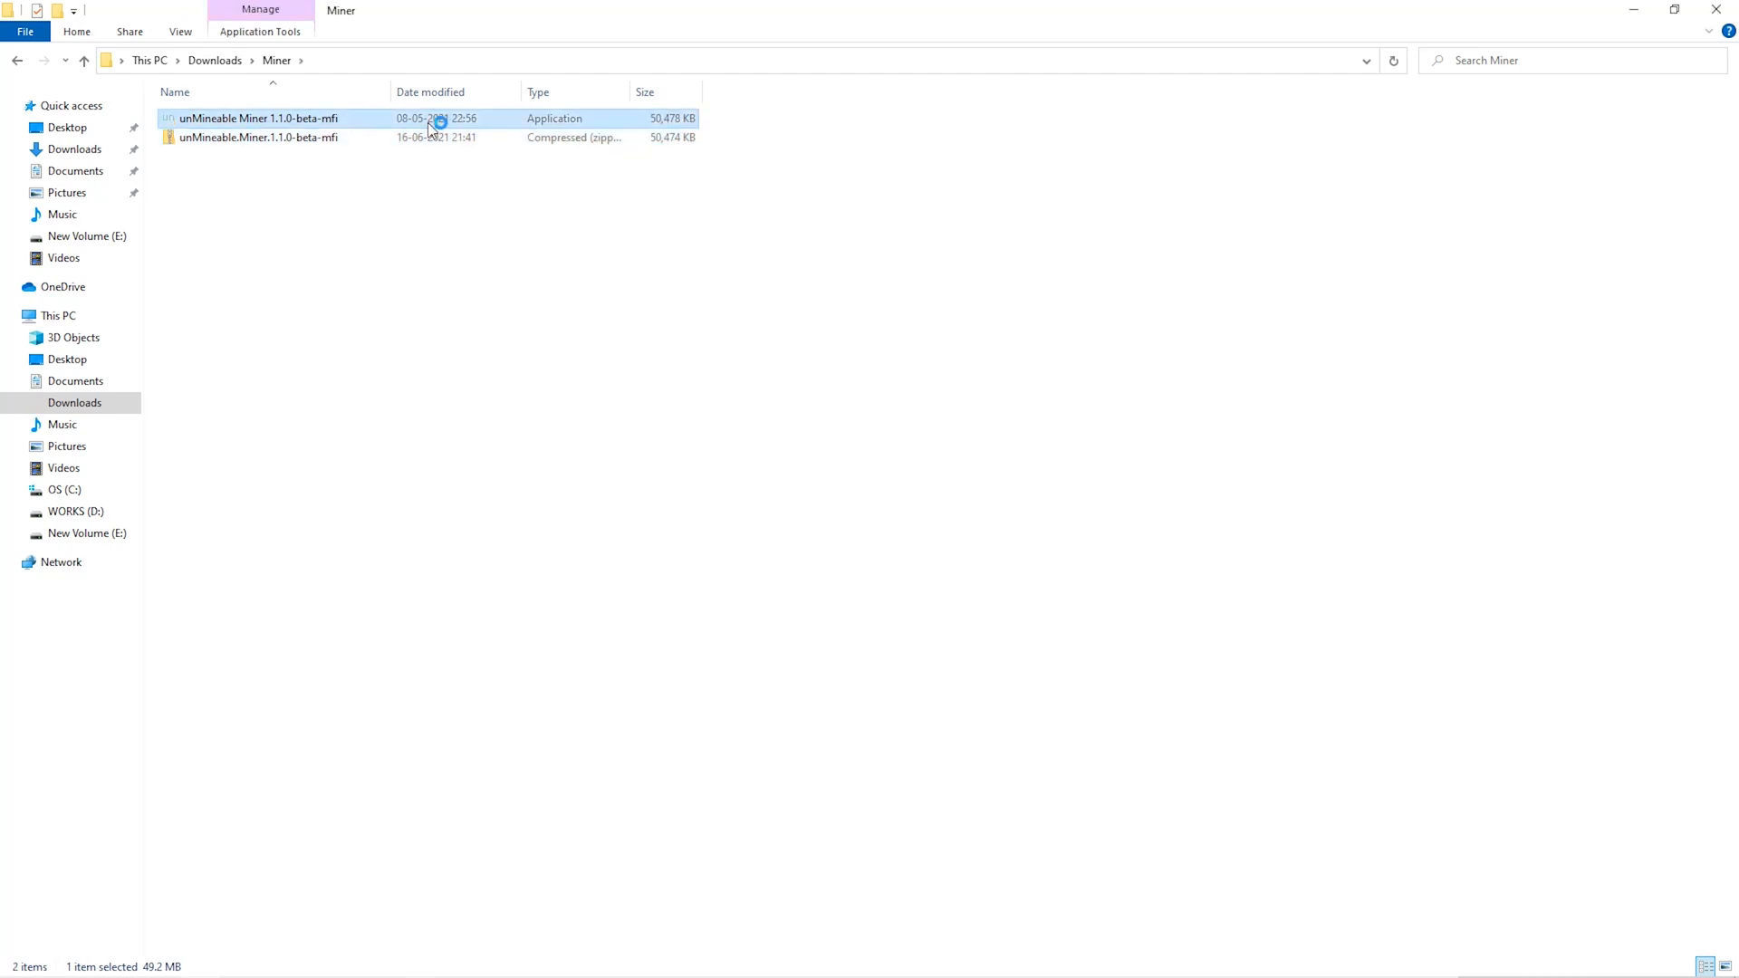
pyautogui.doubleClick(255, 117)
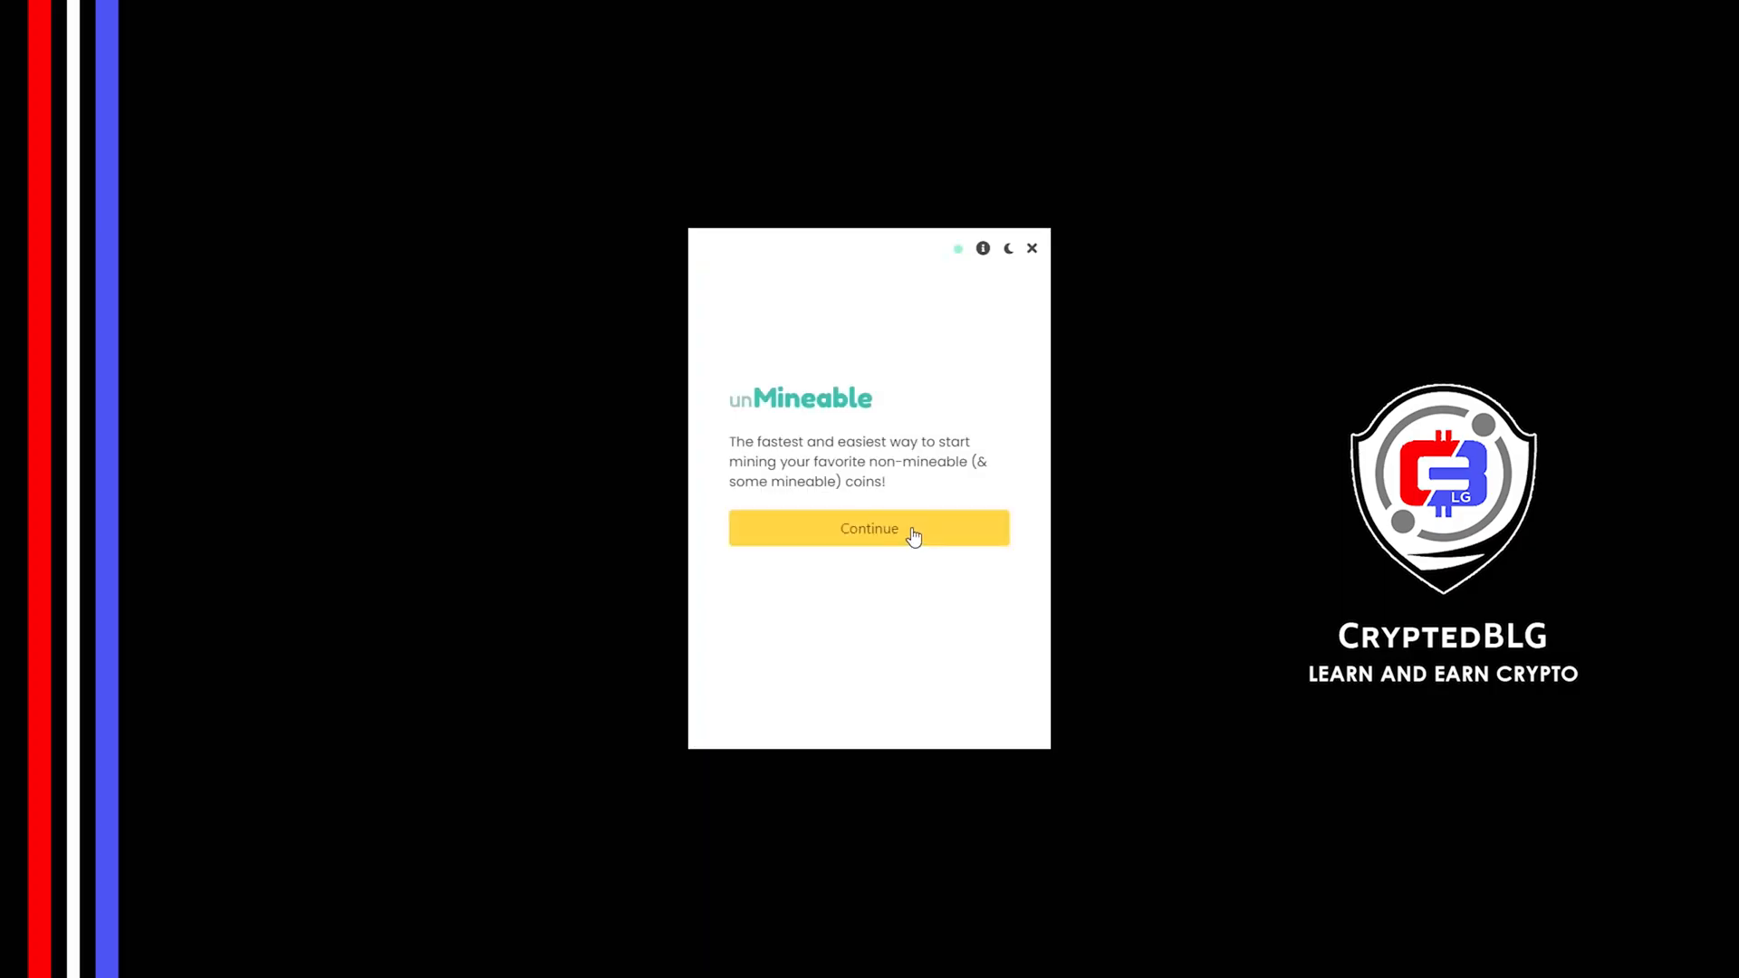
# Pass the welcome screen, choose Graphics Card (GPU) as mining hardware and continue to the coin picker
pyautogui.click(870, 527)
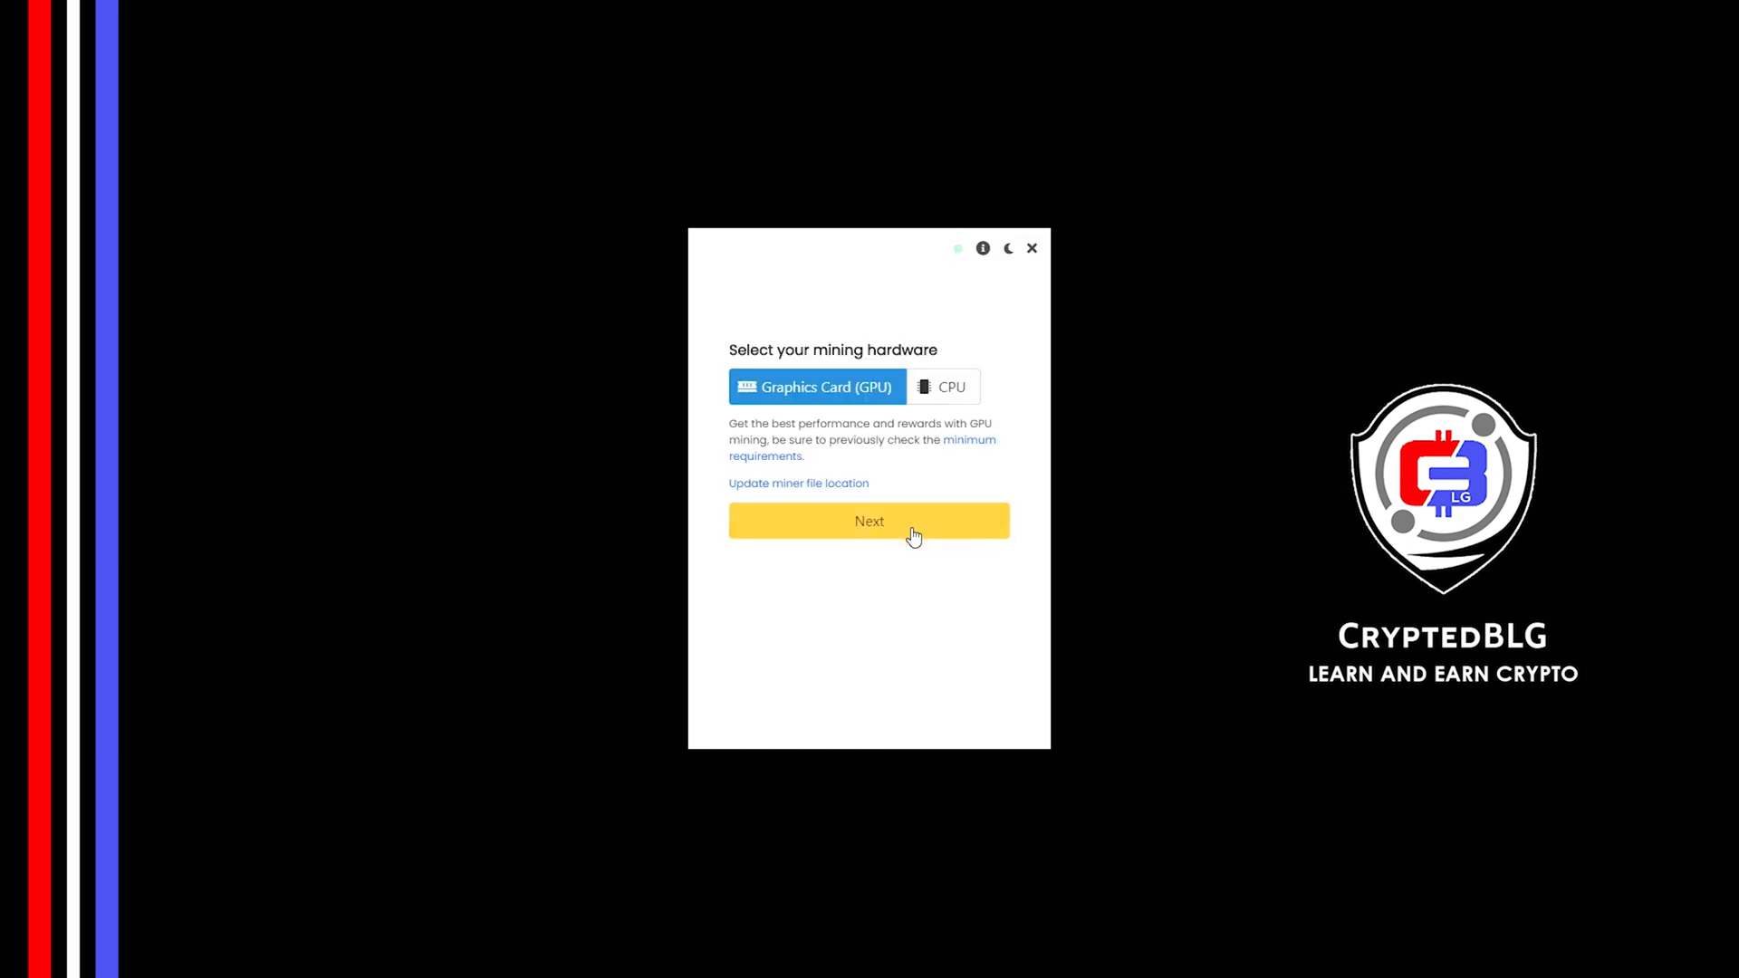
pyautogui.moveTo(911, 397)
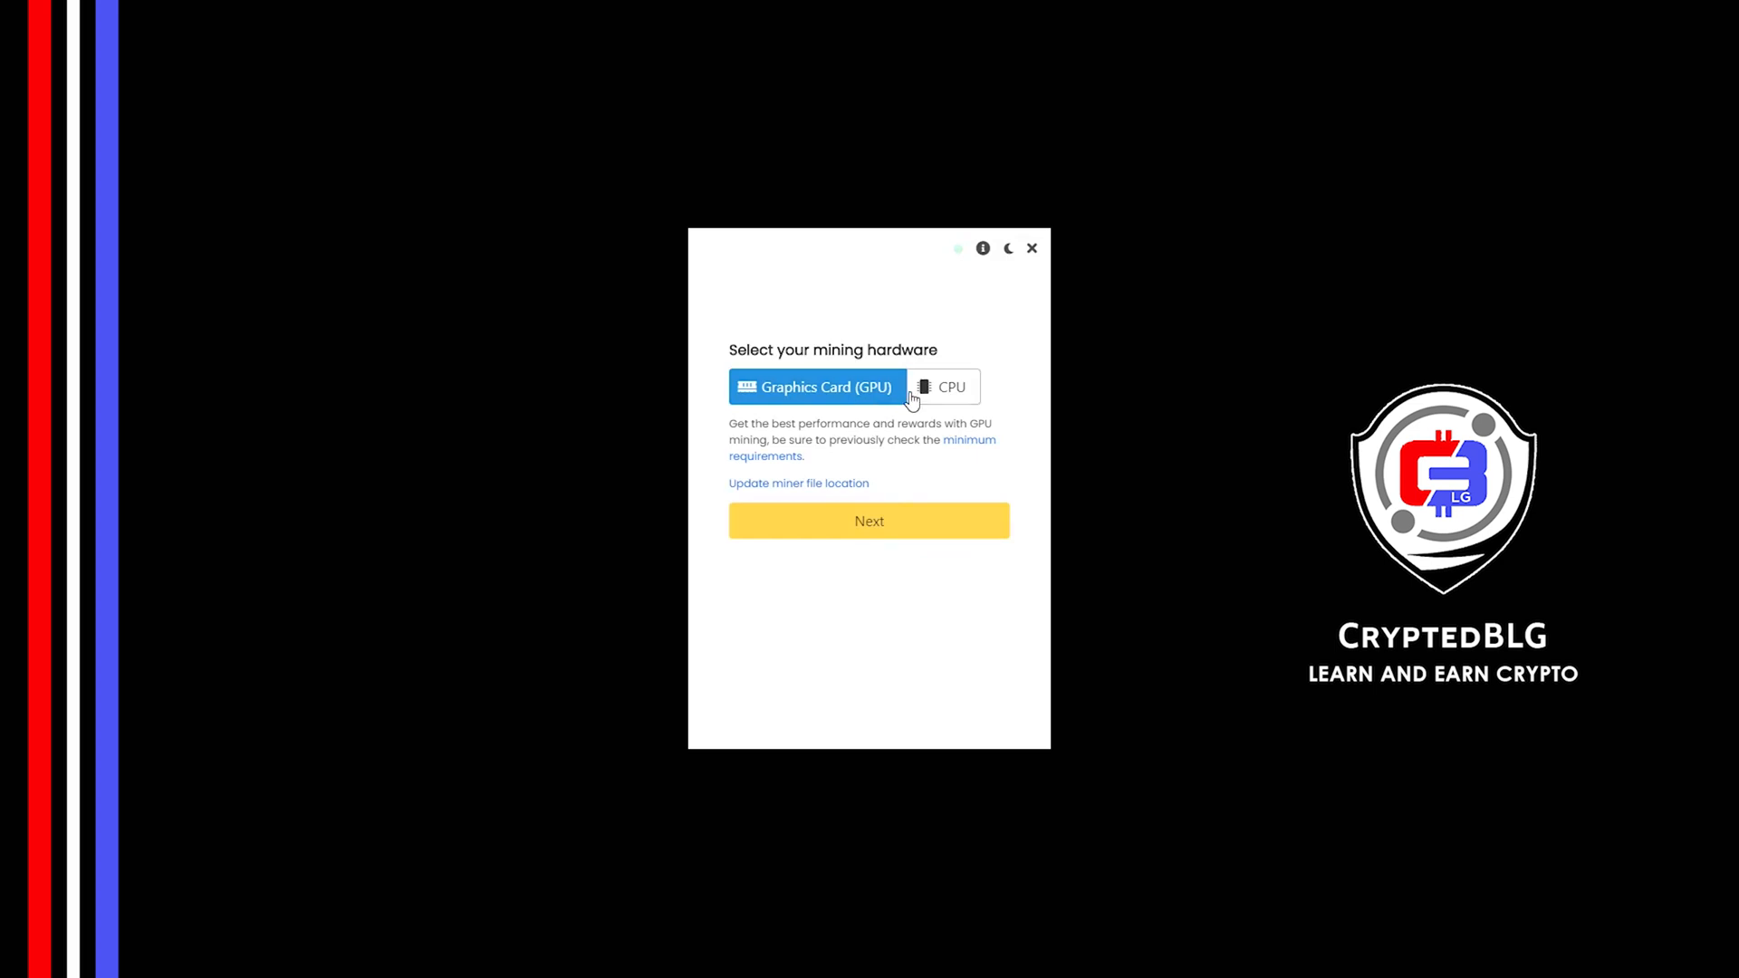
pyautogui.moveTo(937, 397)
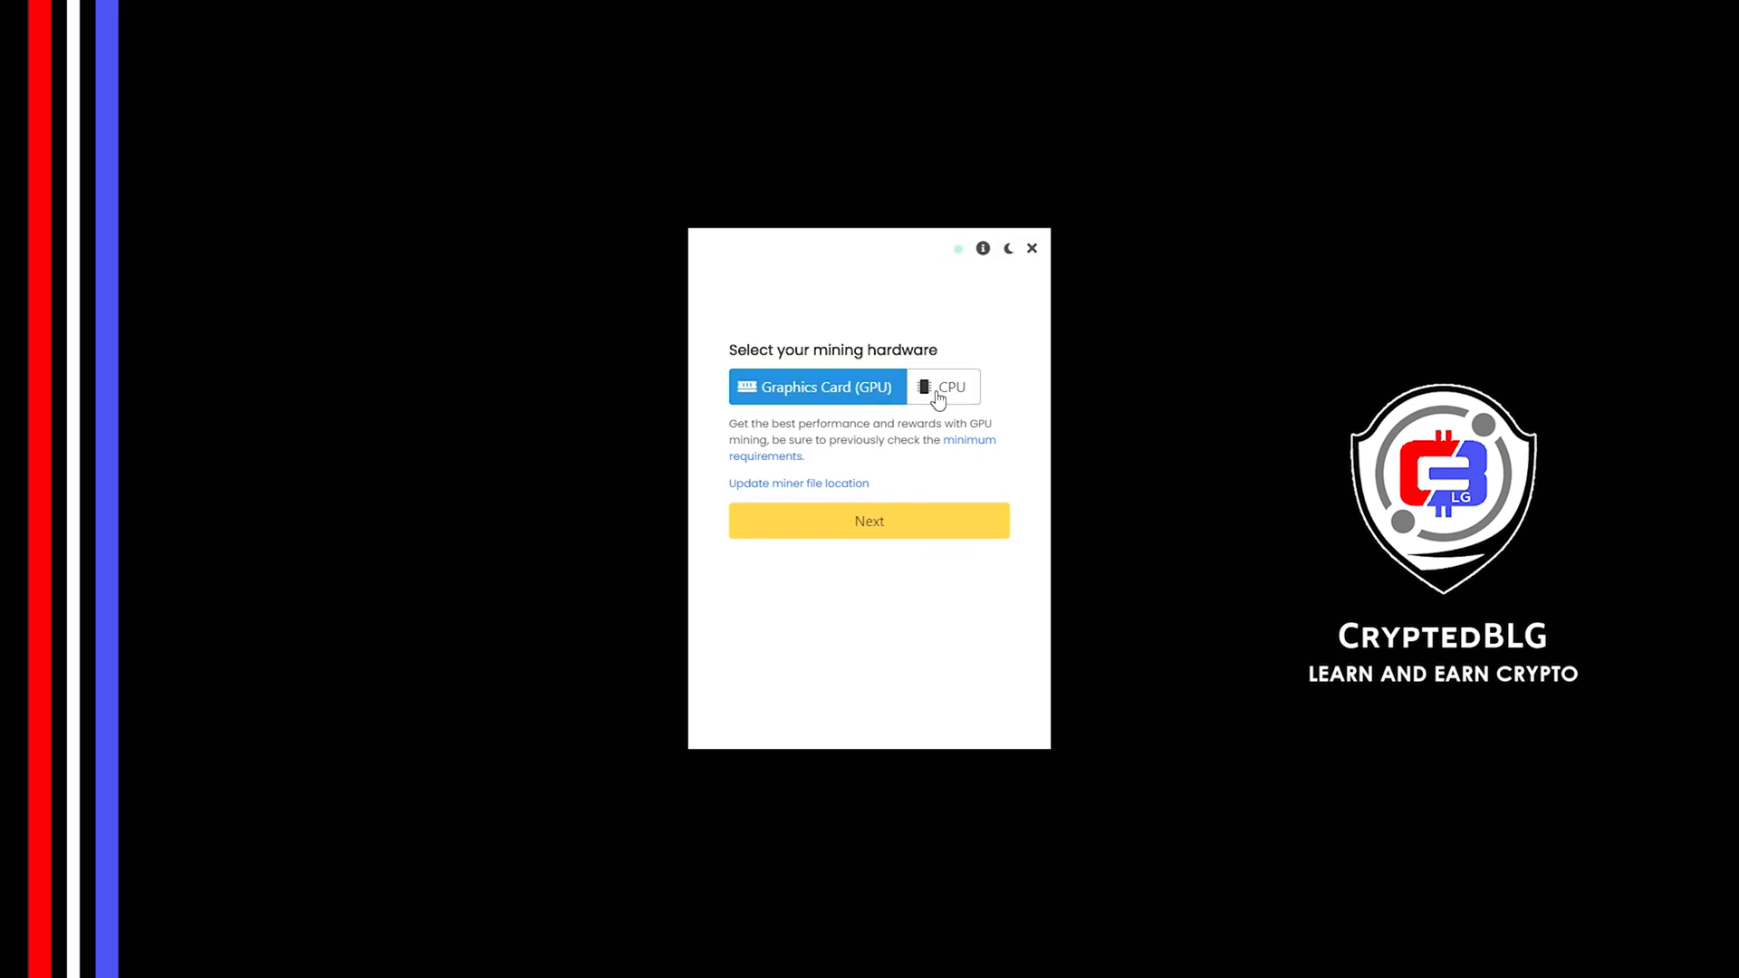
pyautogui.click(942, 388)
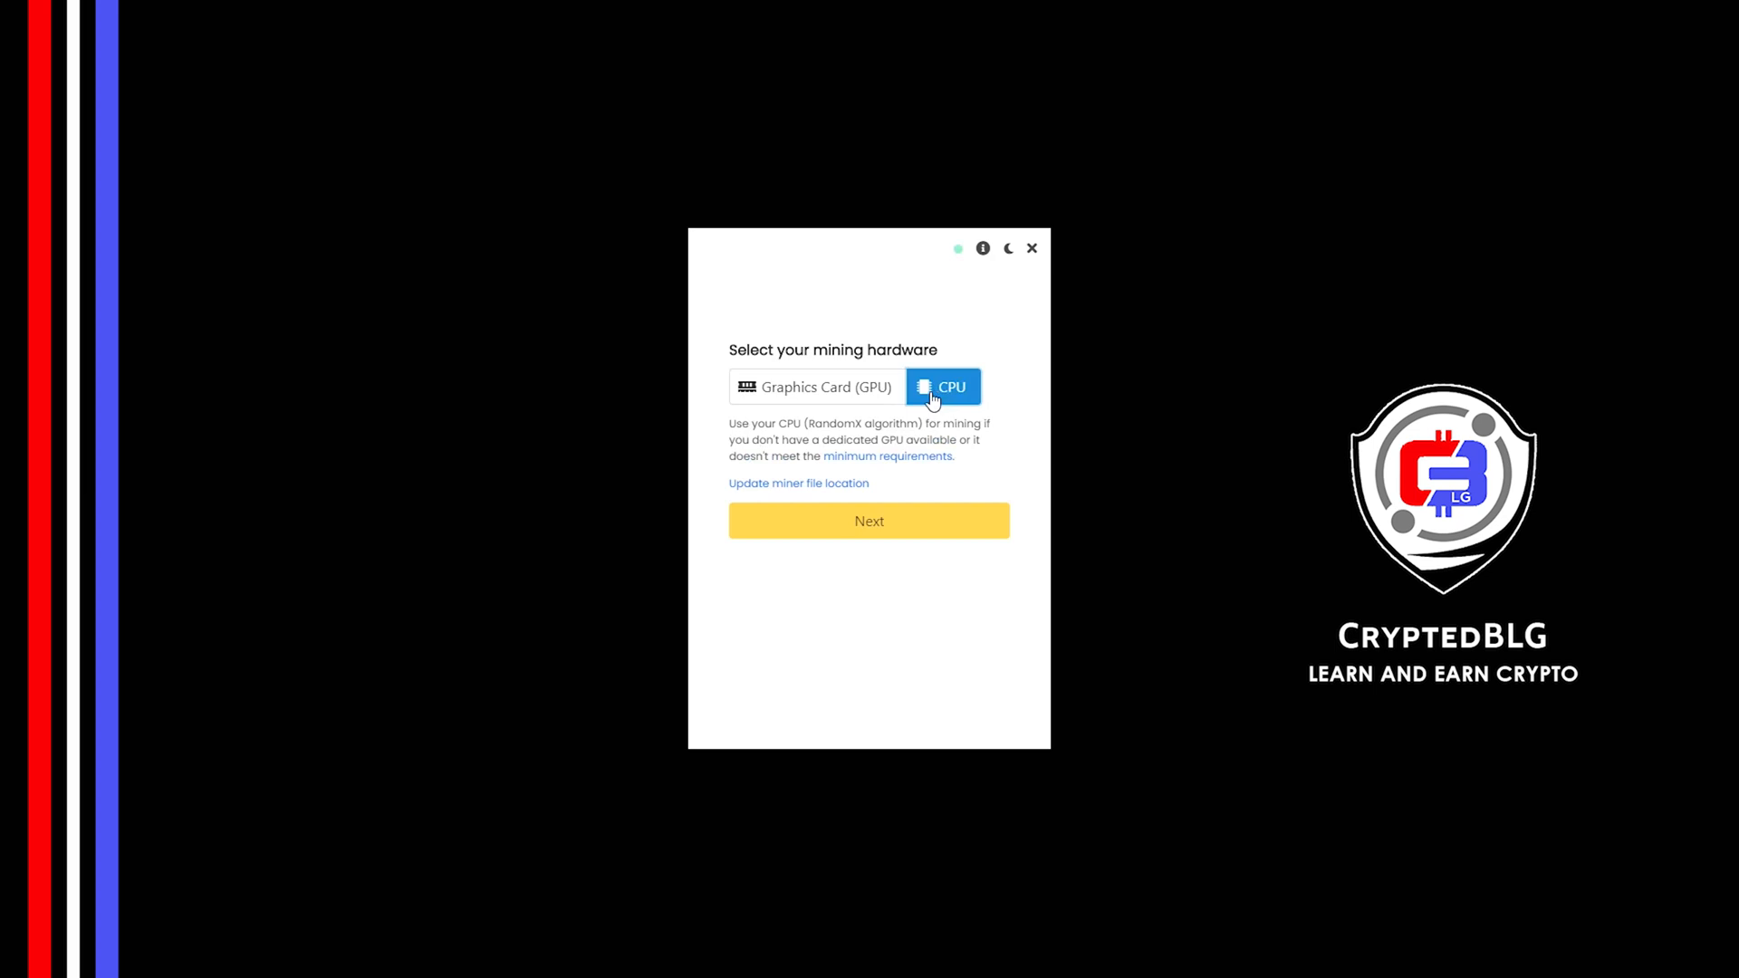
pyautogui.moveTo(837, 393)
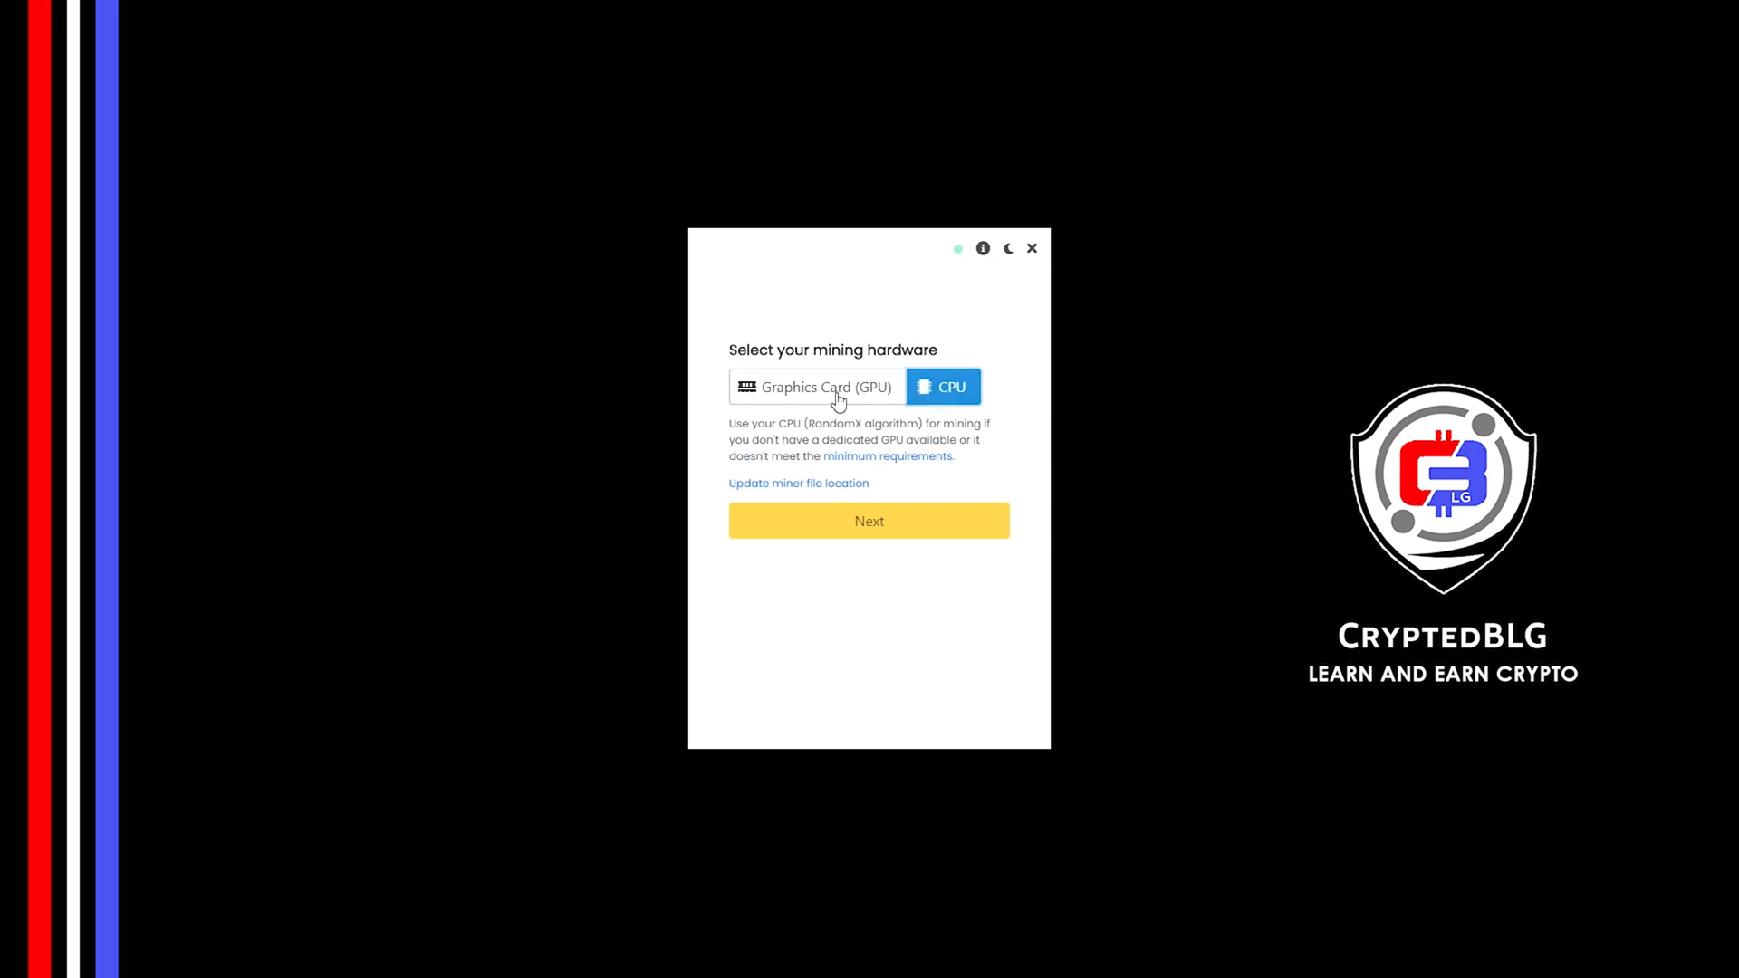
pyautogui.click(815, 386)
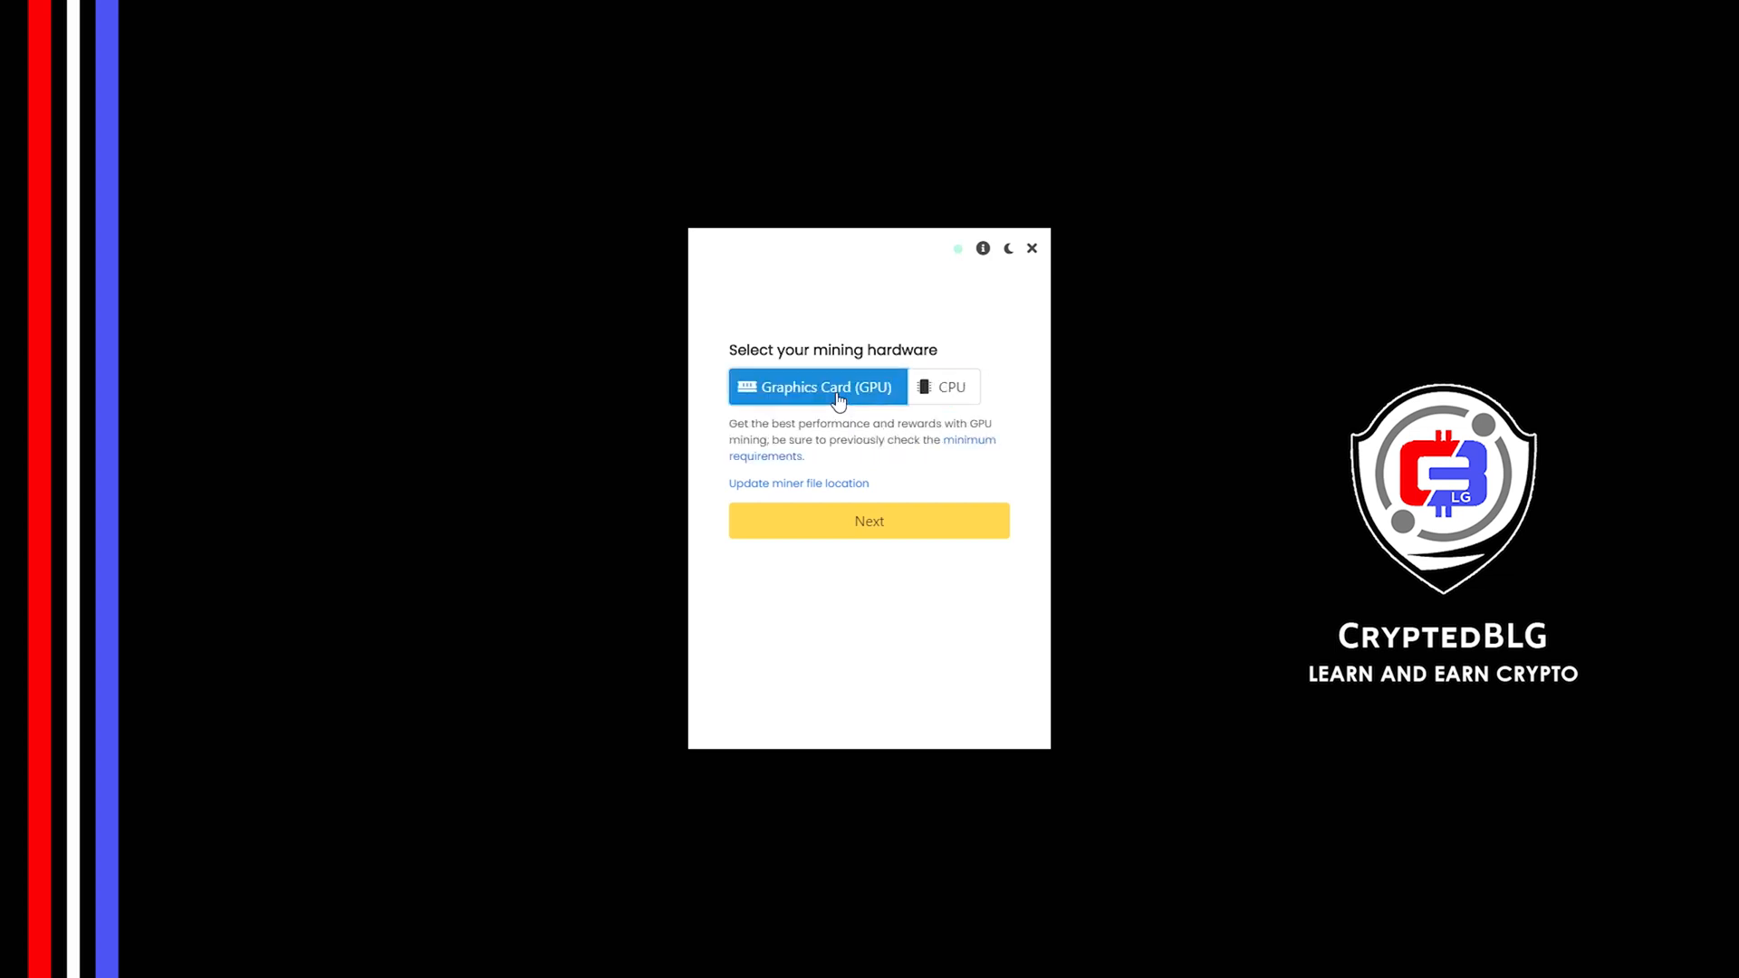
pyautogui.moveTo(888, 575)
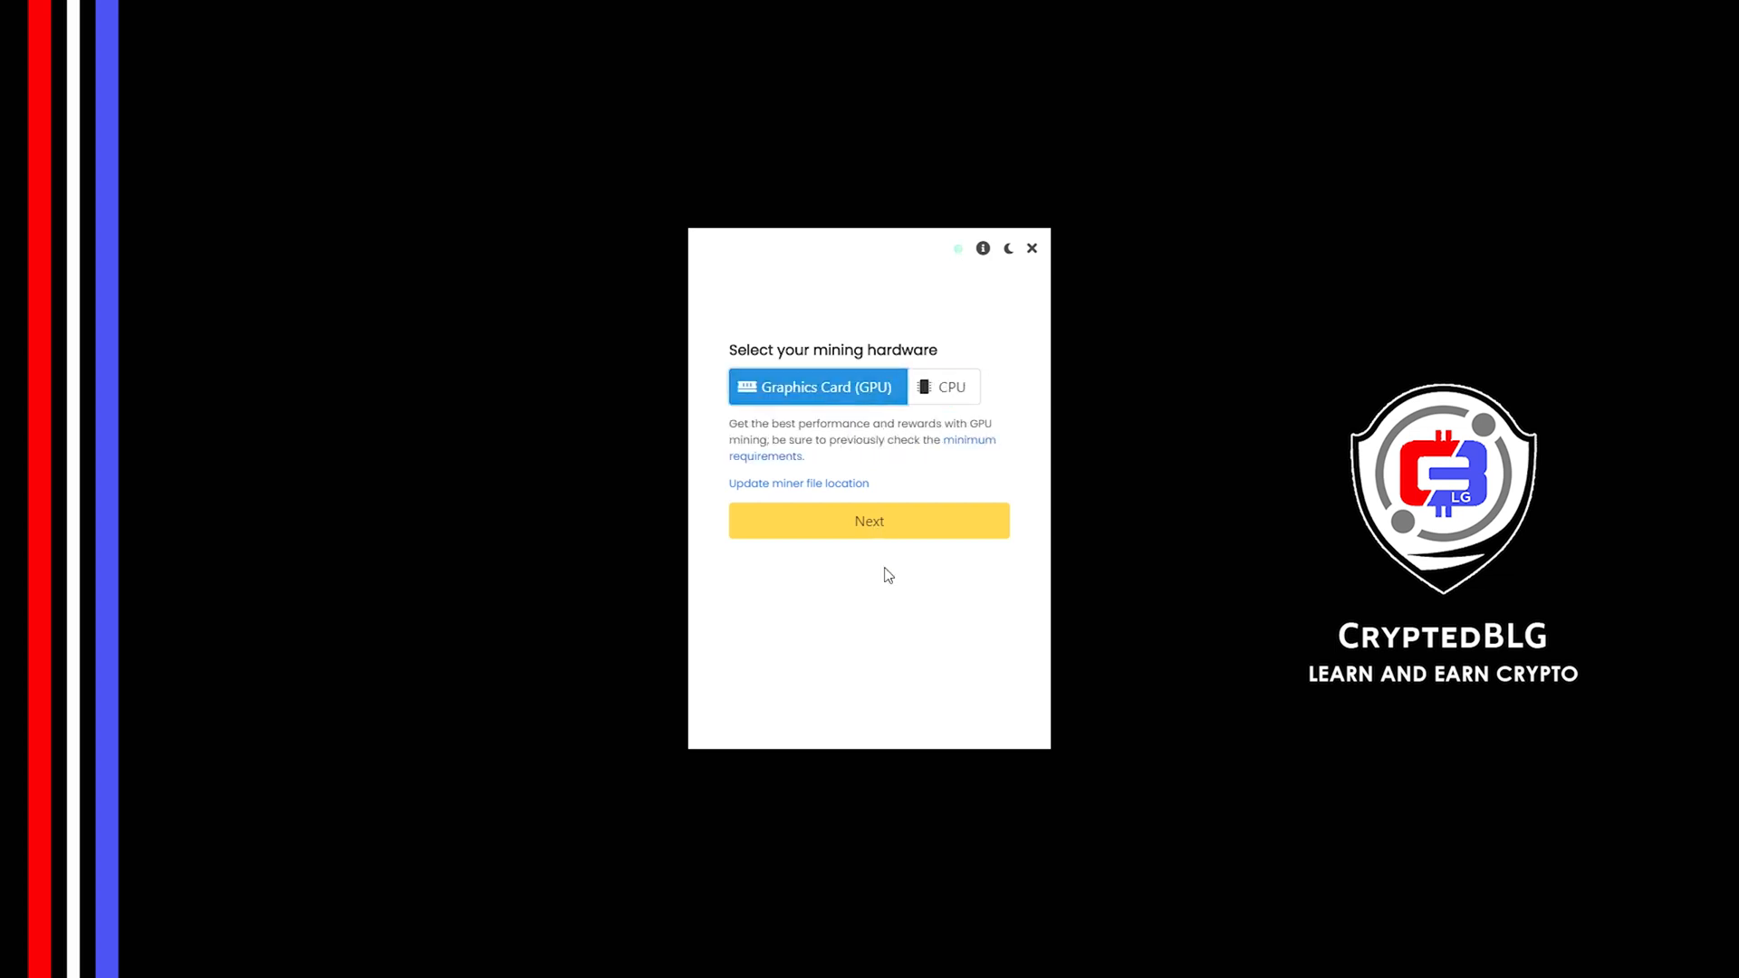
pyautogui.click(868, 522)
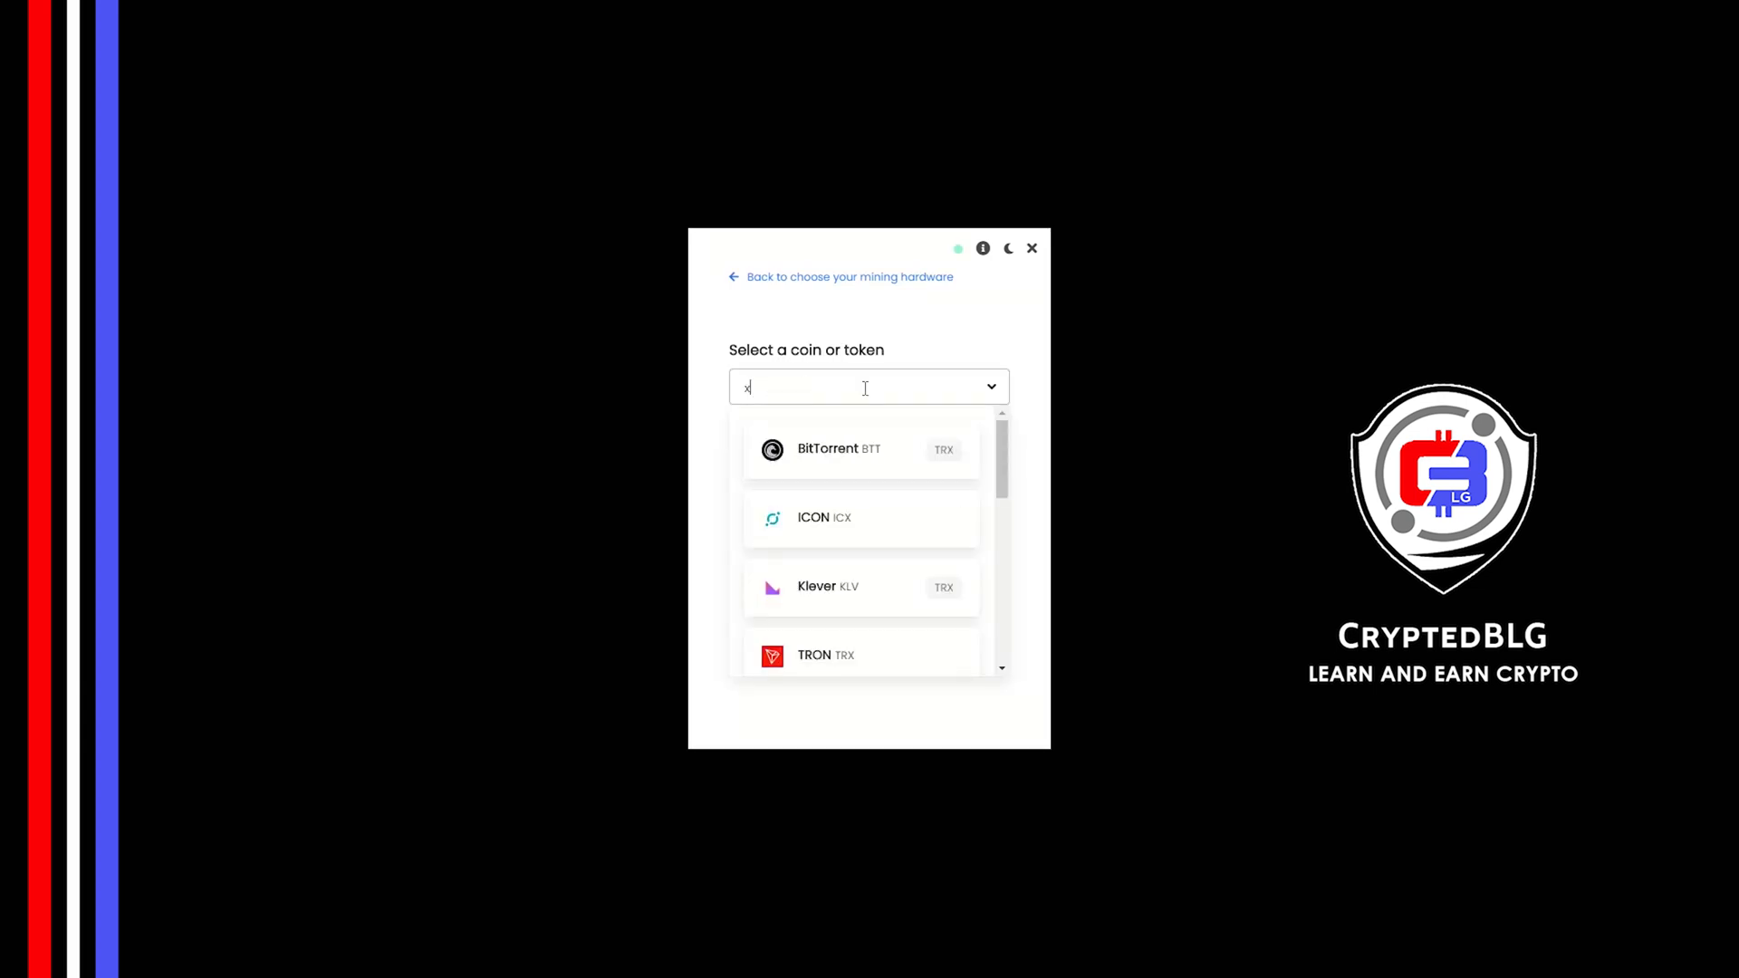
# Select Stellar Lumens (XLM) as the coin with wallet address and referral code, and start mining
pyautogui.write('lm')
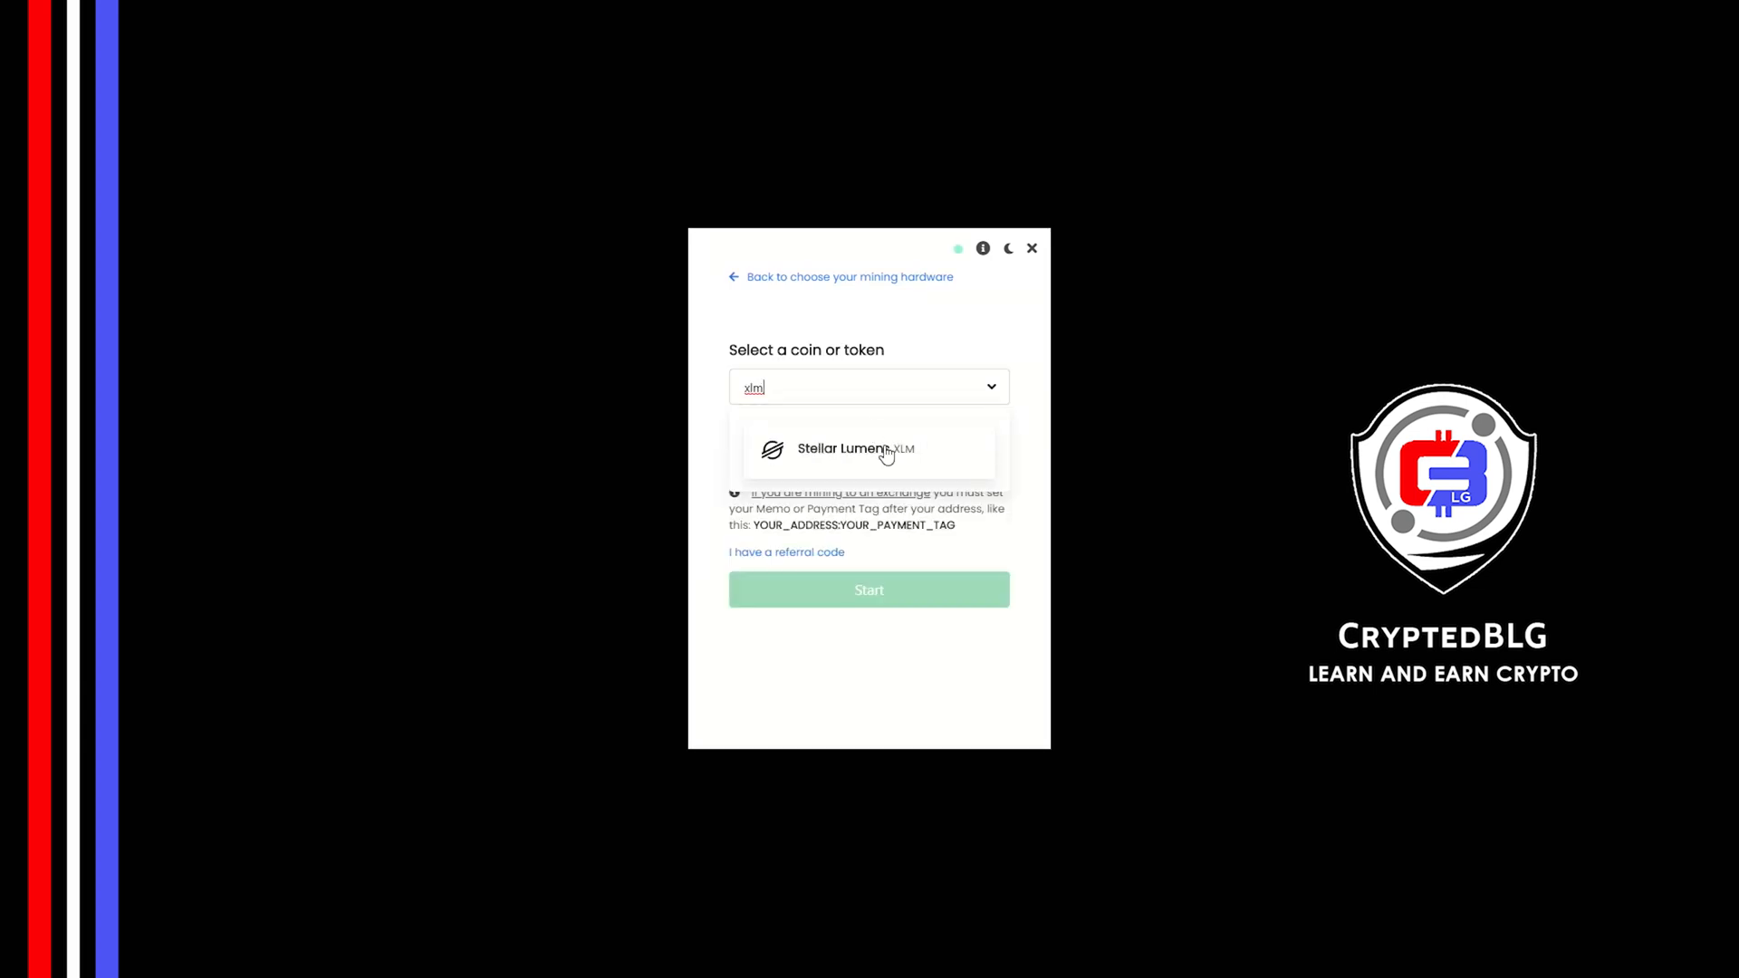
pyautogui.click(857, 447)
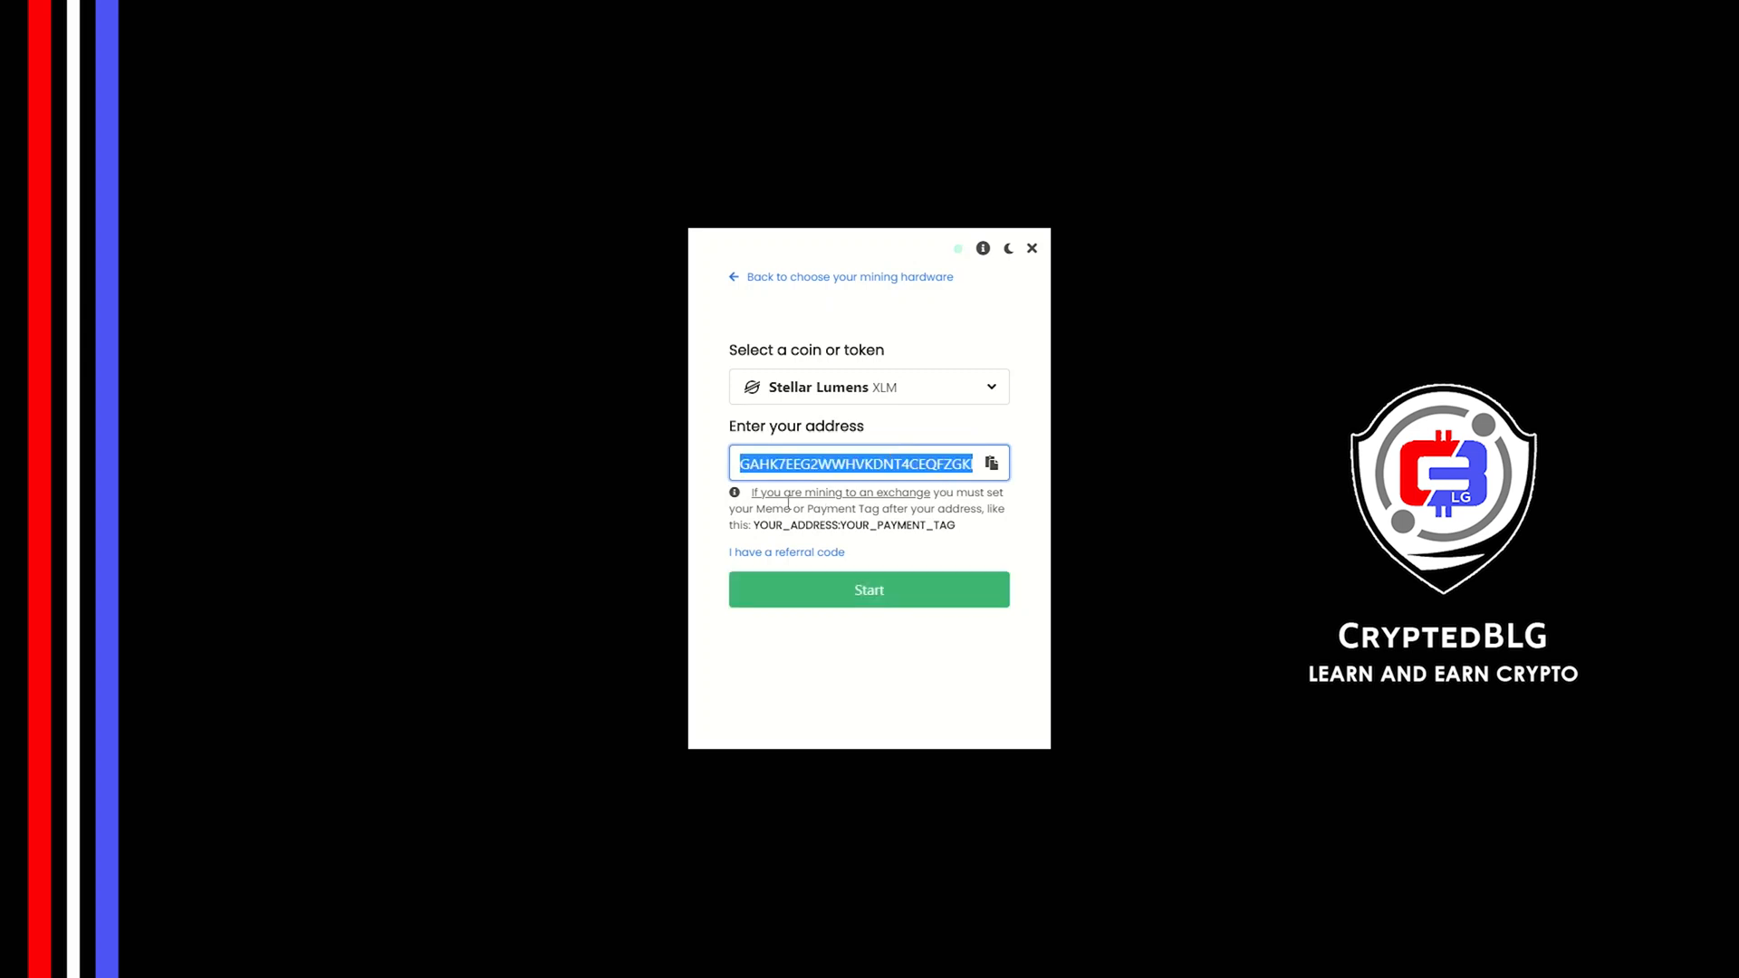
pyautogui.moveTo(897, 550)
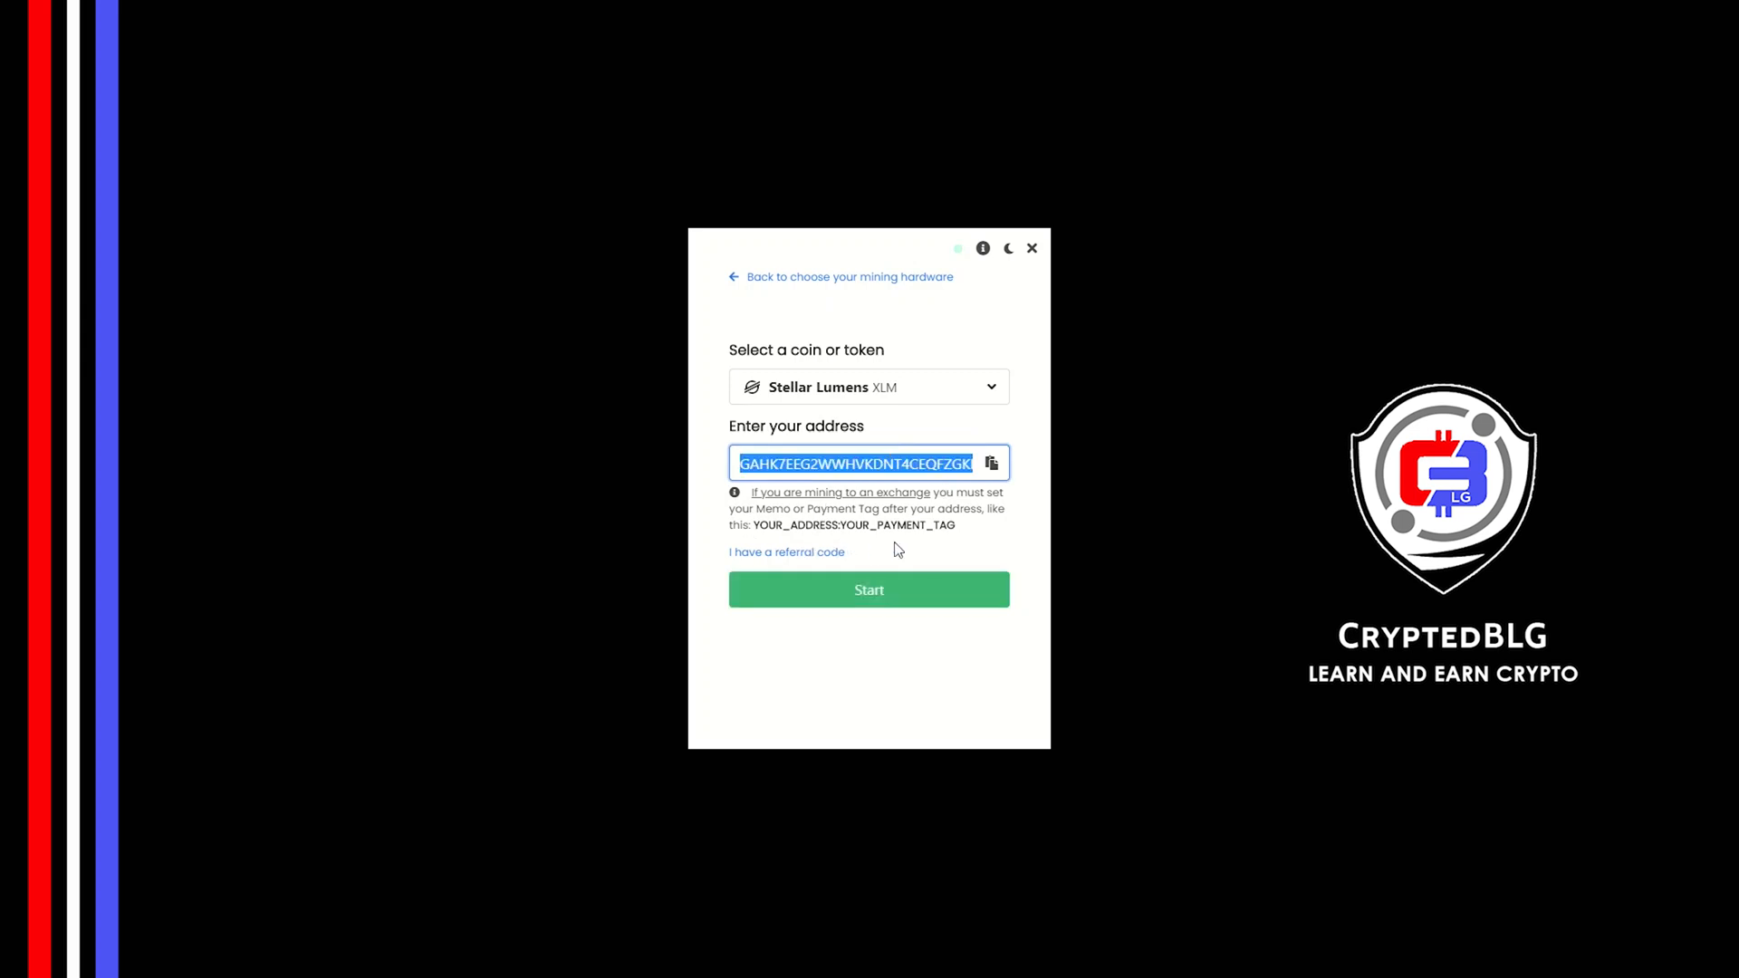
pyautogui.moveTo(945, 511)
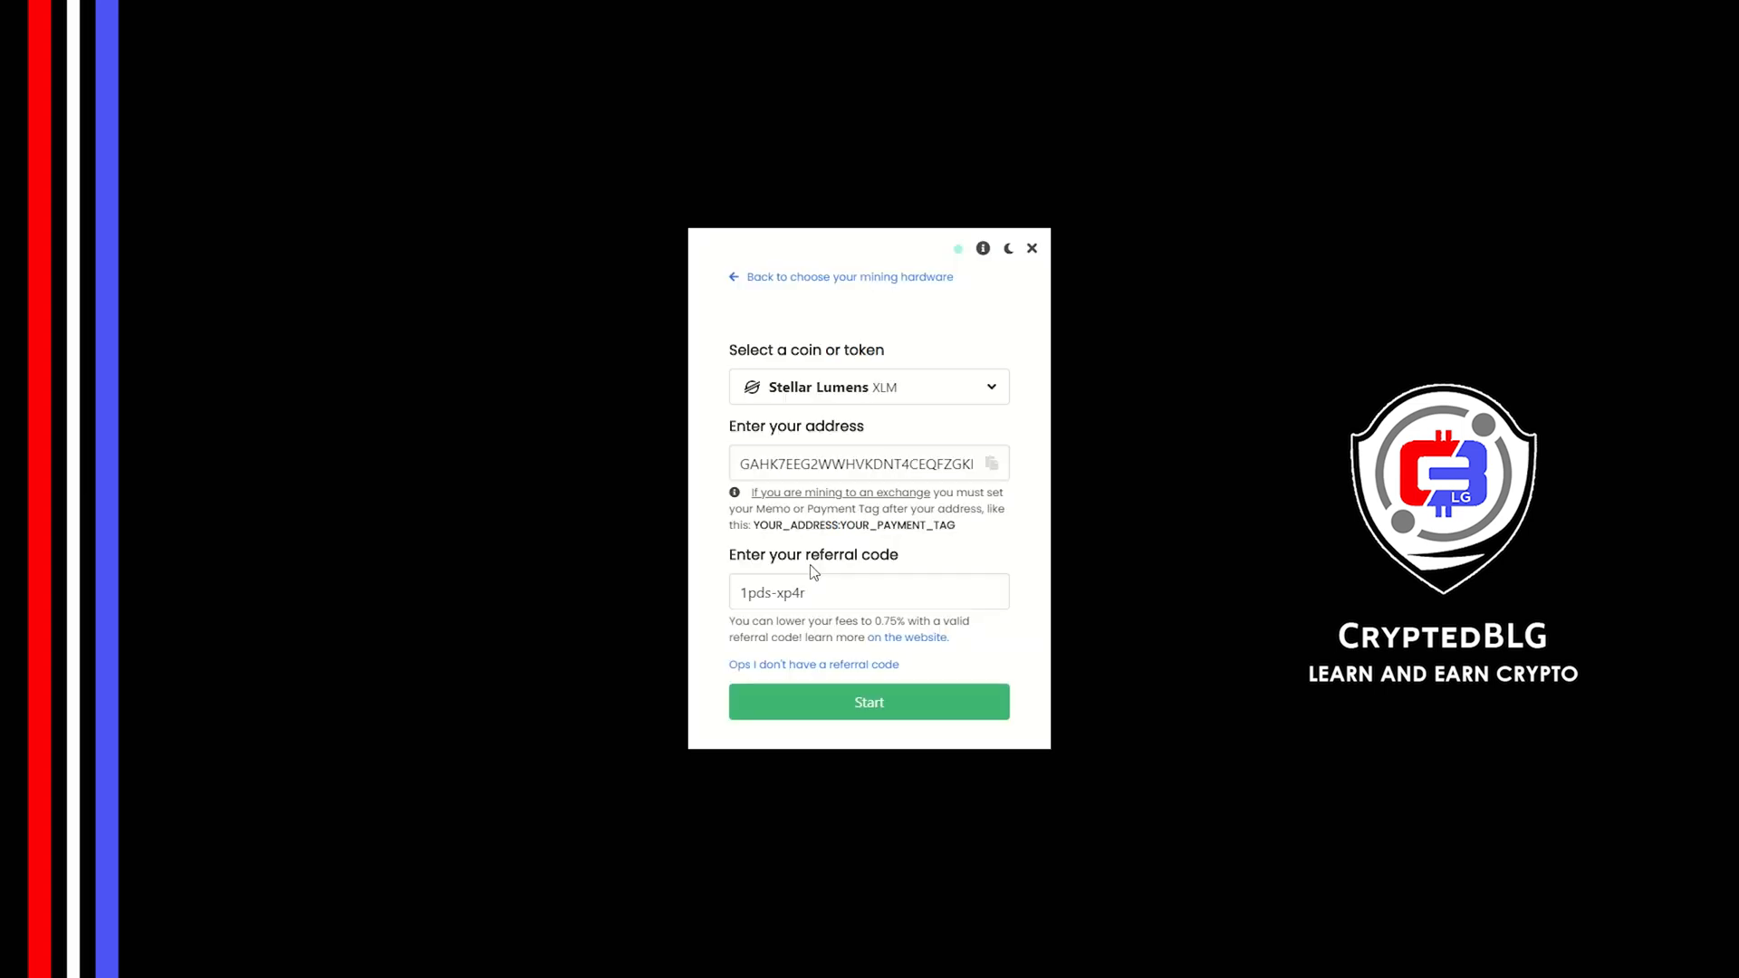
pyautogui.click(867, 703)
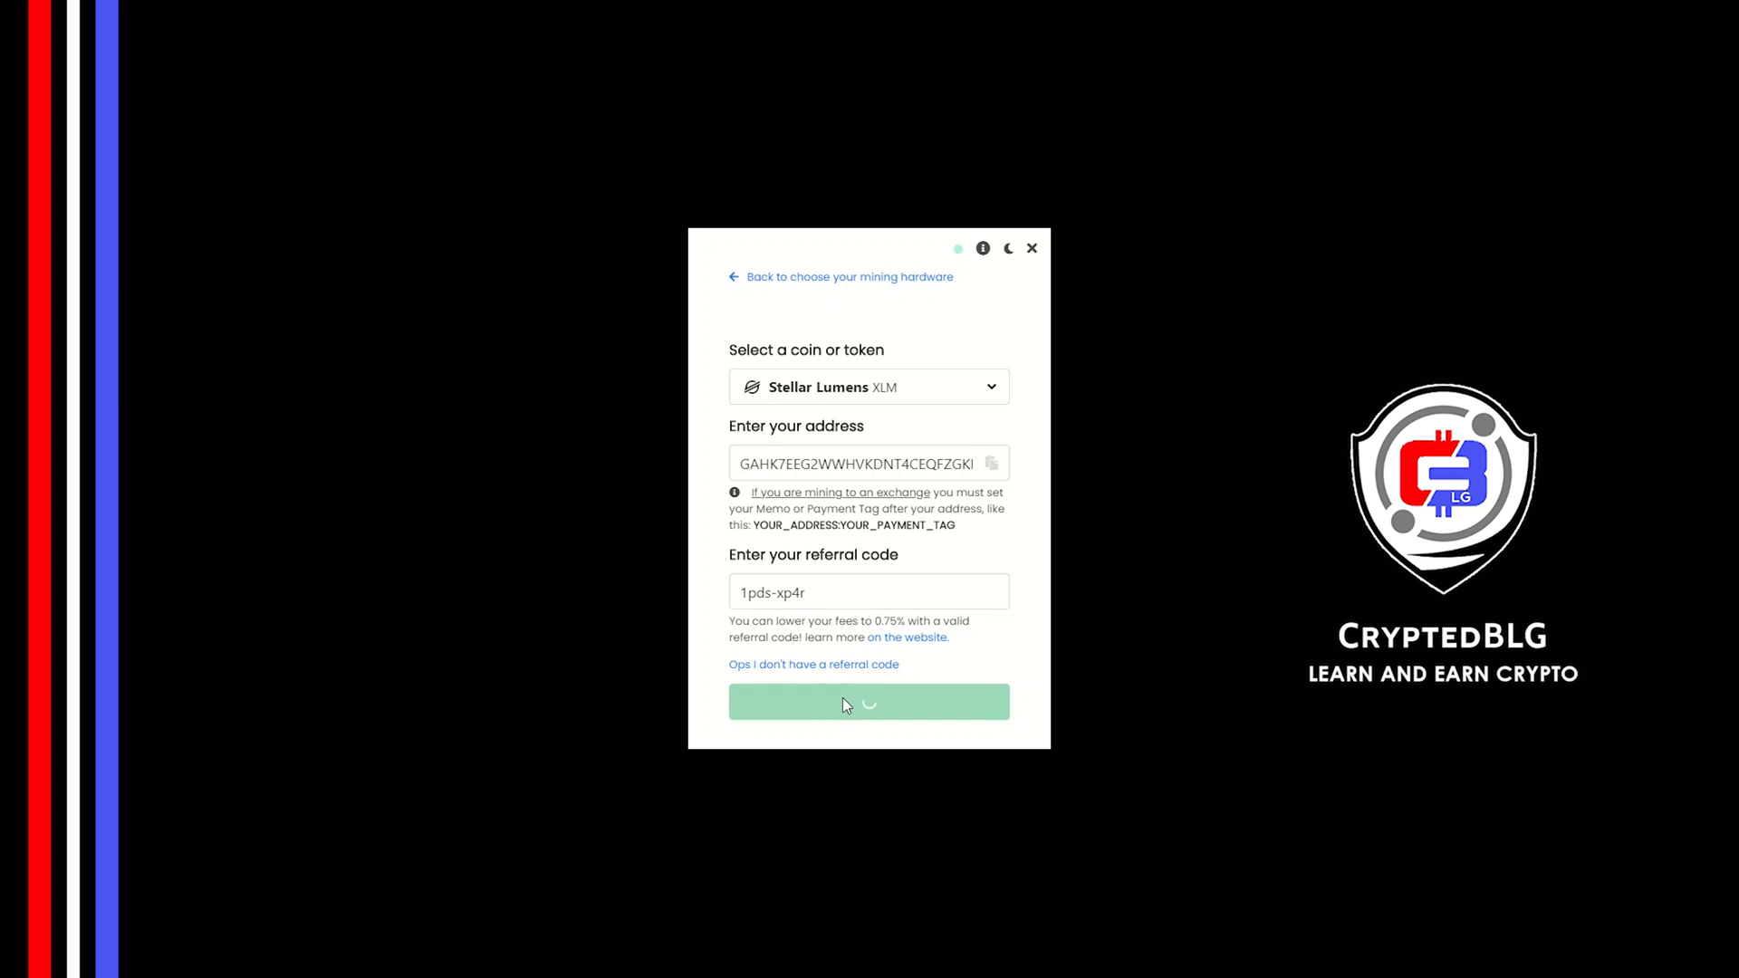
# Allow the miner through Windows Defender Firewall so mining runs, then reach the settings gear
pyautogui.click(867, 701)
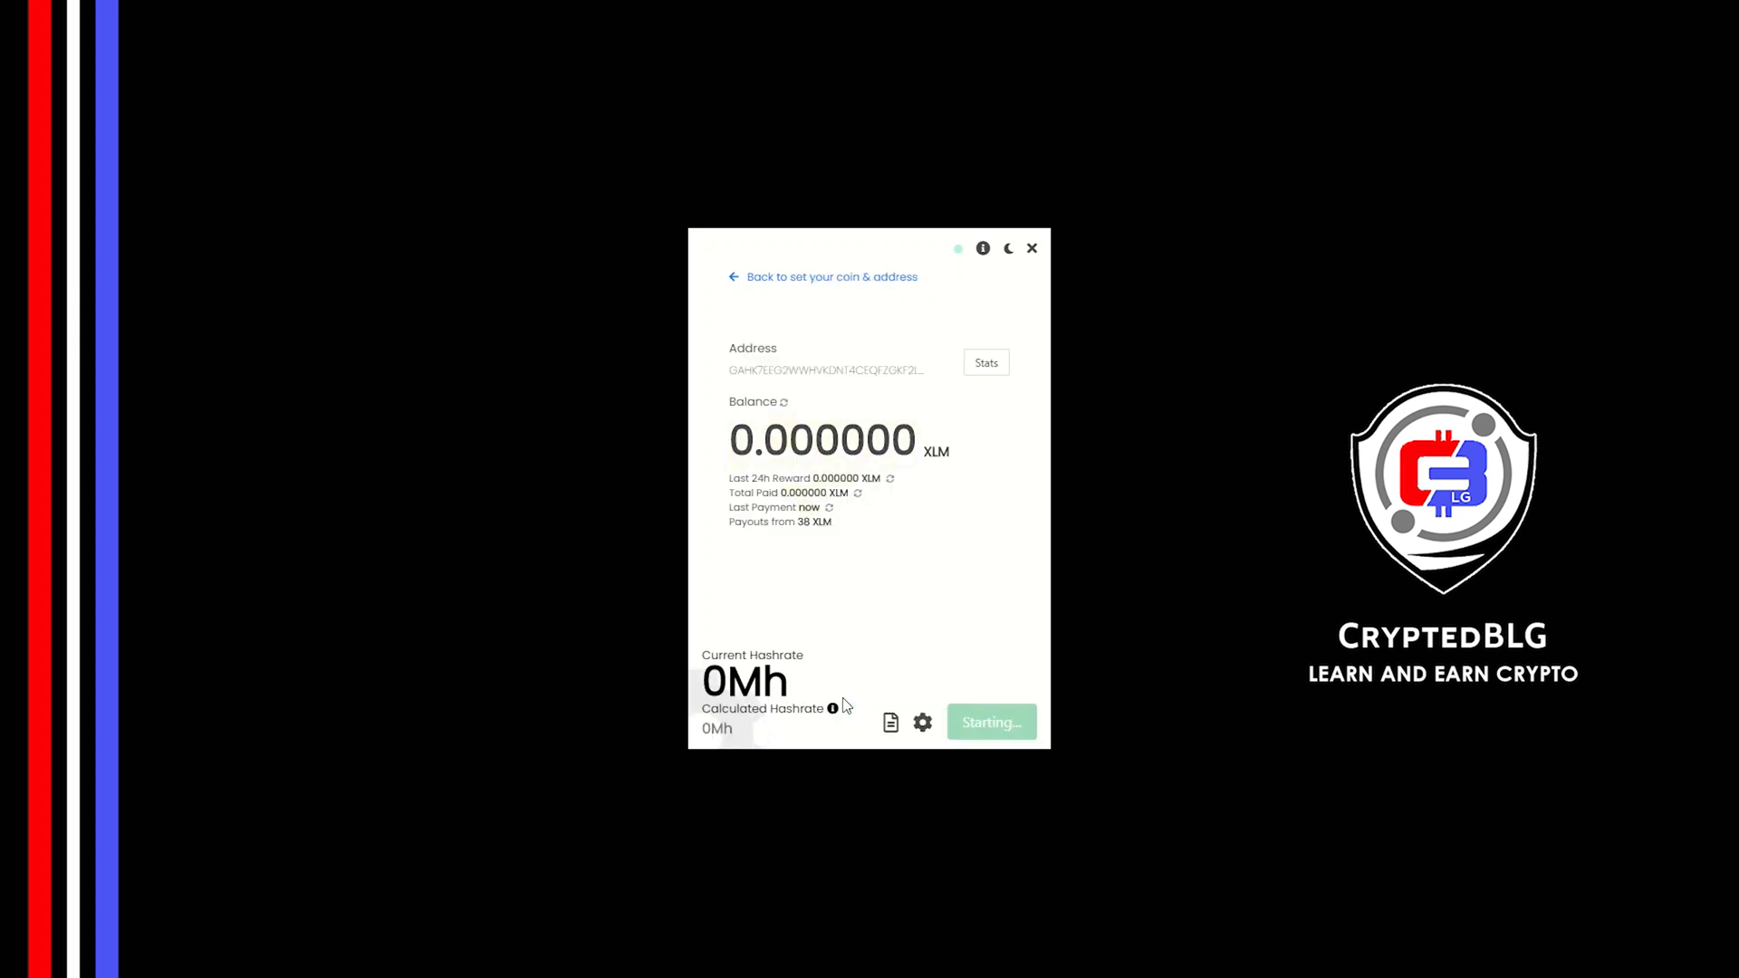
pyautogui.click(989, 722)
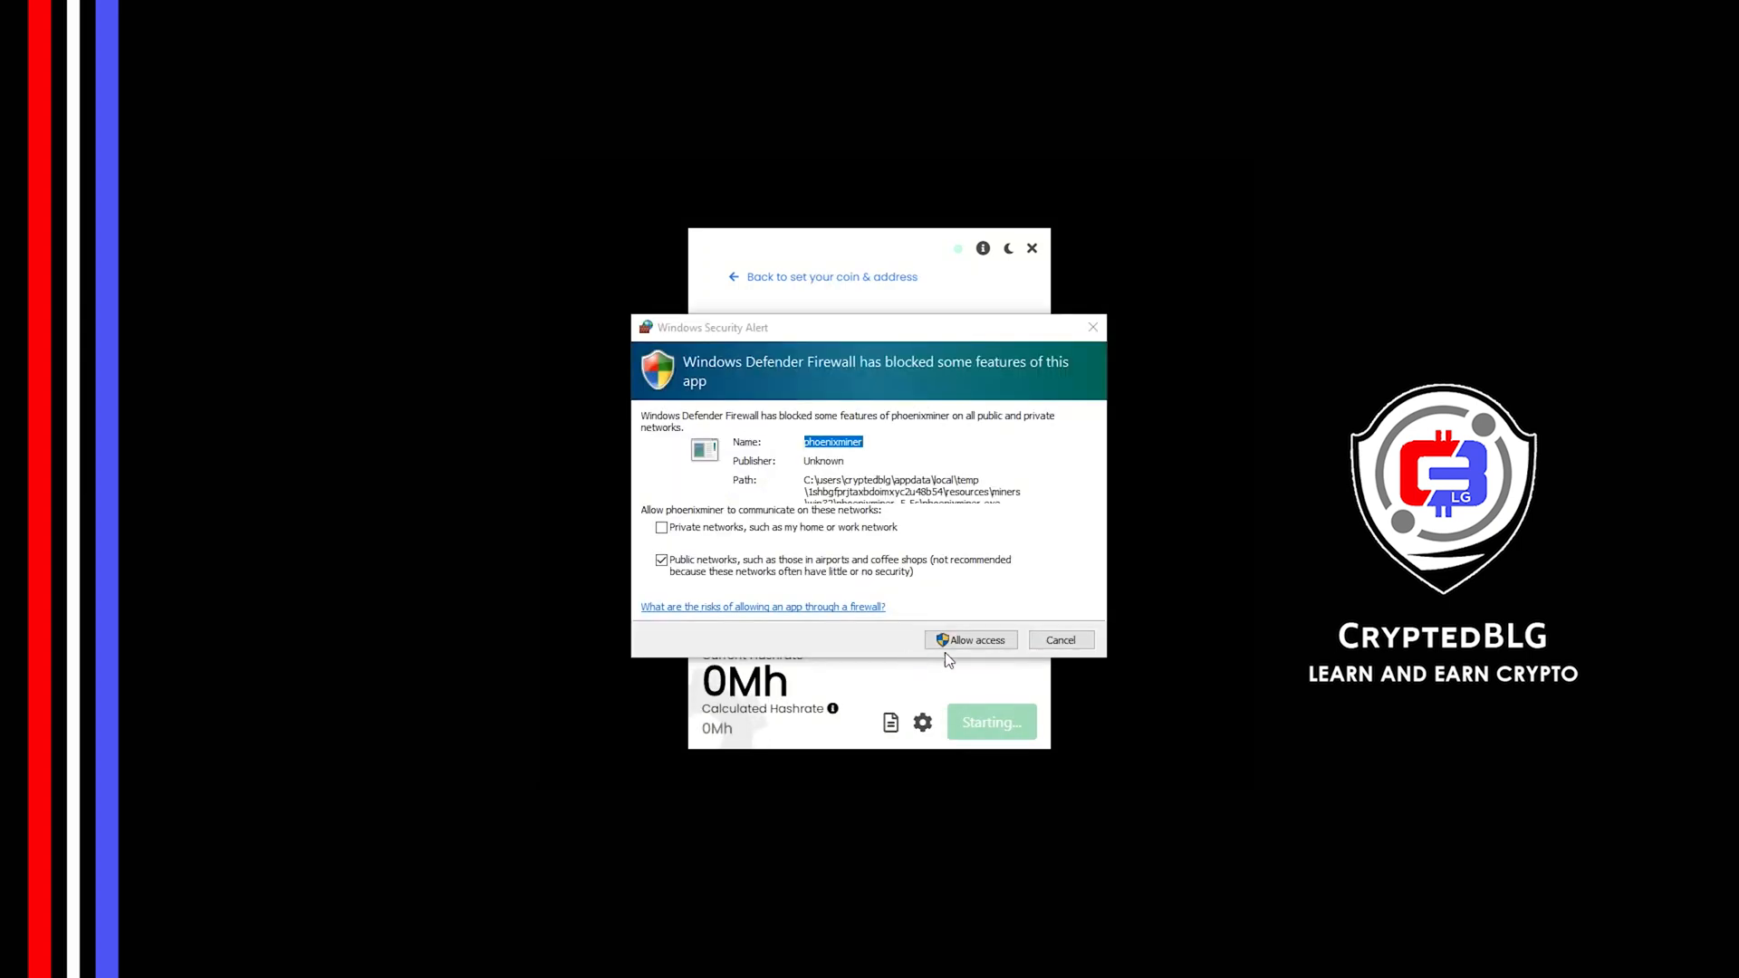
pyautogui.click(969, 640)
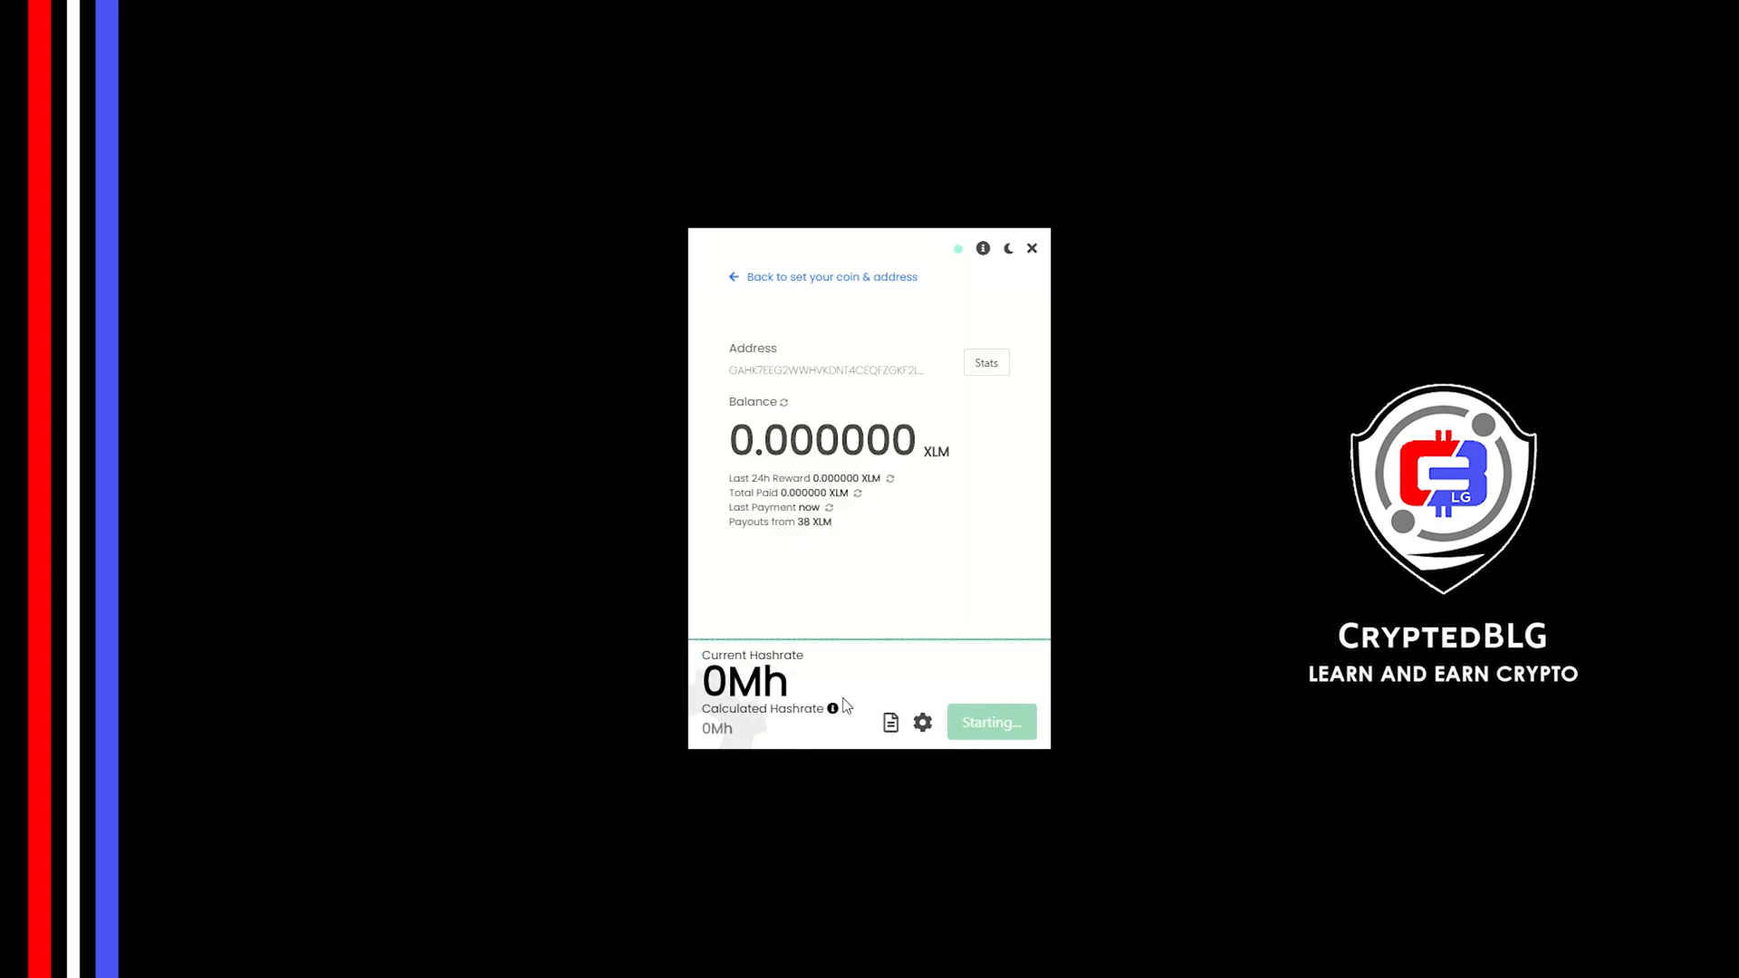
pyautogui.click(989, 723)
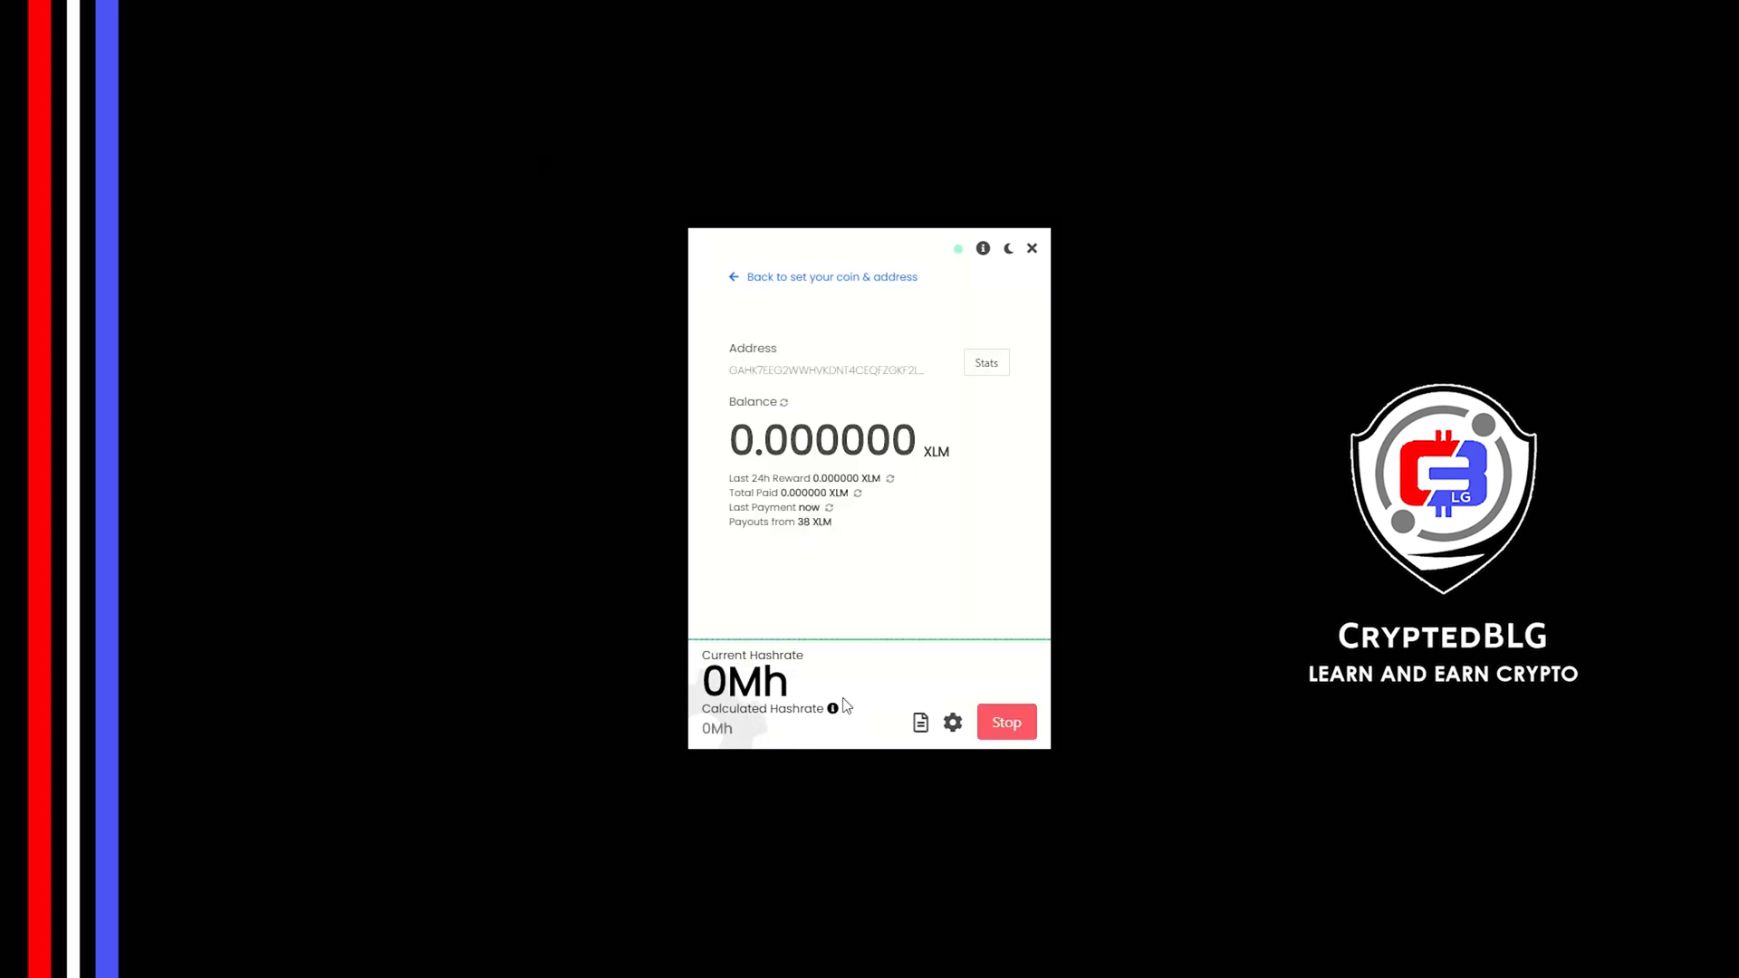
pyautogui.click(951, 723)
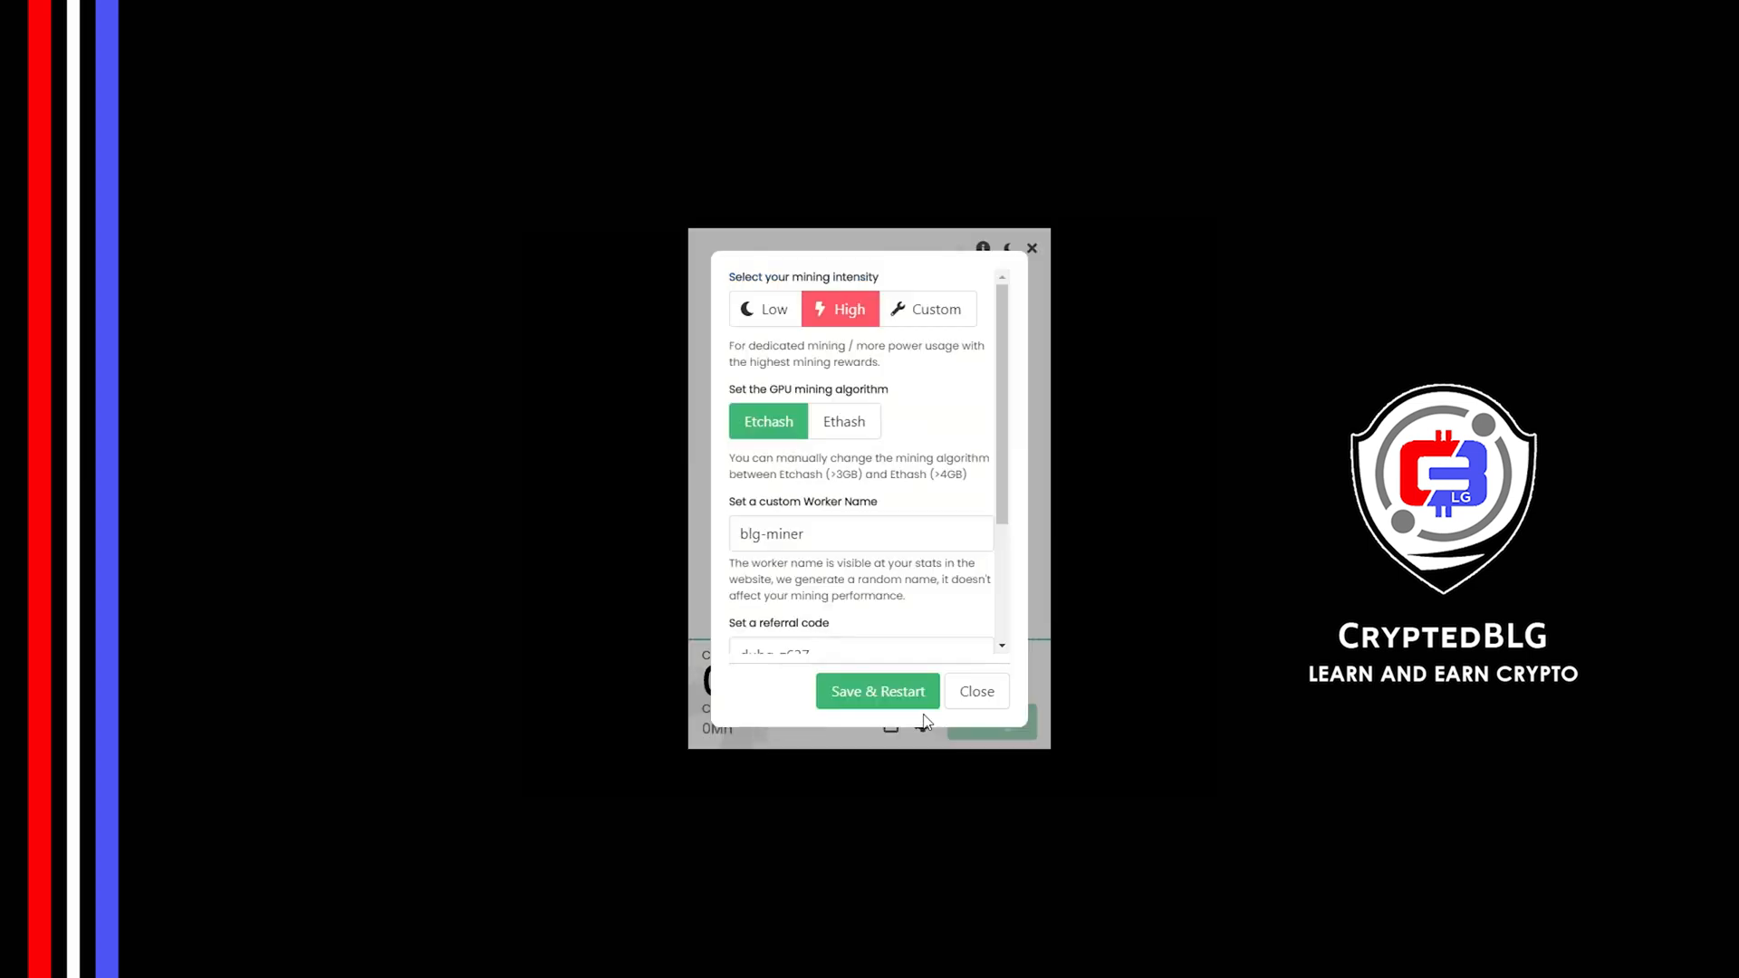
pyautogui.moveTo(774, 329)
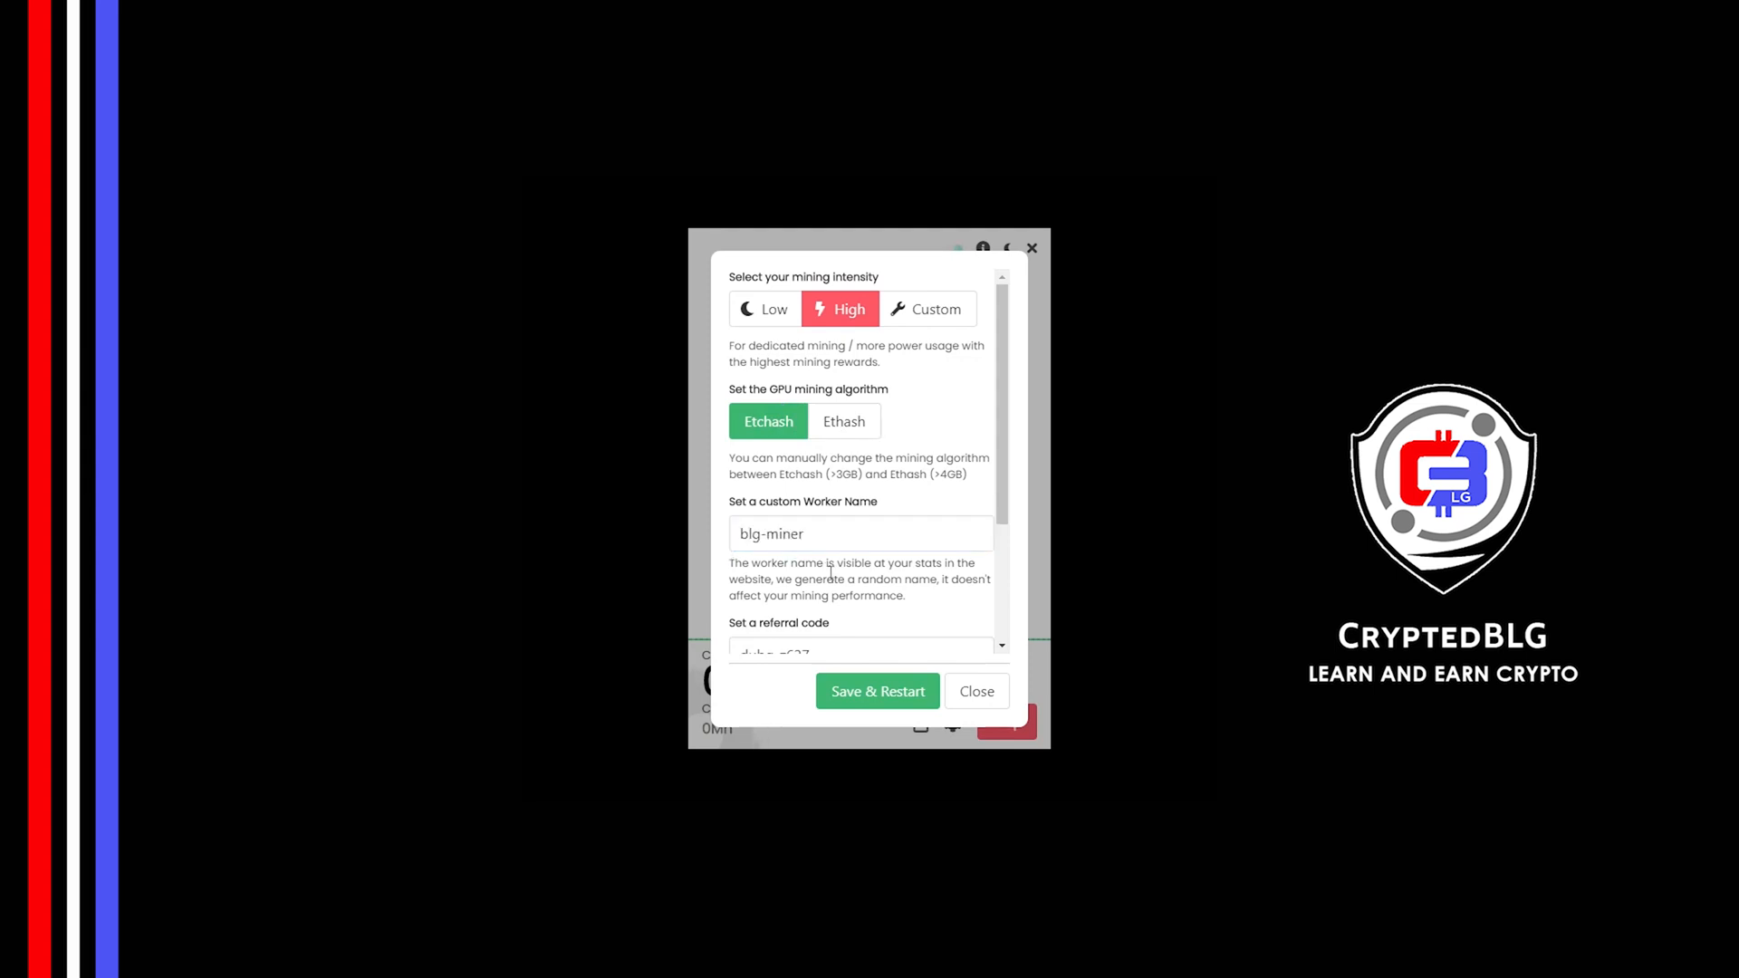
pyautogui.scroll(-3)
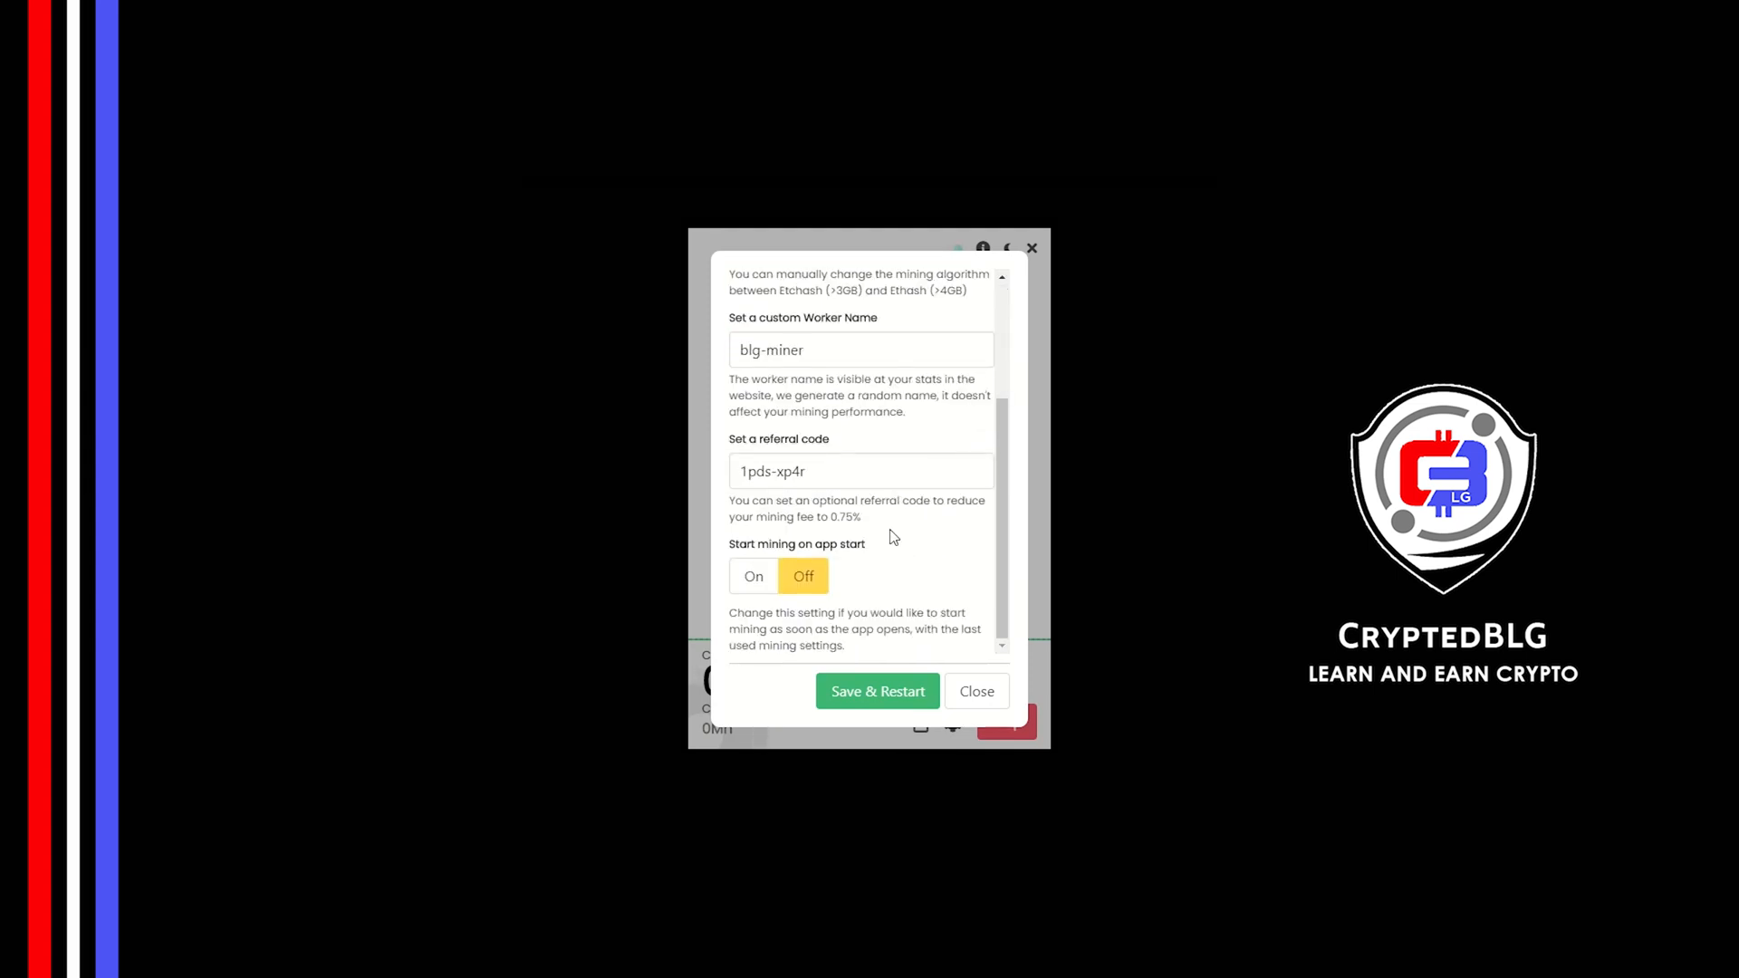
pyautogui.moveTo(838, 443)
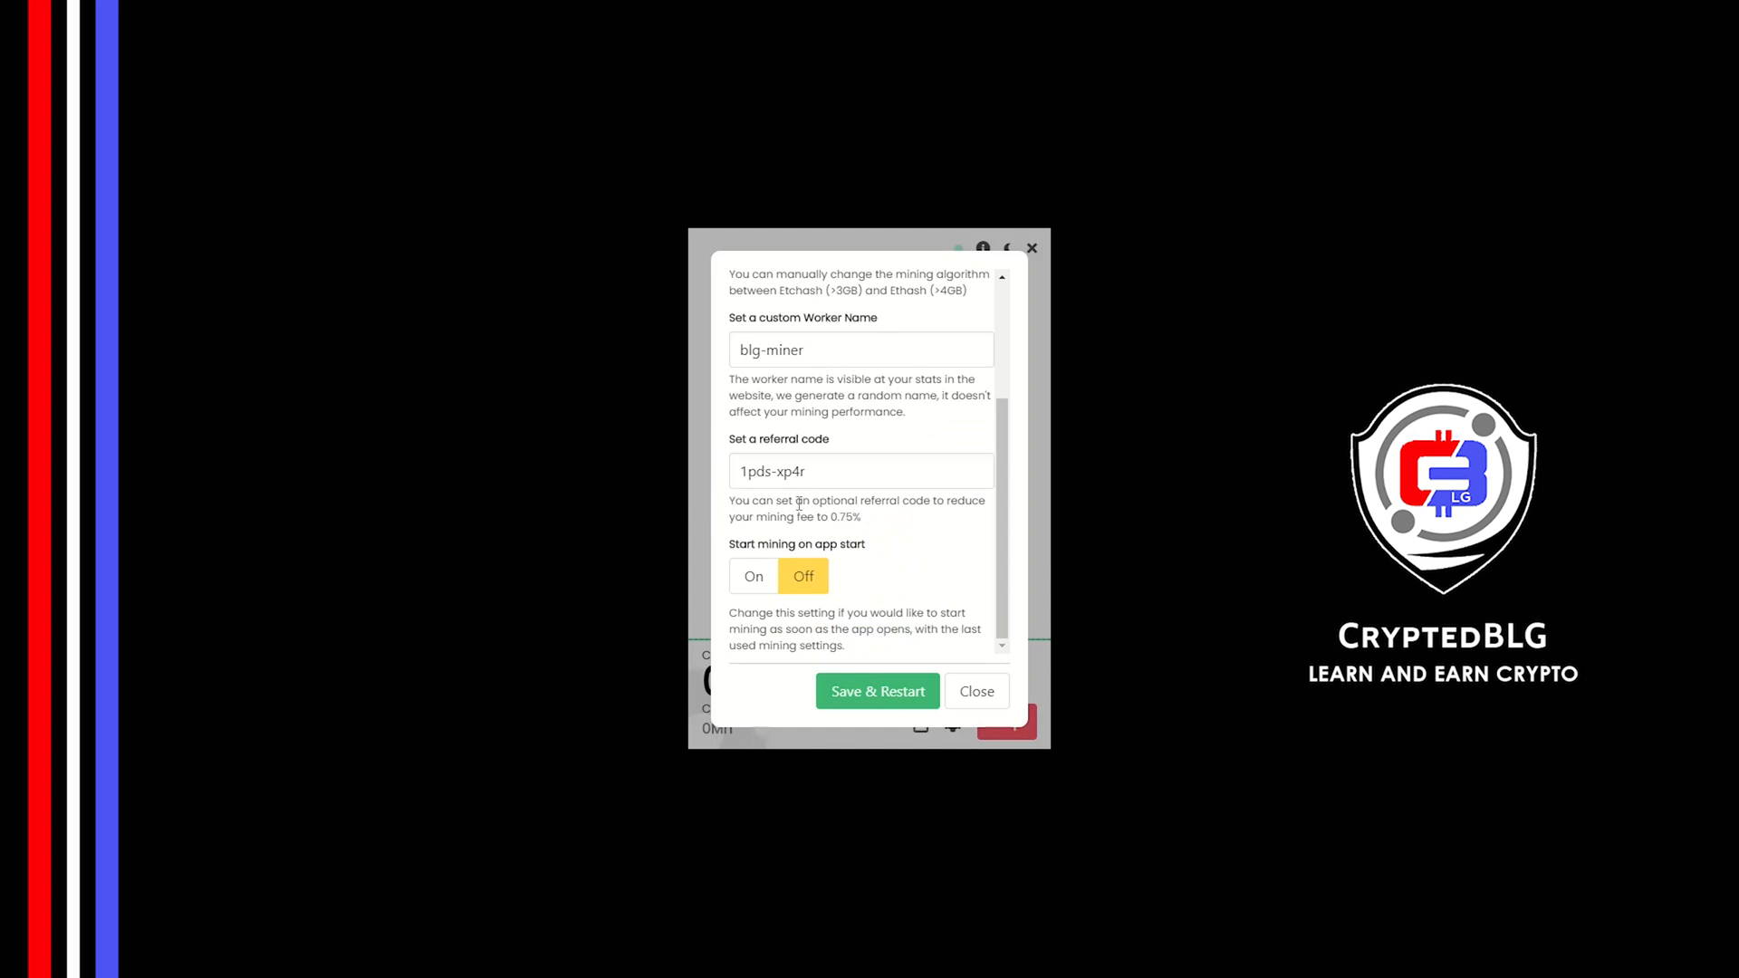
pyautogui.moveTo(754, 576)
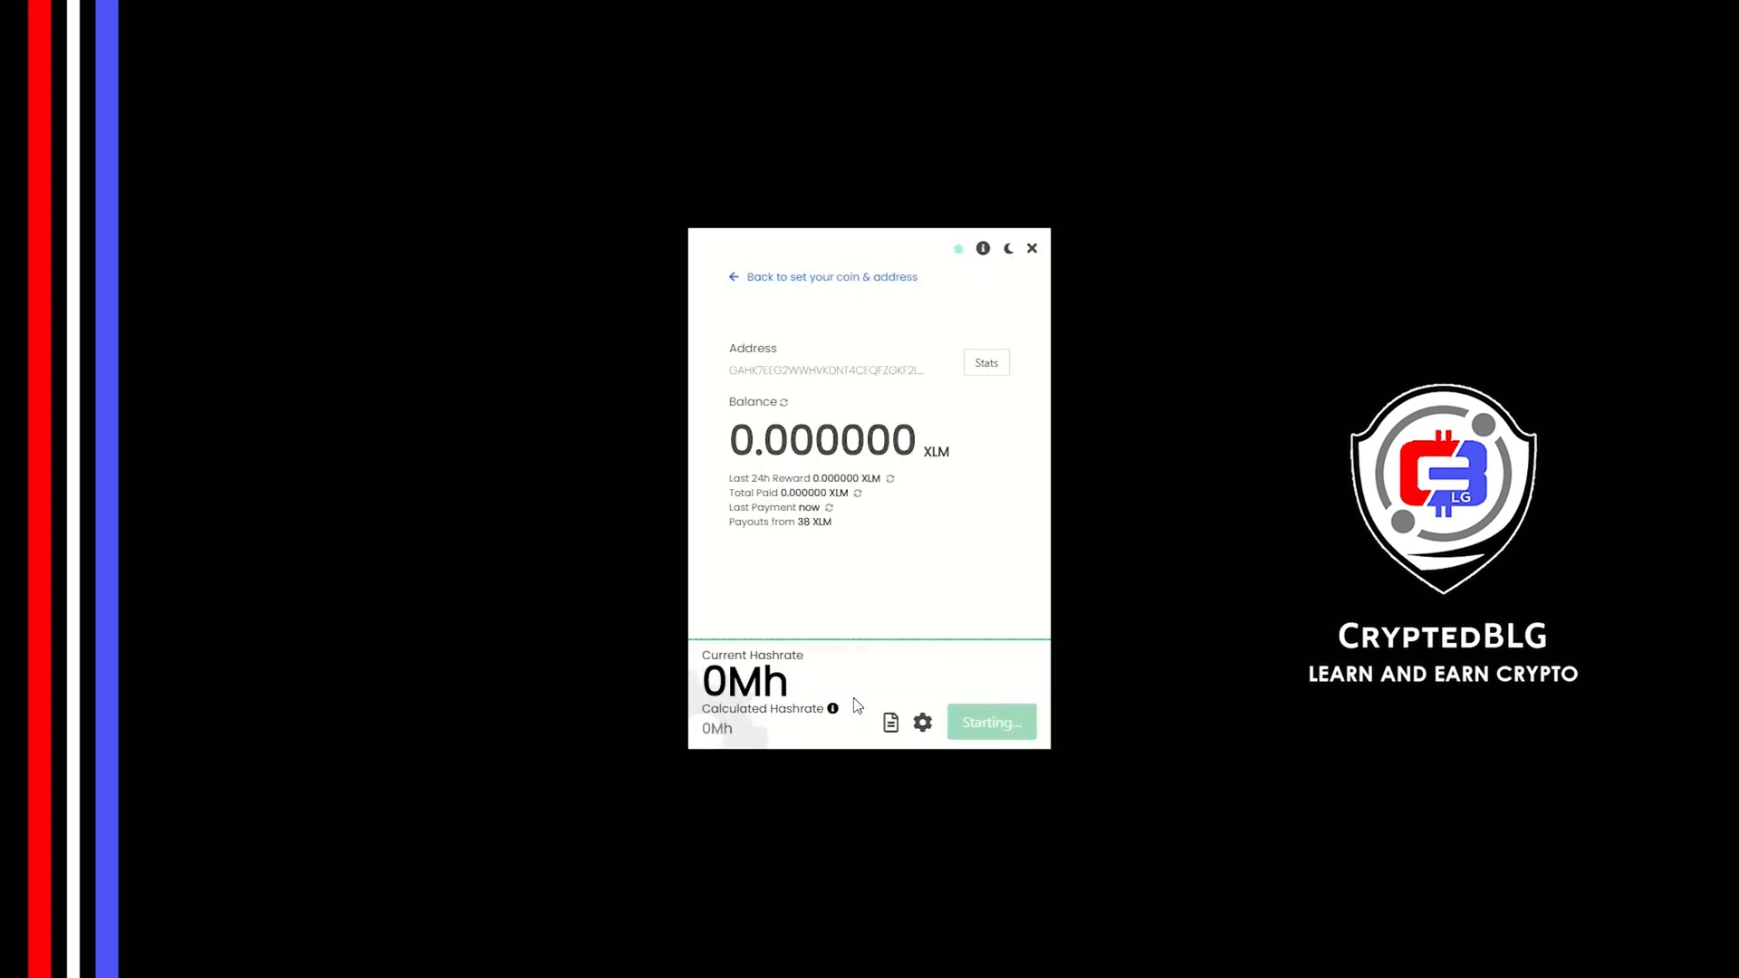
pyautogui.moveTo(960, 500)
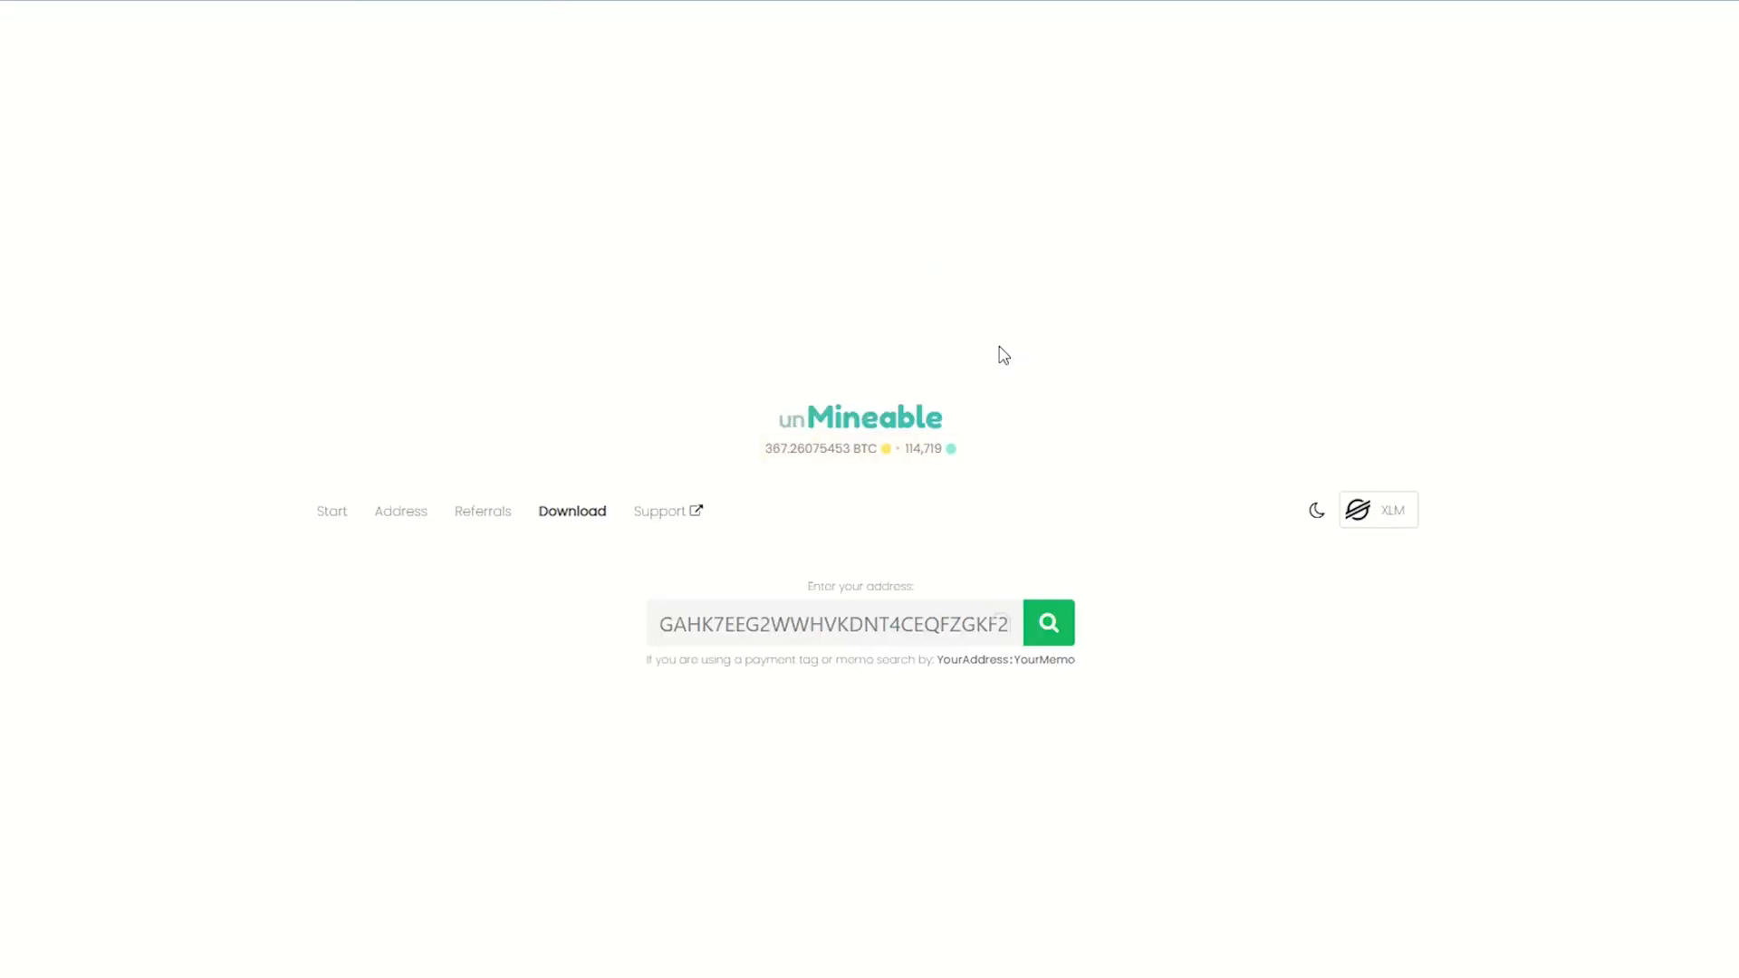
# Look up the address dashboard and review its Payments, Referral Code and Stats tabs
pyautogui.click(1047, 622)
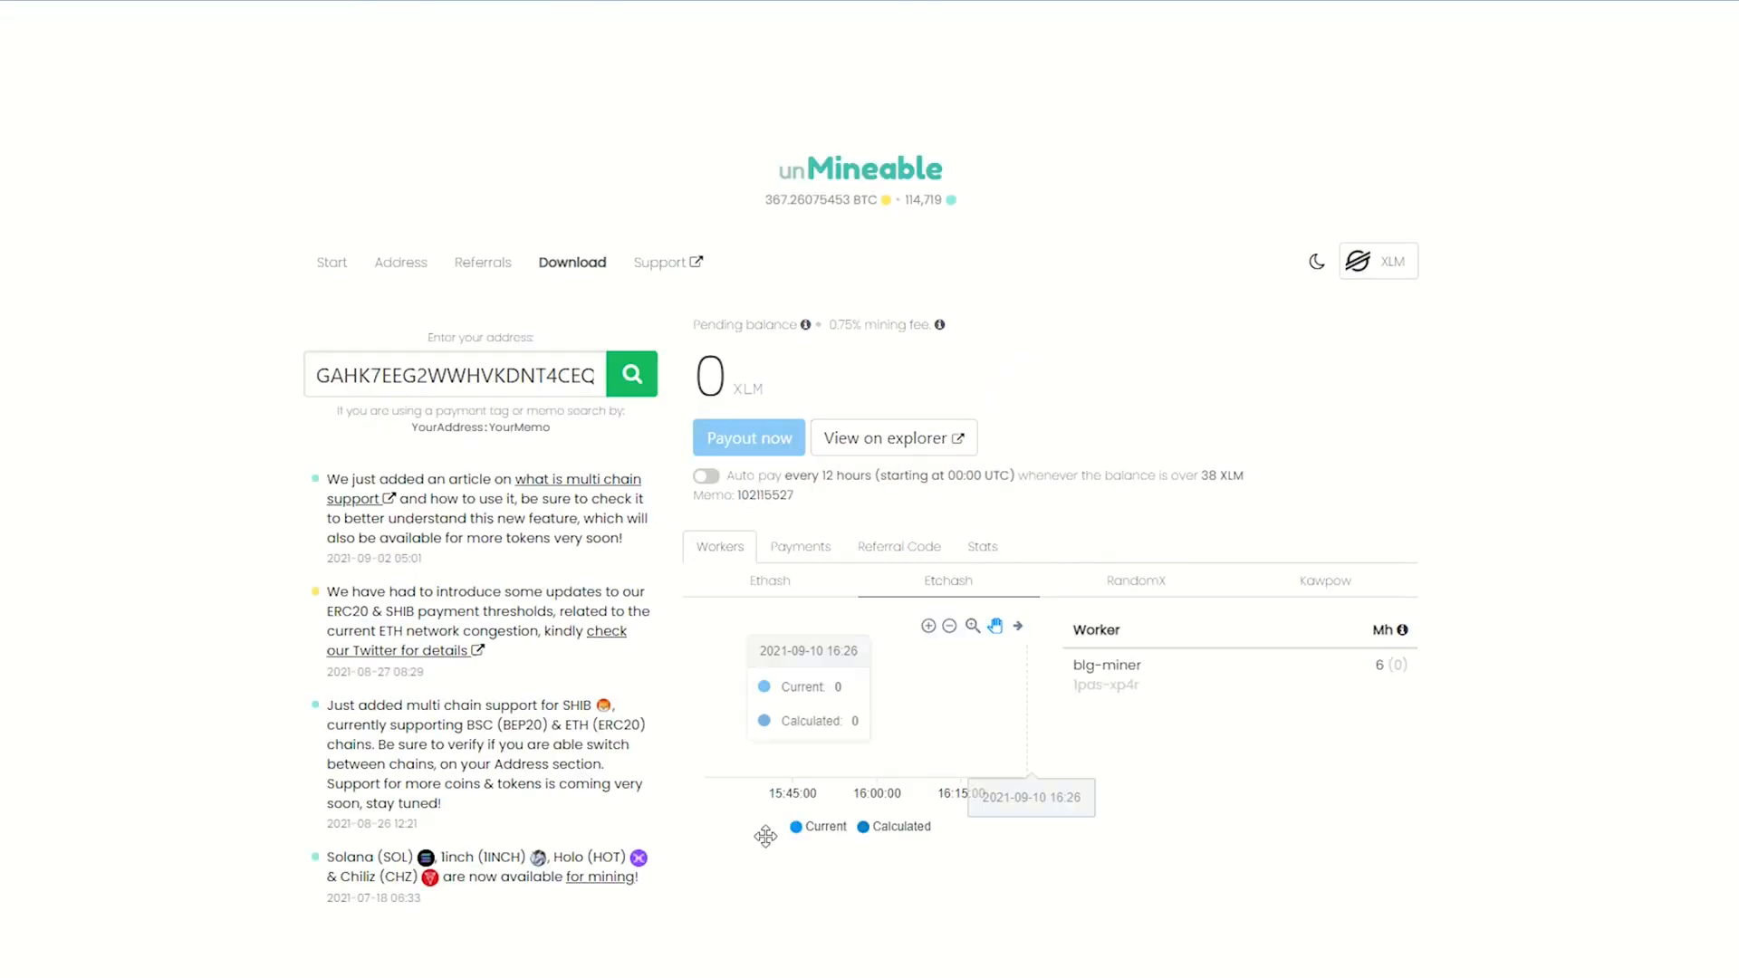
pyautogui.click(799, 545)
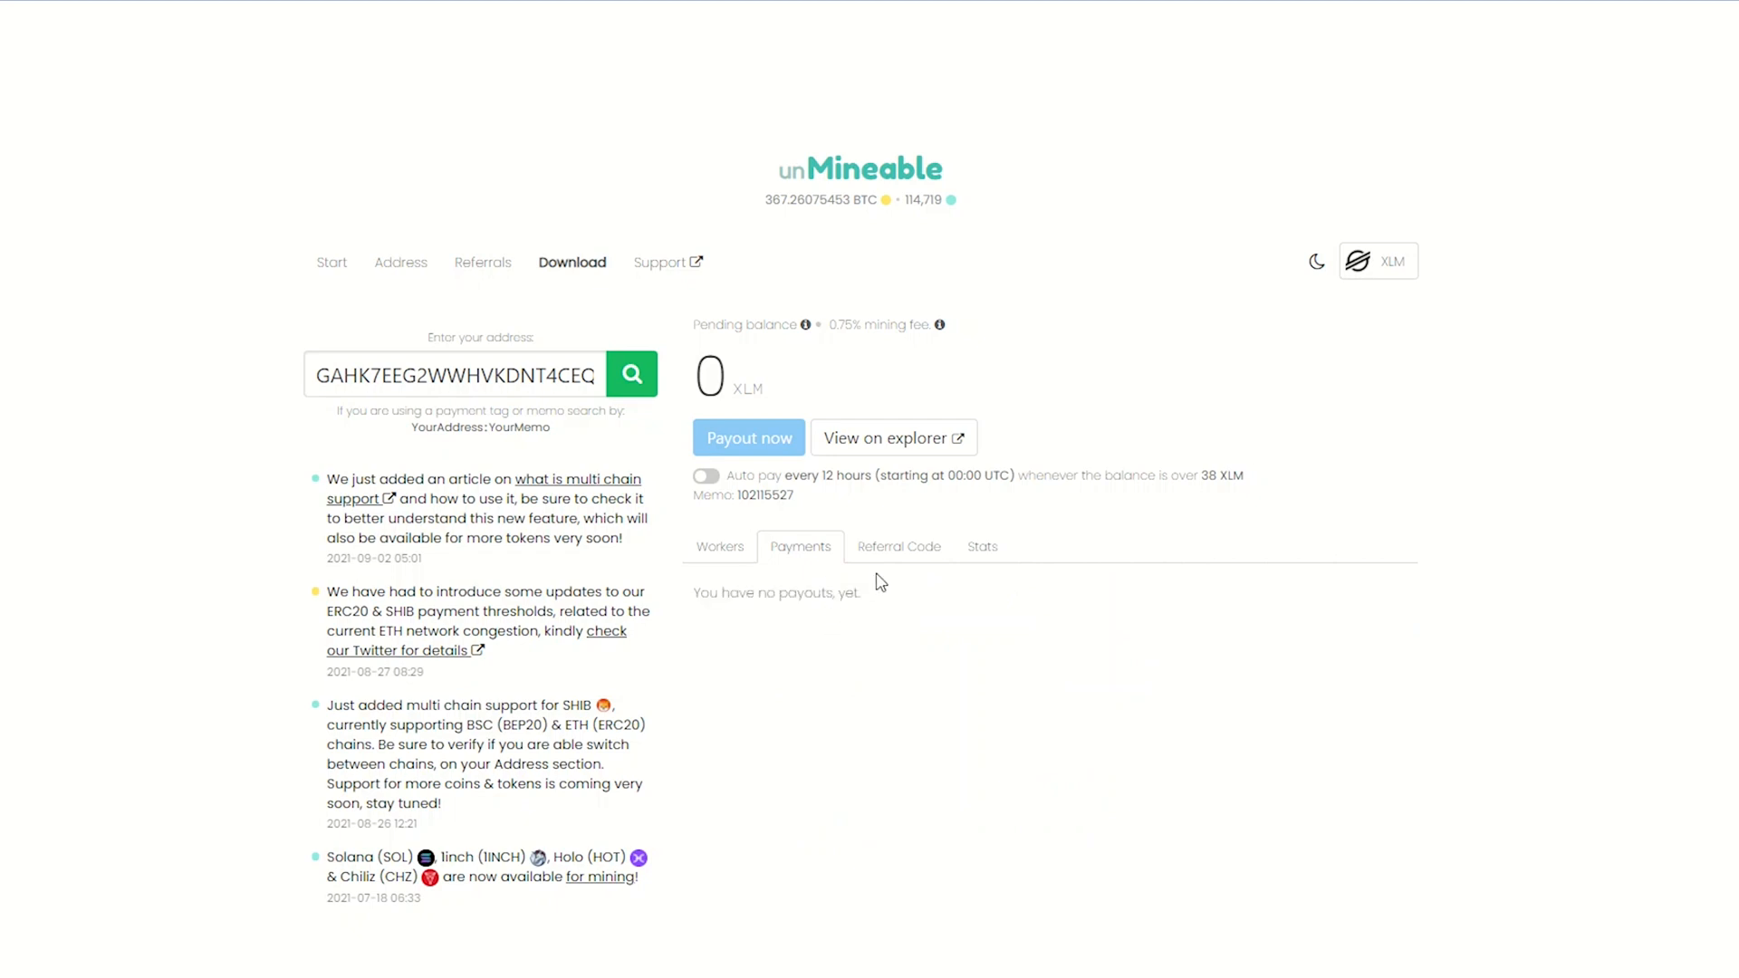
pyautogui.click(900, 545)
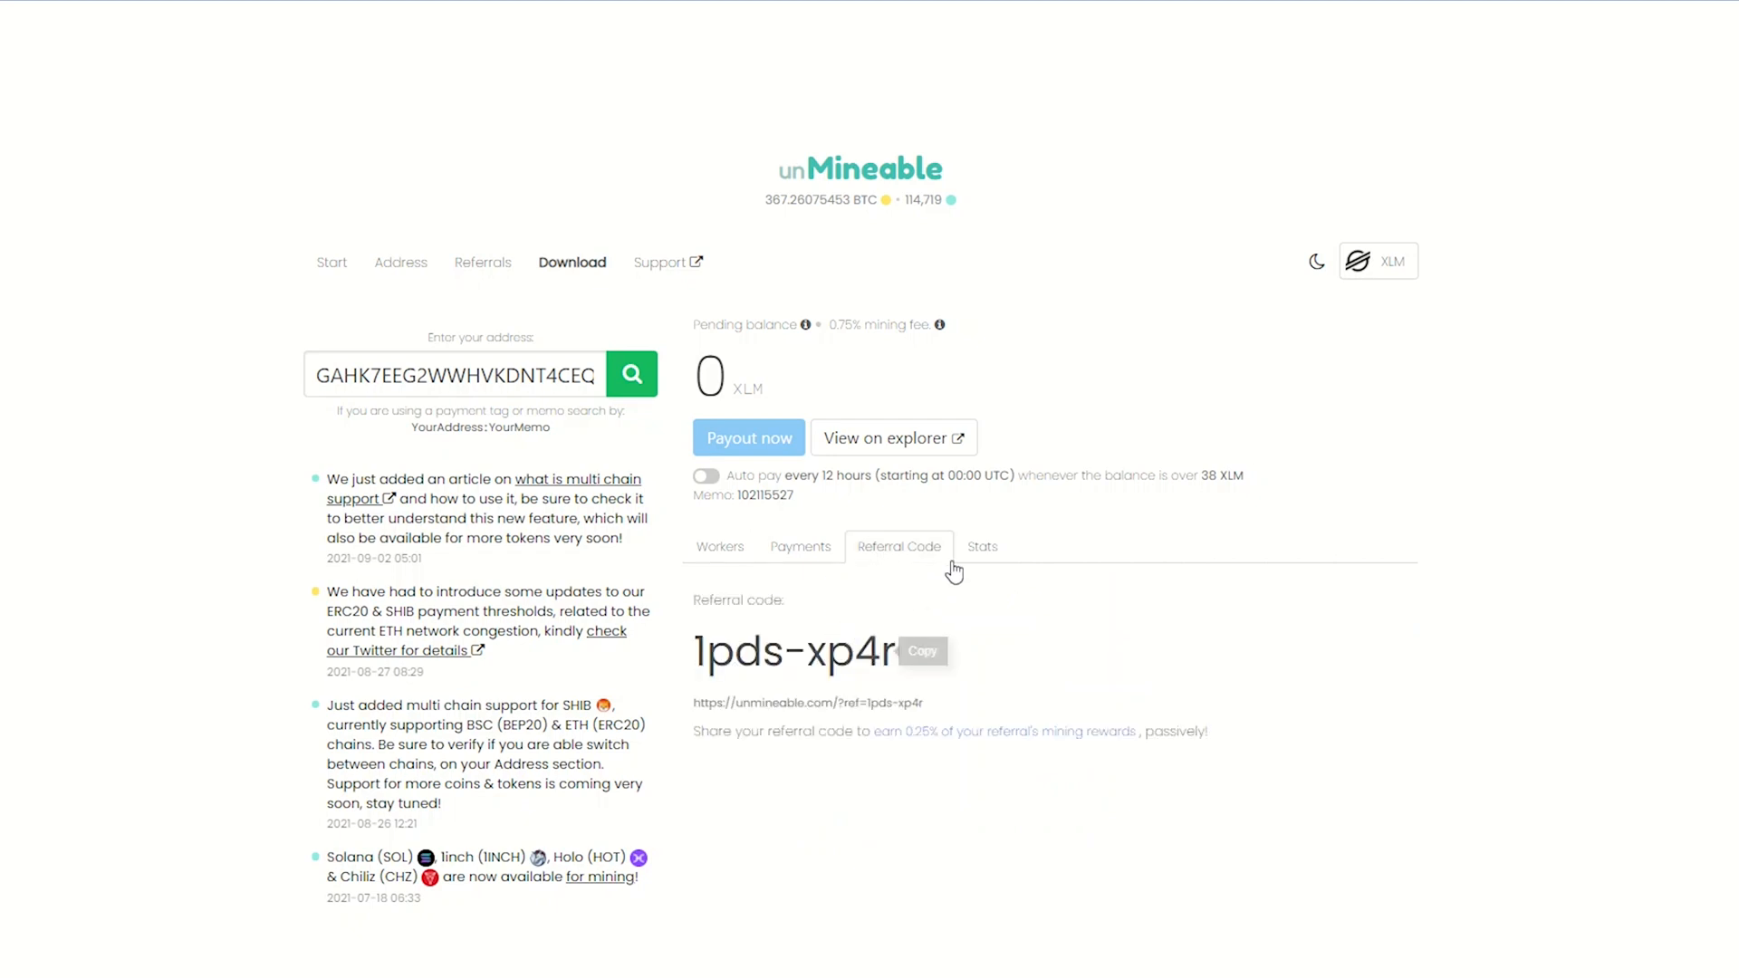
pyautogui.click(982, 545)
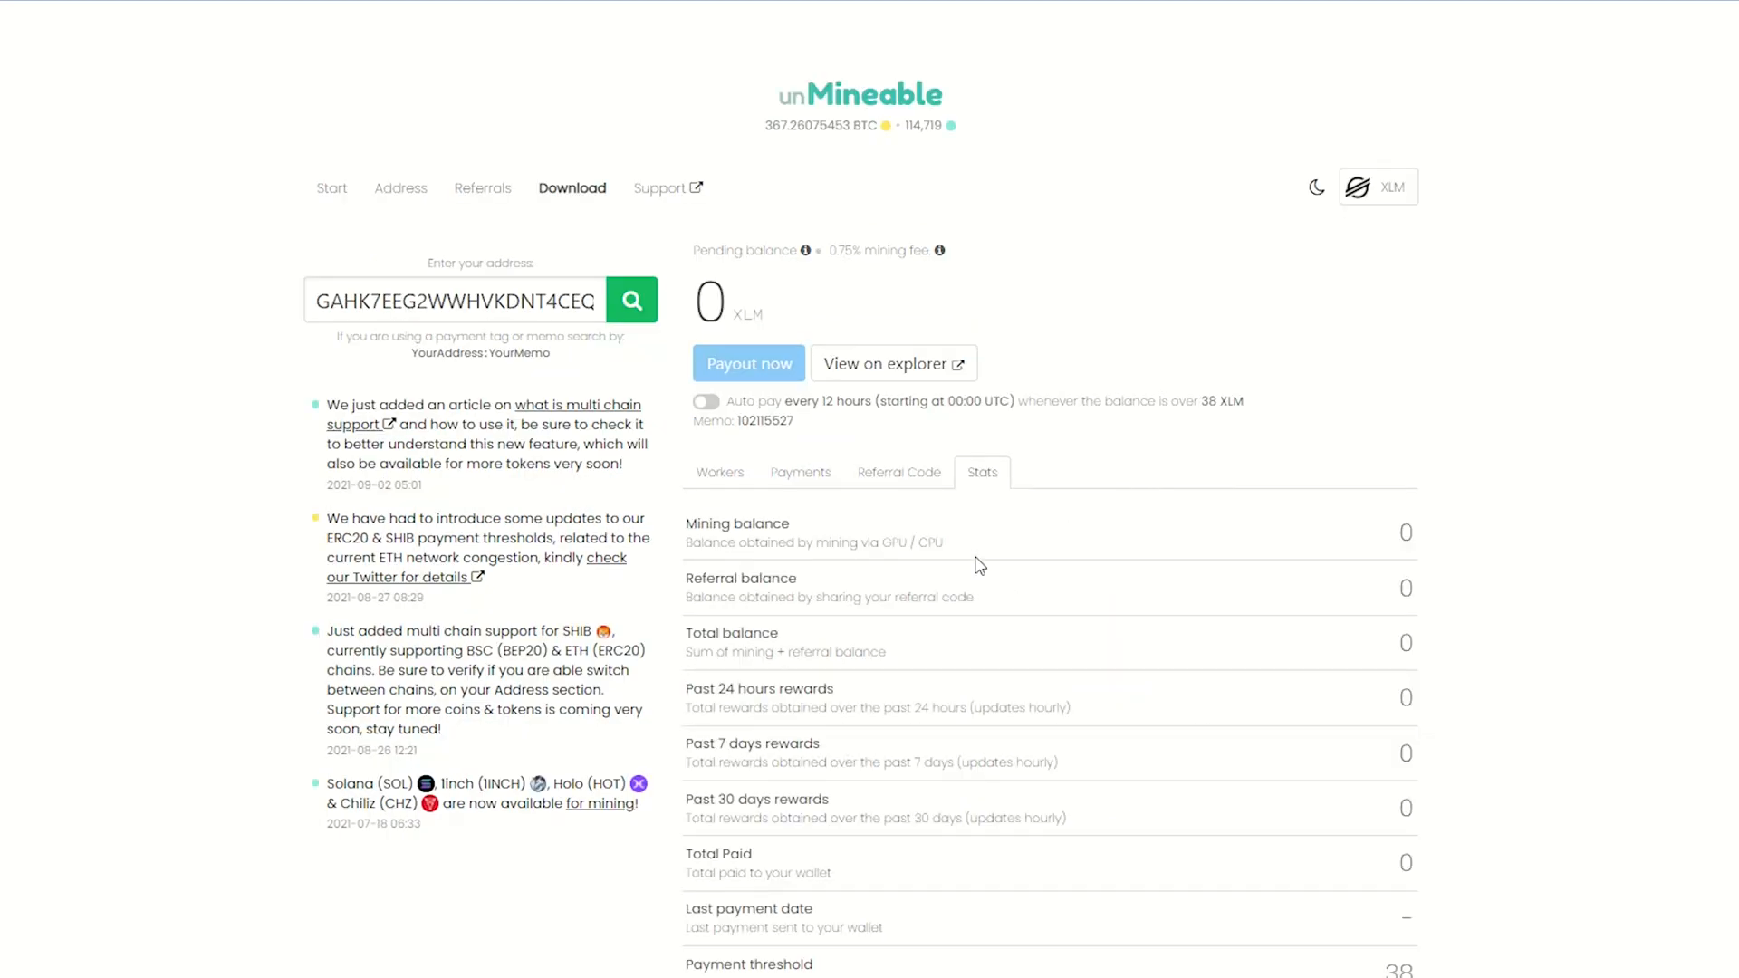